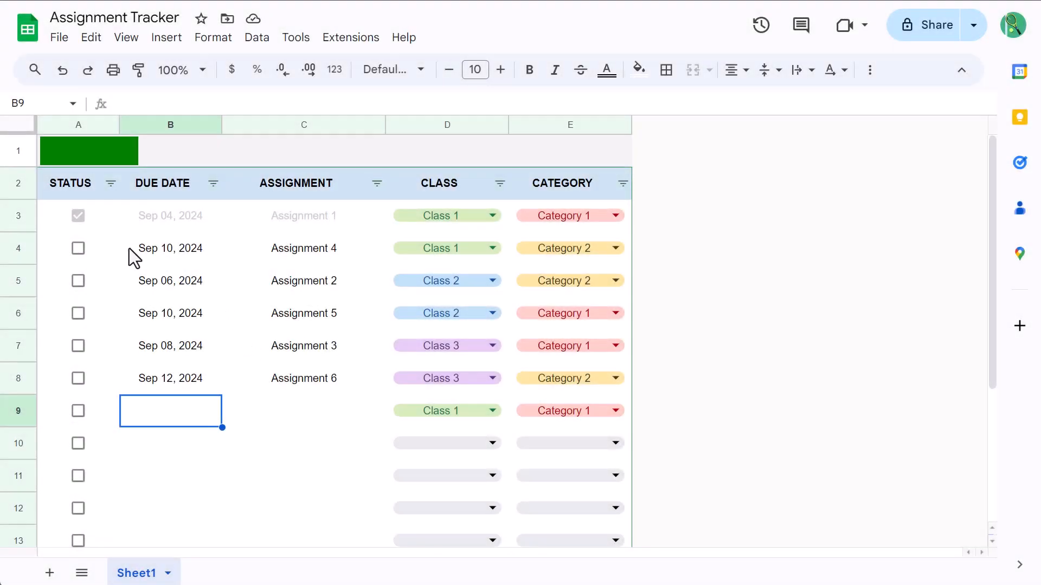
Mark Assignment 4 complete and enter the Sep 14, 2024 due date and Assignment 7 in row 9.
left_click(78, 249)
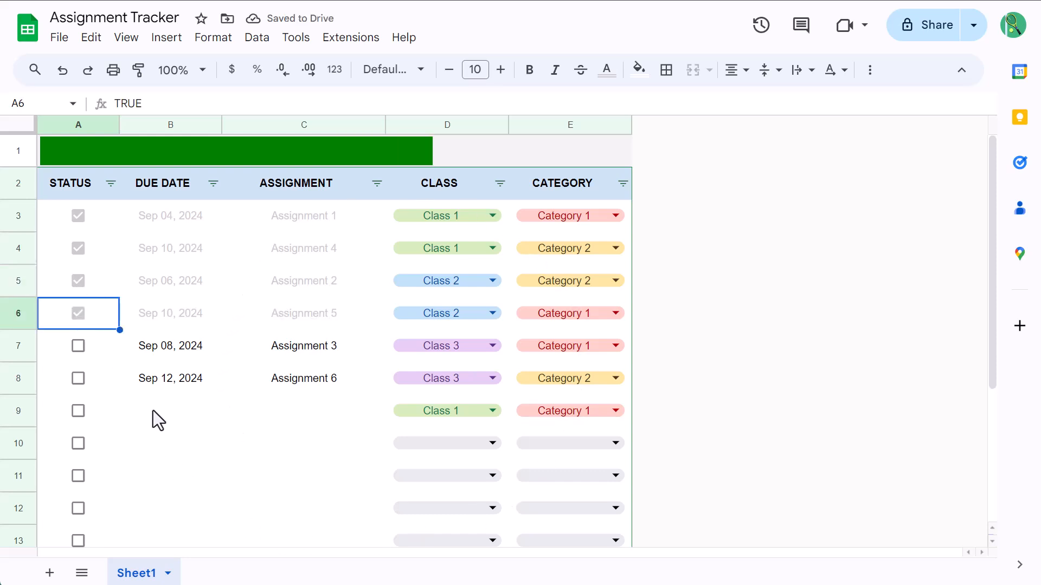
type("9")
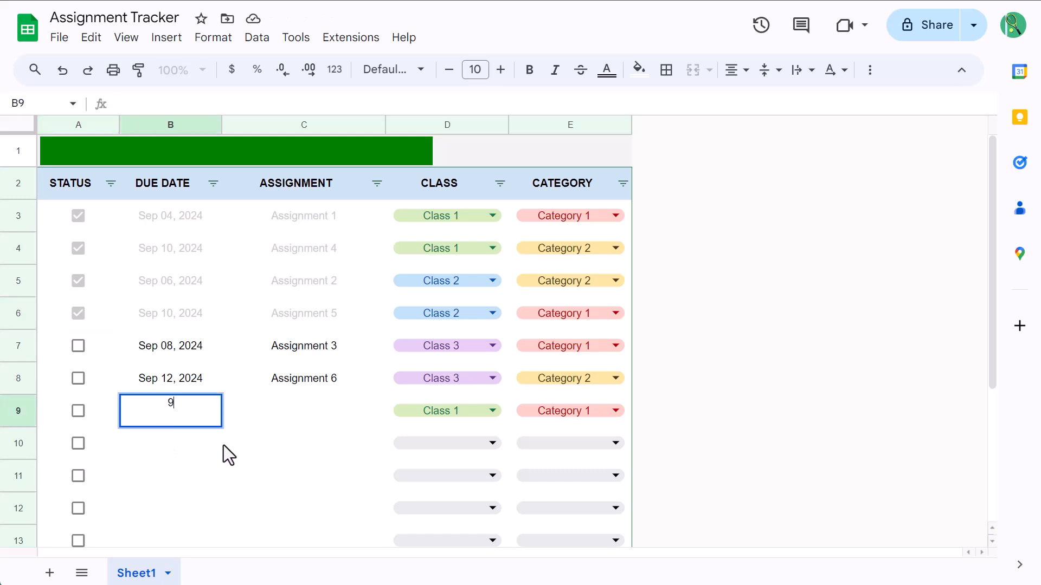
key("Tab")
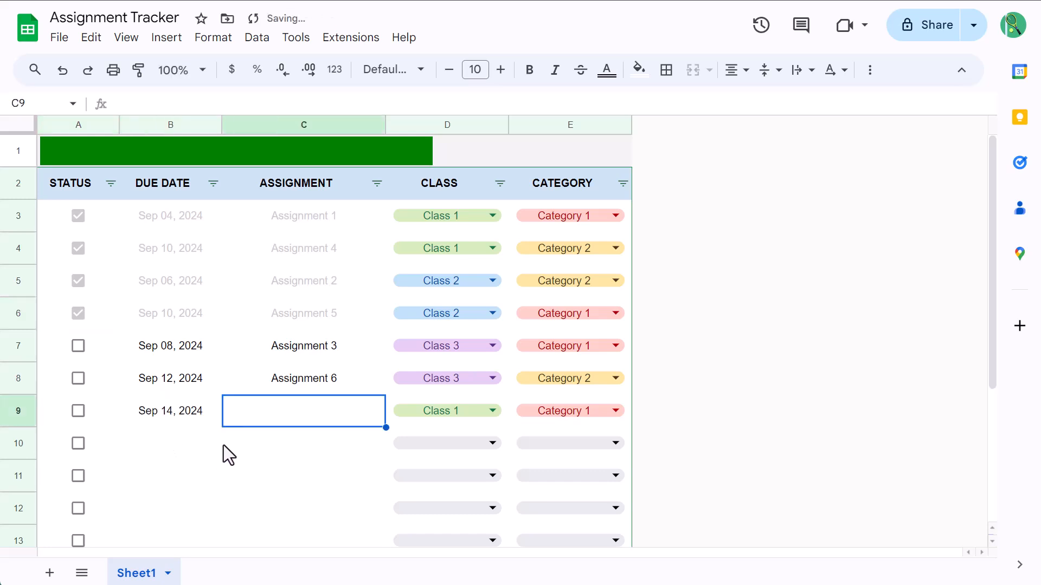
type("Assignment 7")
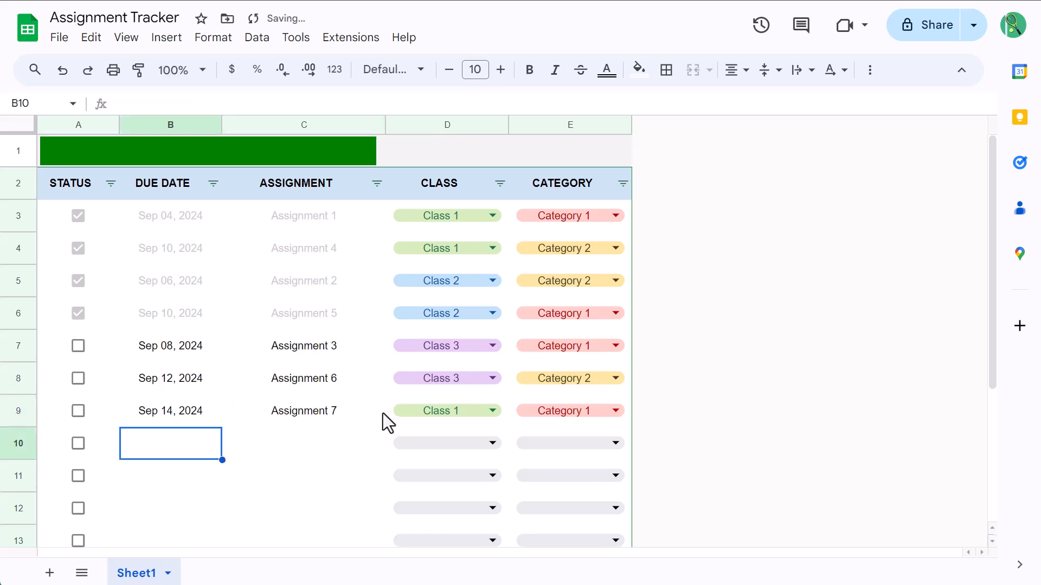
Set row 9's class to Class 2 and its category to Category 2.
left_click(445, 410)
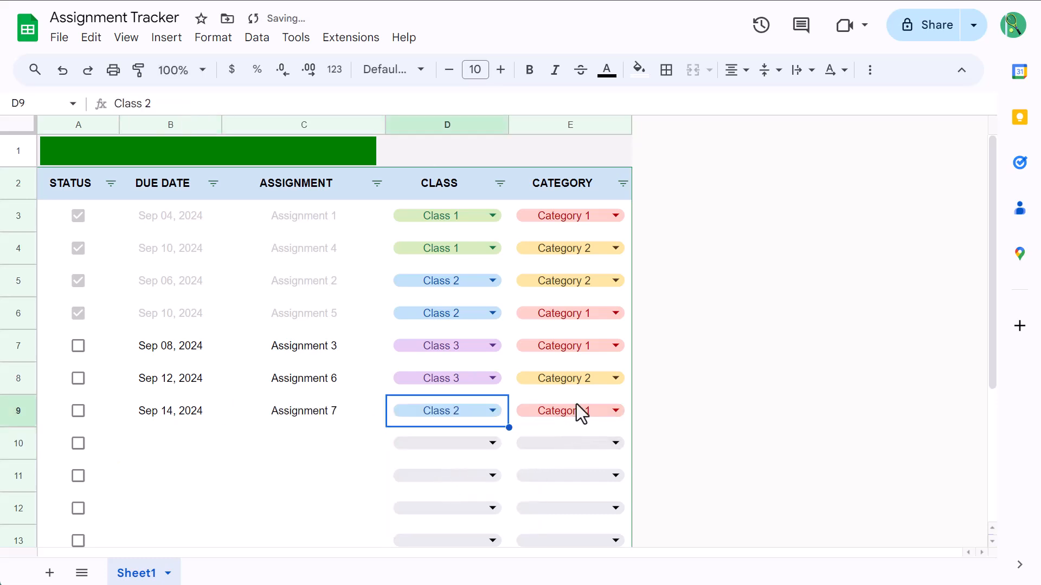
left_click(570, 411)
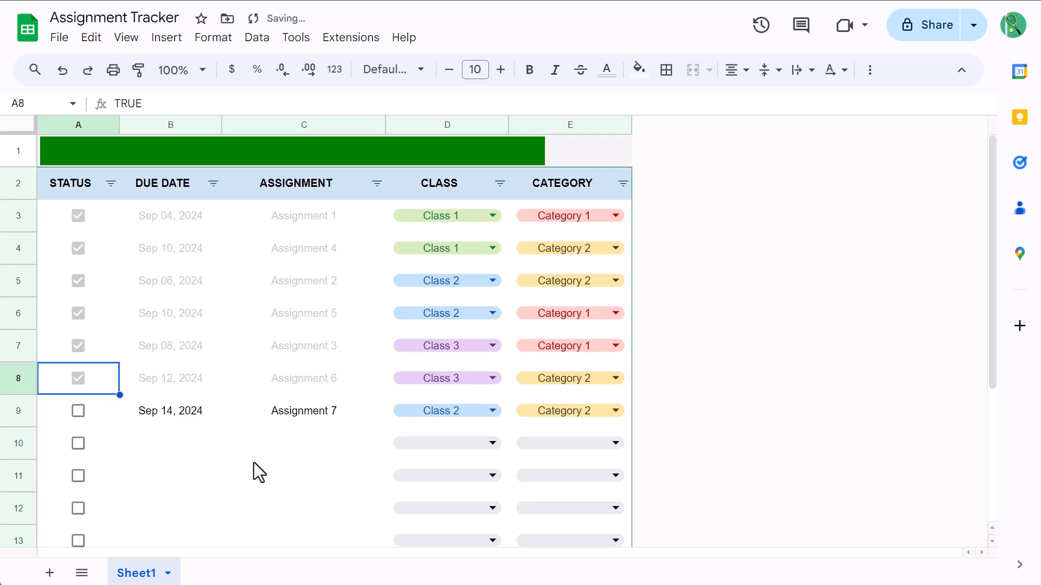
left_click(170, 444)
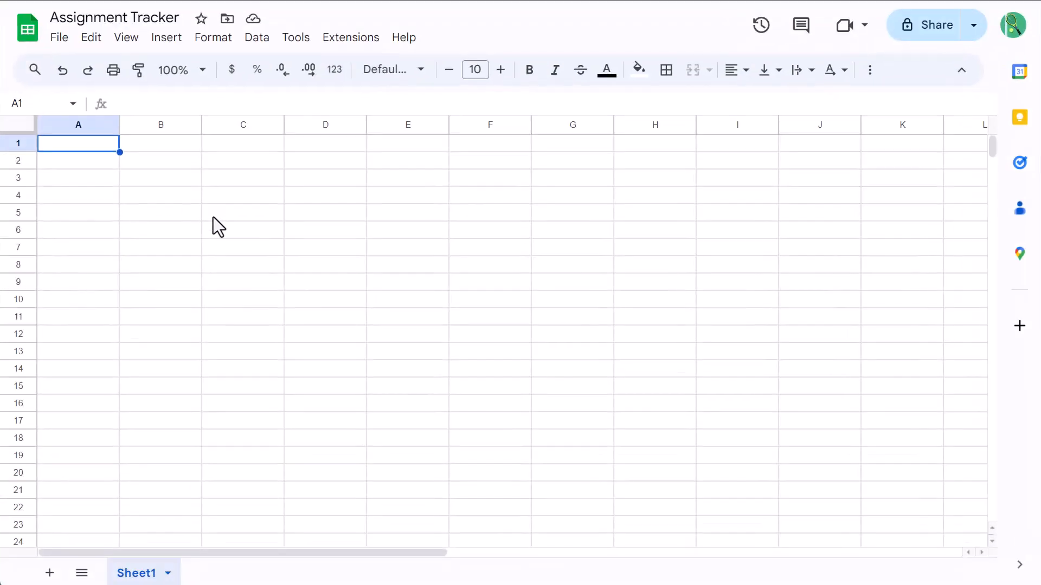
mouse_move(234, 229)
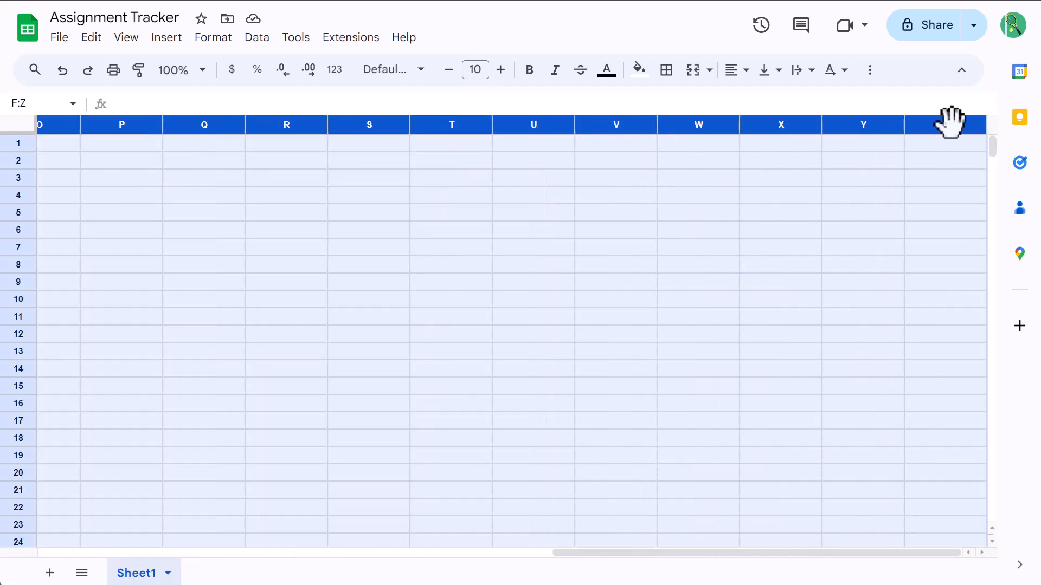
Delete columns F through Z, leaving only columns A–E.
right_click(950, 125)
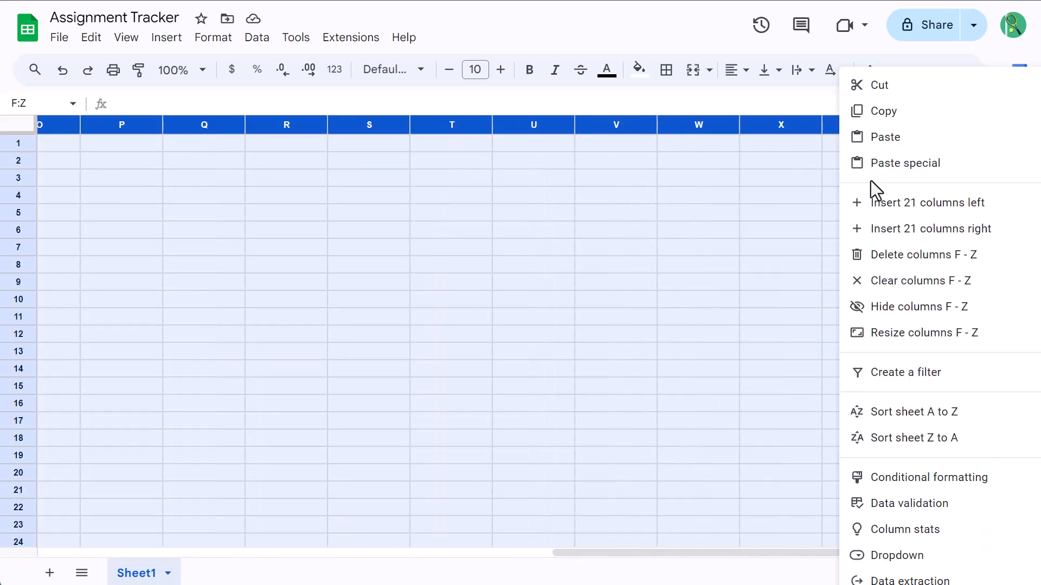
left_click(923, 255)
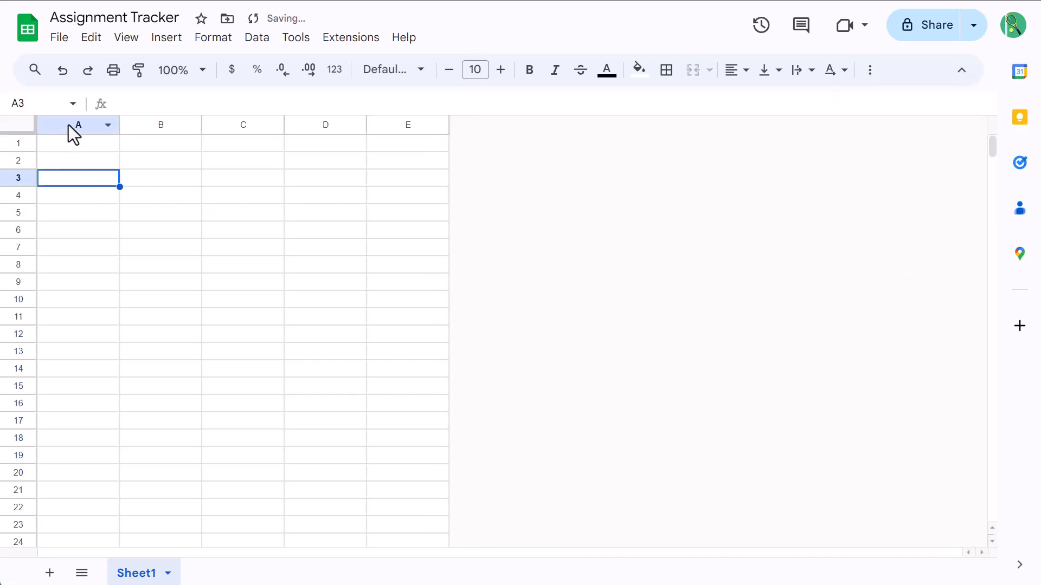
mouse_move(44, 103)
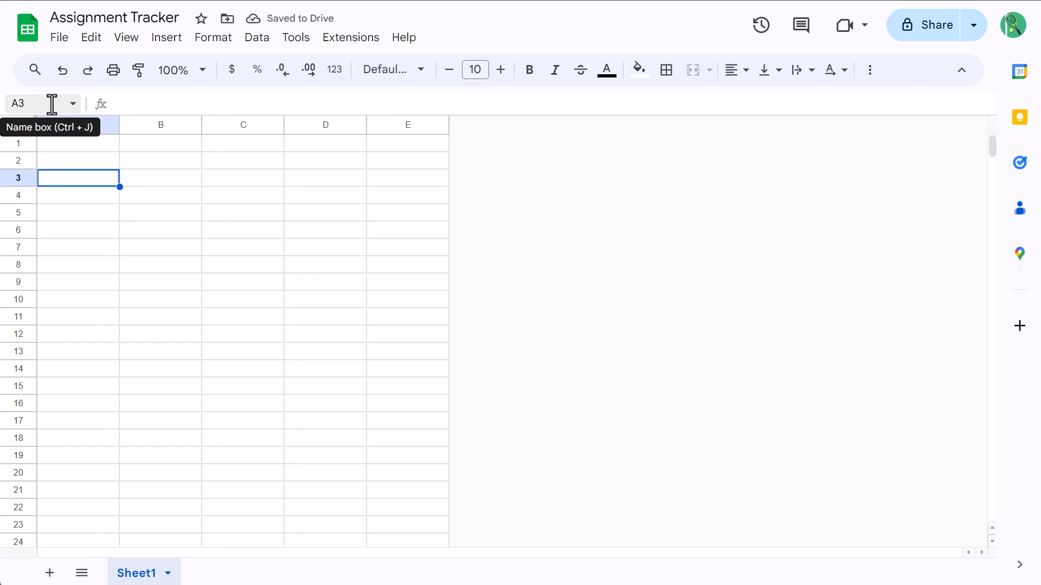
Select rows 16:1000 through the Name box and delete them.
left_click(33, 103)
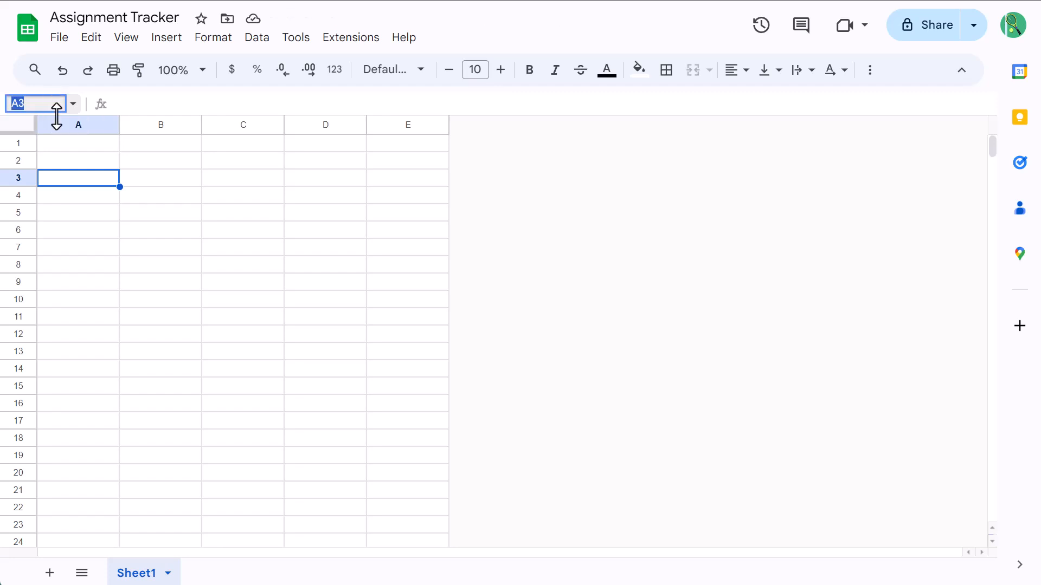
type("16:")
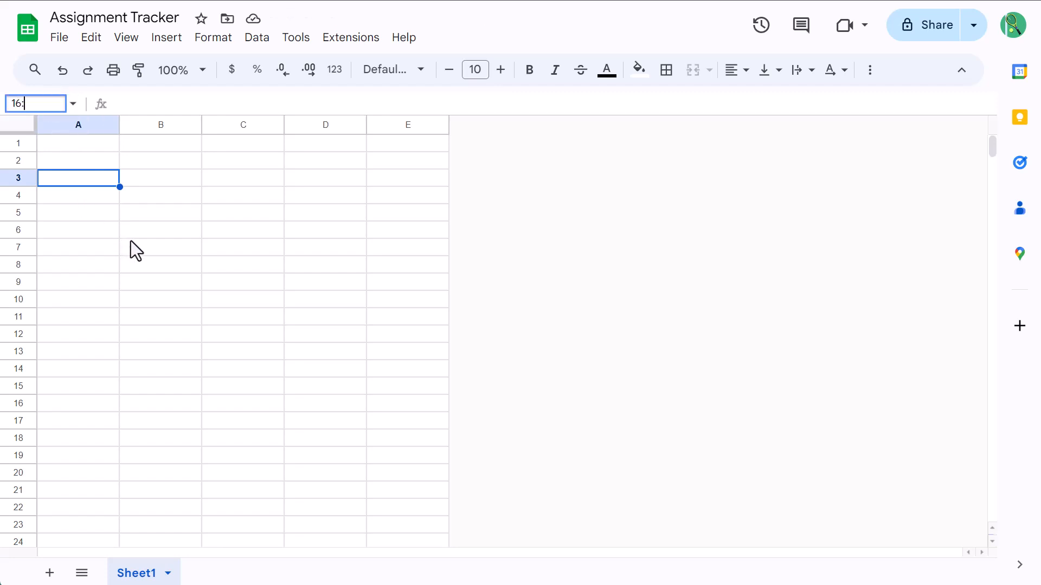
type("1000")
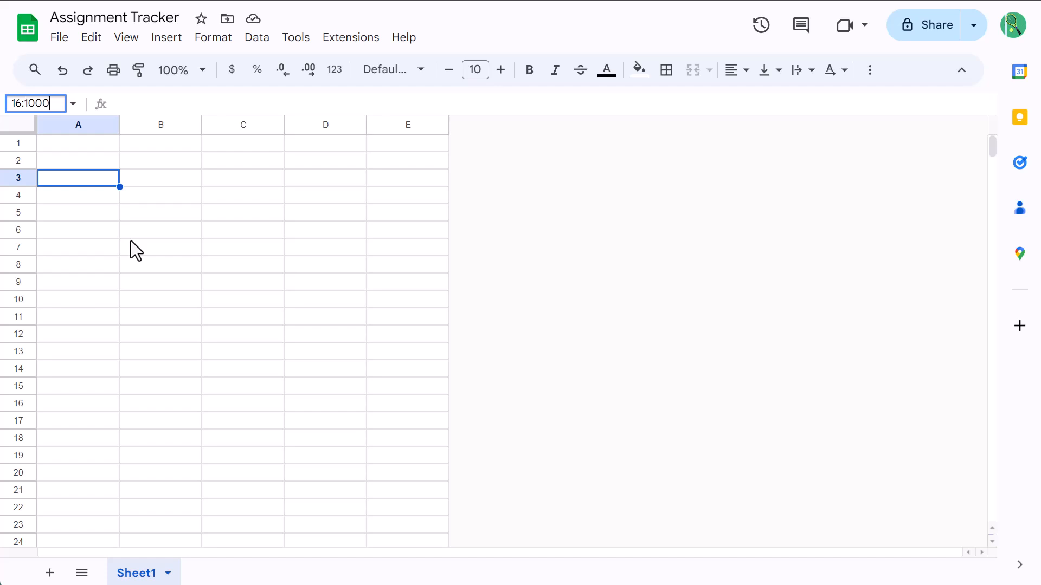
key("Enter")
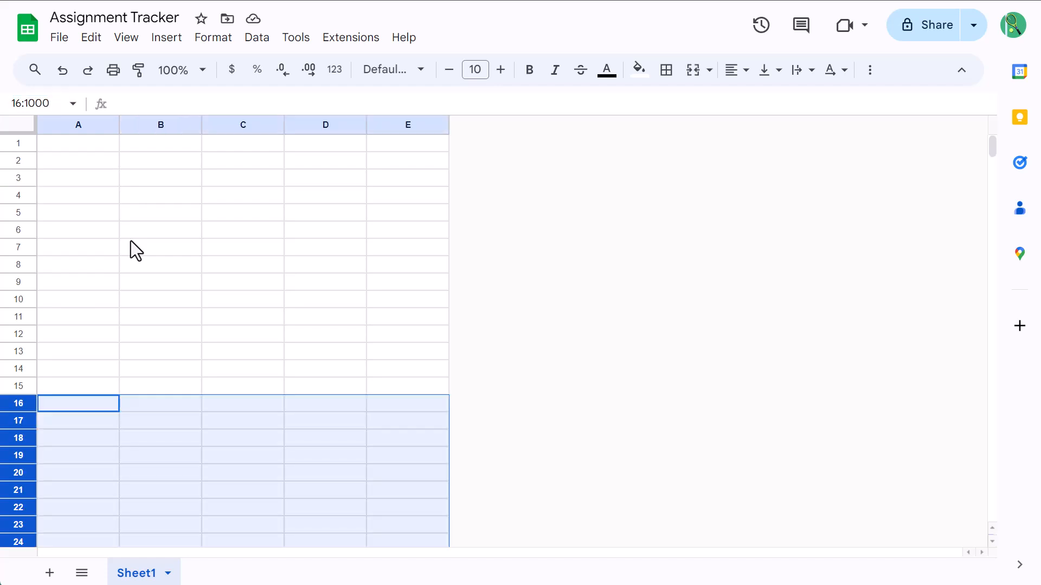
scroll("down", 3)
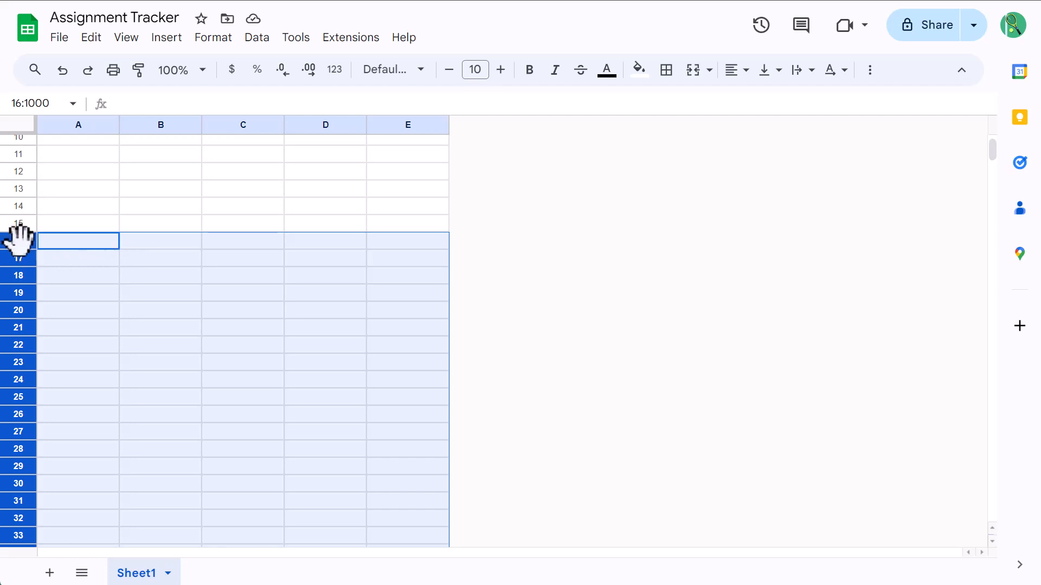
right_click(20, 223)
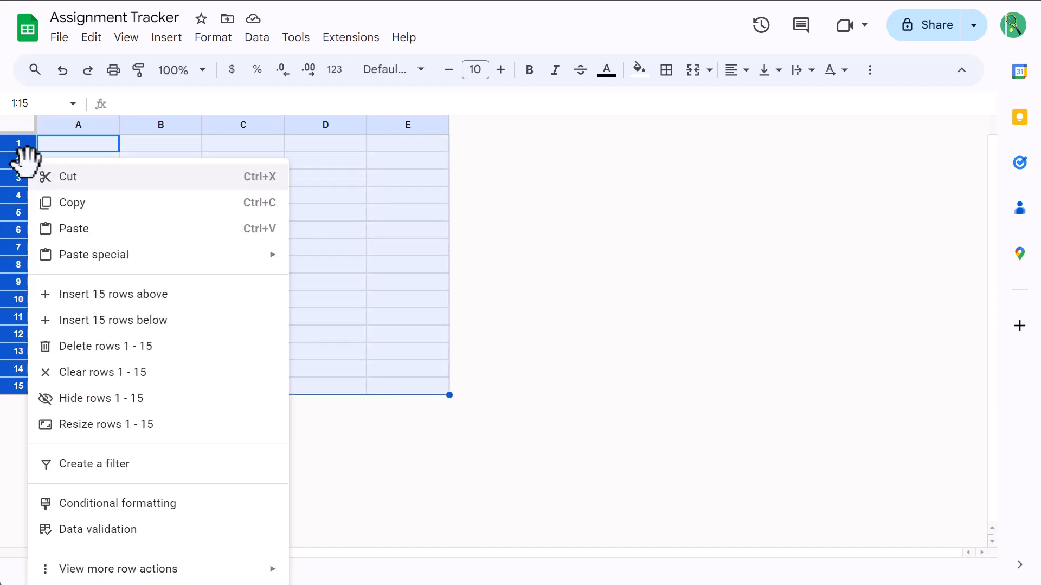
mouse_move(119, 424)
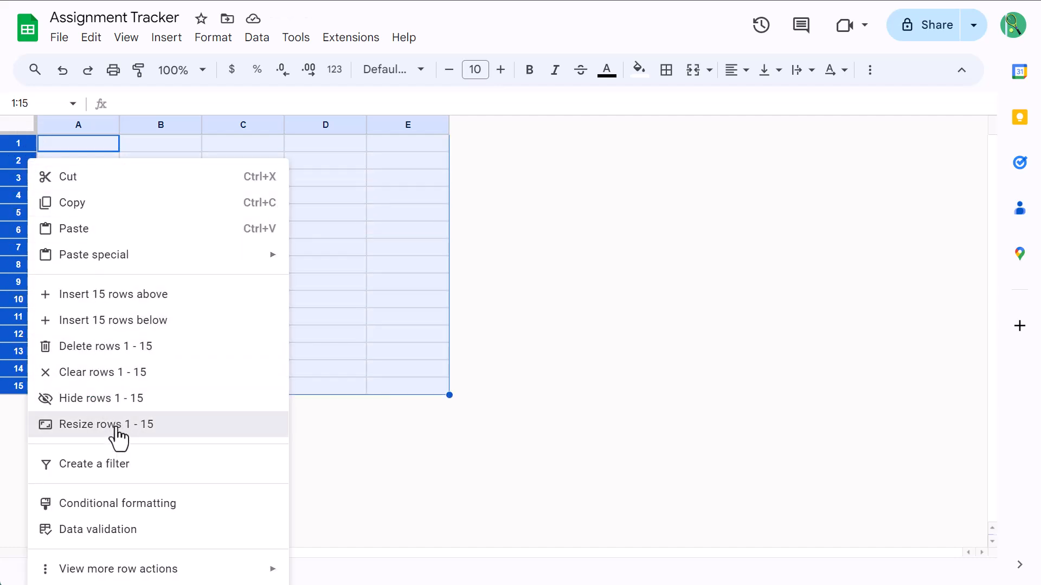
Resize rows 1–15 to a height of 40 pixels.
left_click(106, 424)
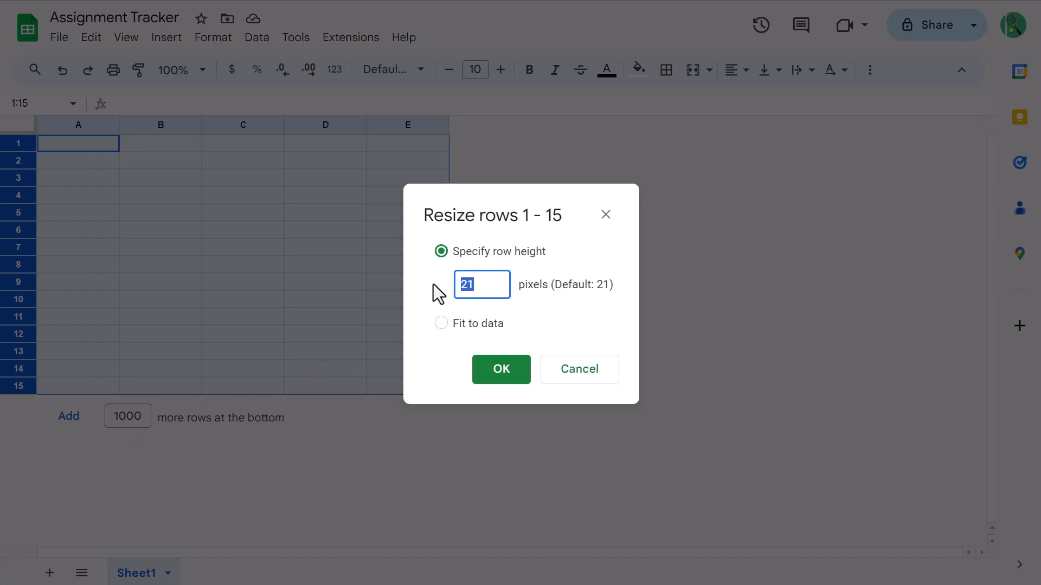
left_click(501, 369)
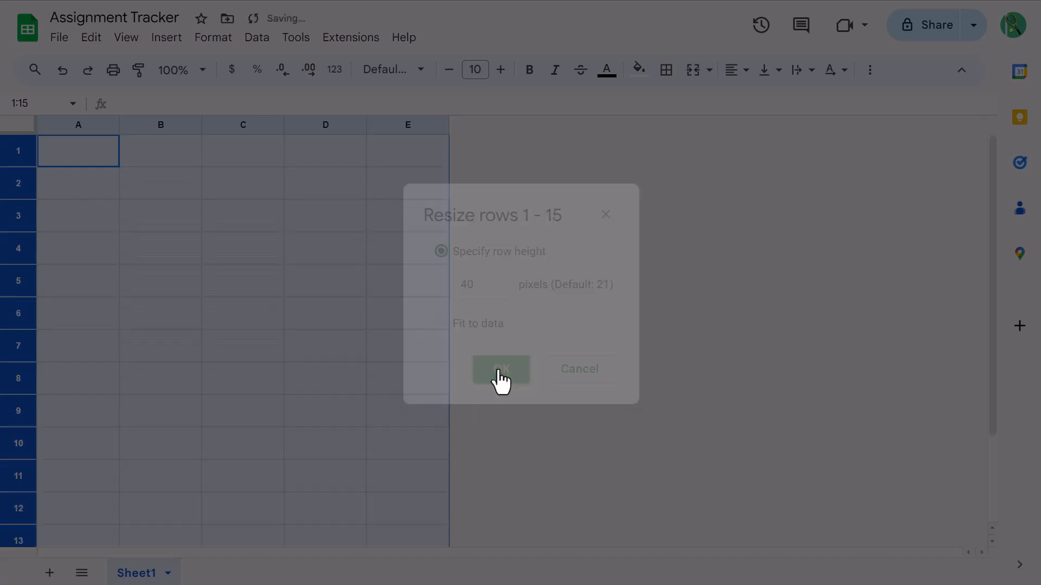
left_click(500, 369)
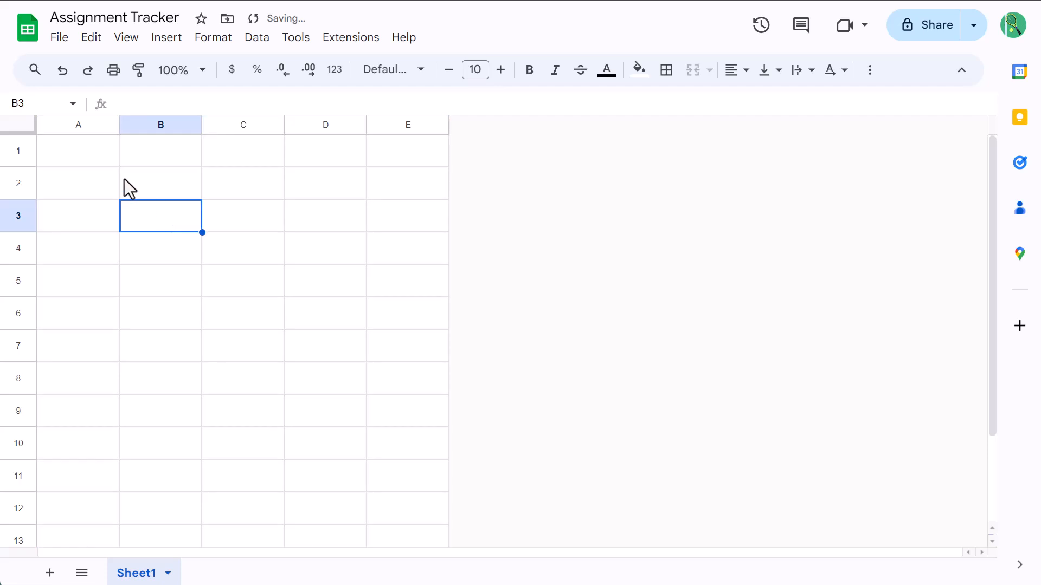
Set columns D and E to 150 pixels wide.
left_click_drag(325, 124, 408, 124)
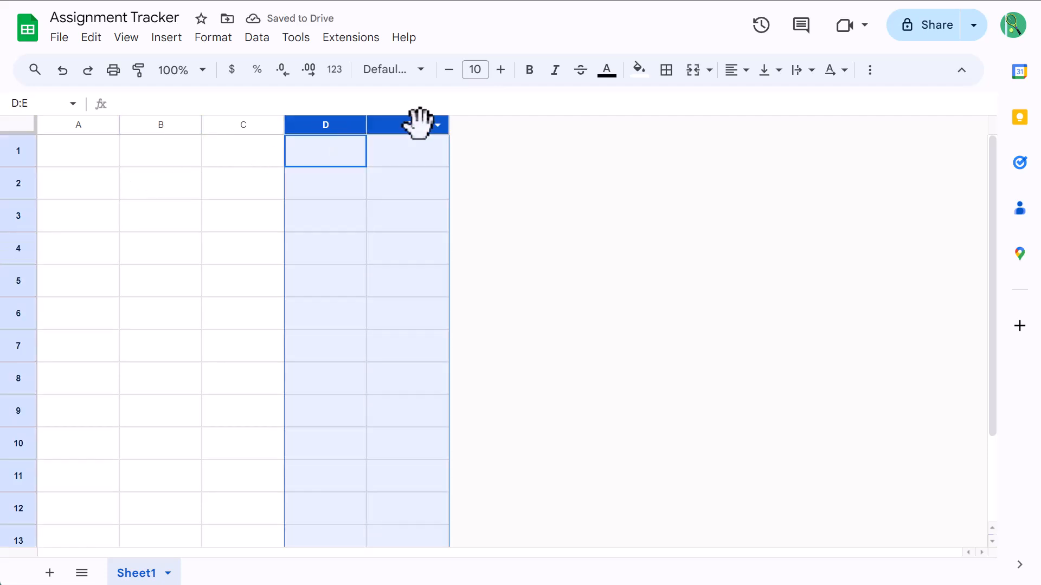
right_click(408, 124)
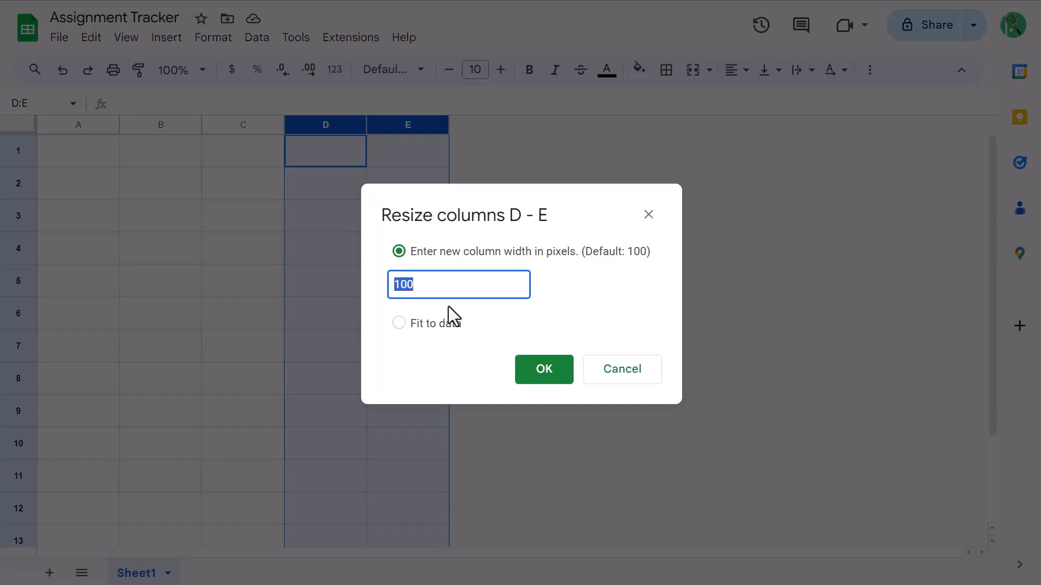
type("150")
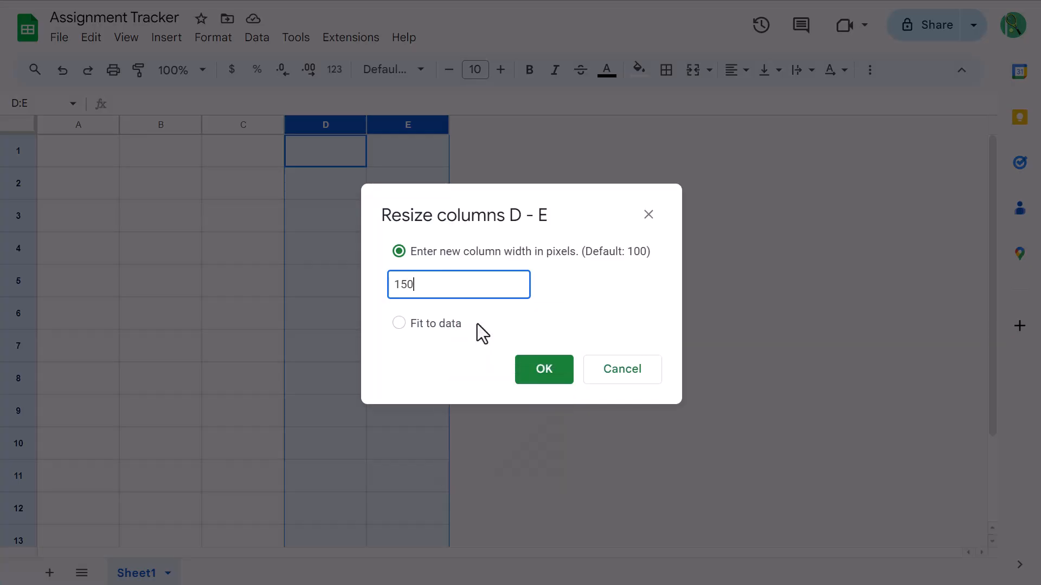
left_click(543, 369)
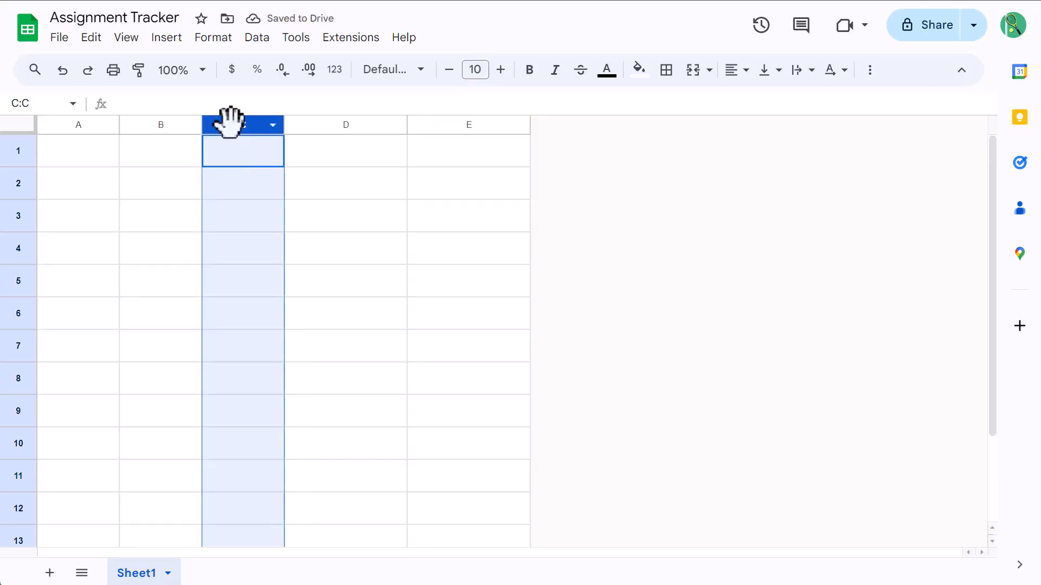
Set column C to 200 pixels wide.
right_click(243, 125)
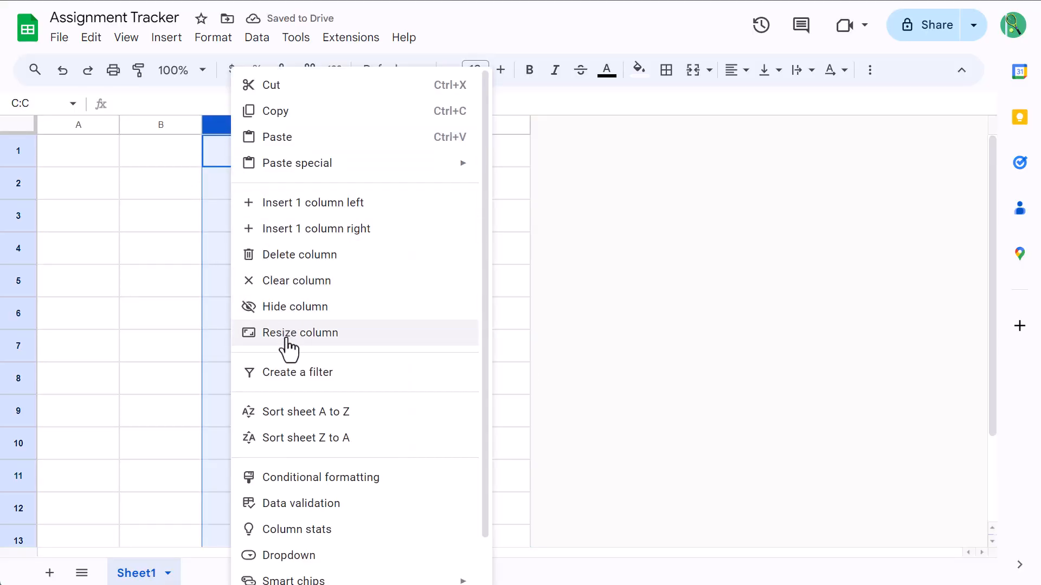
left_click(300, 332)
type("200")
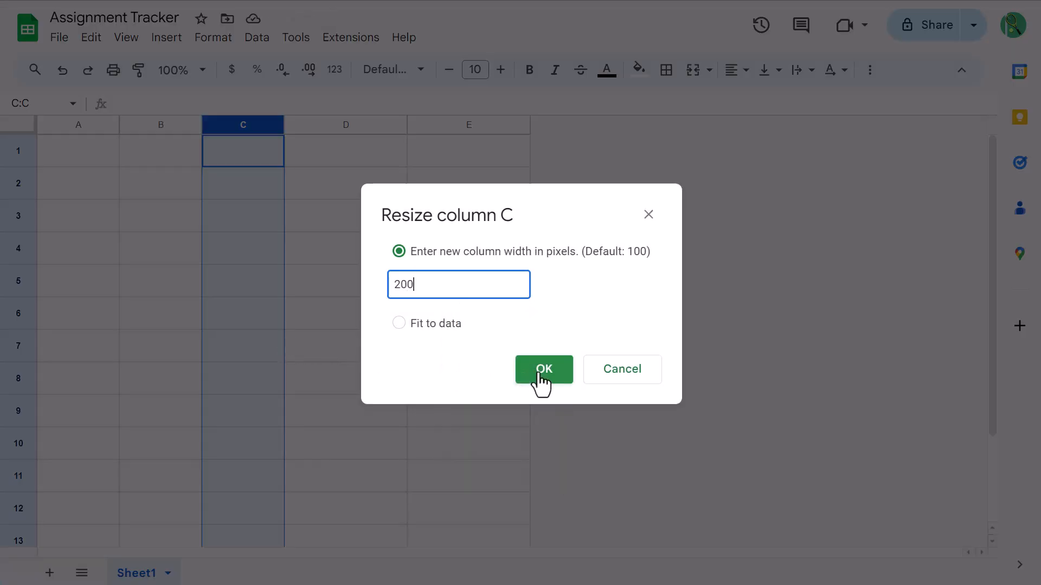
left_click(543, 370)
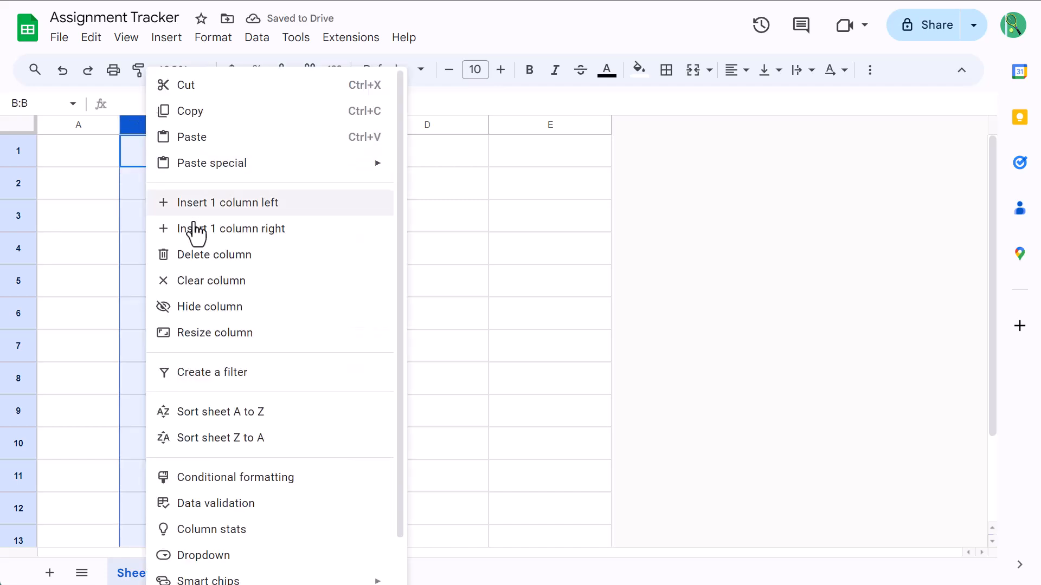
Set column B to 125 pixels wide.
left_click(215, 333)
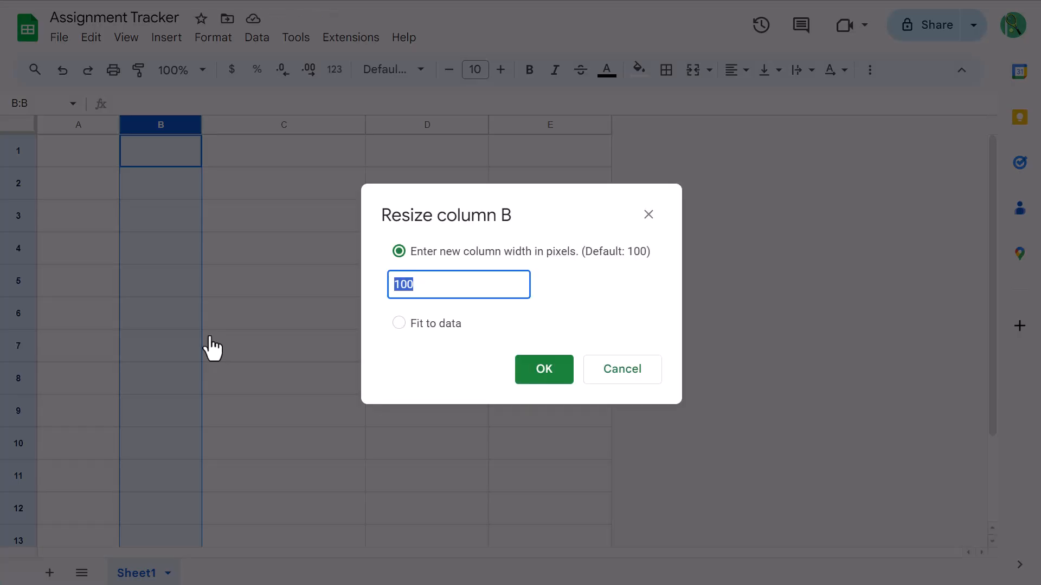
type("12")
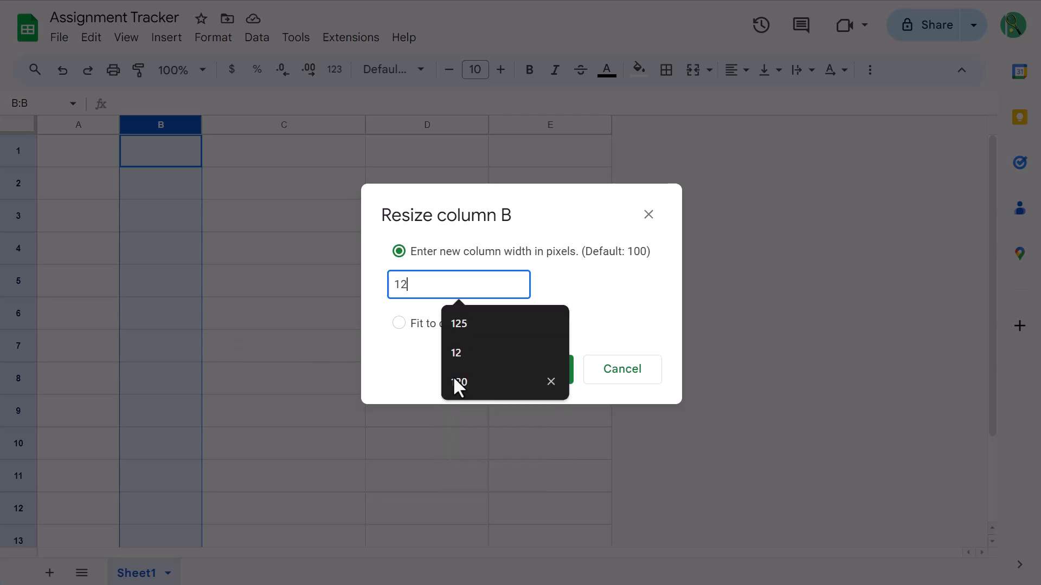
left_click(558, 369)
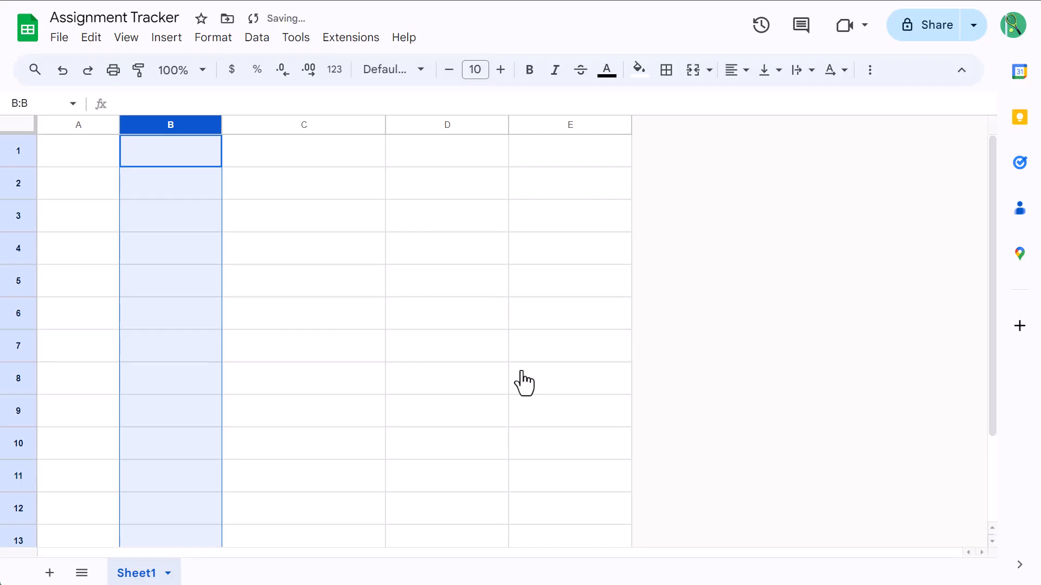
left_click(303, 215)
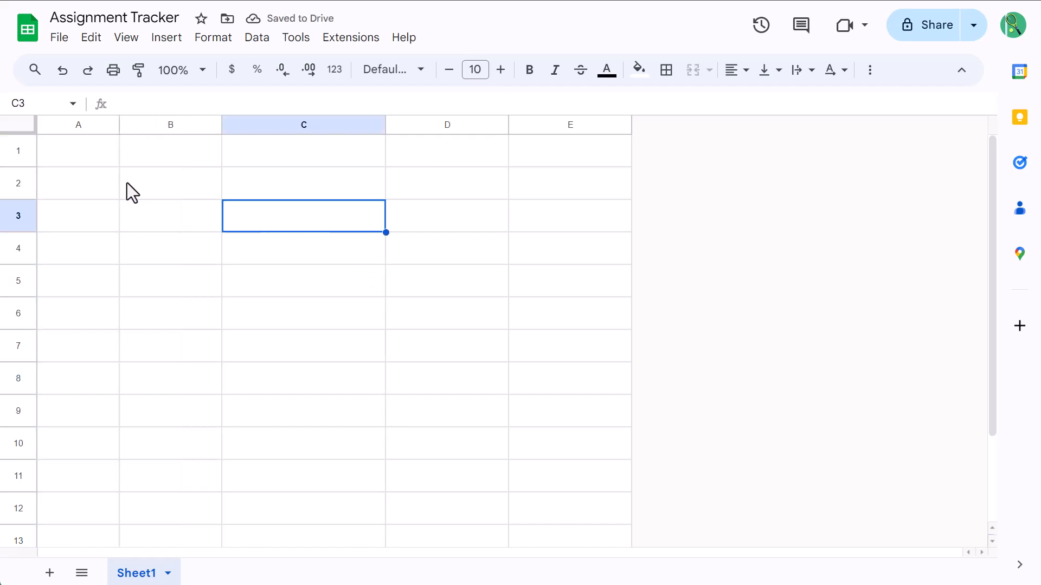
Enter headers STATUS, DUE DATE, ASSIGNMENT, CLASS and CATEGORY in cells A2 through E2.
left_click(78, 184)
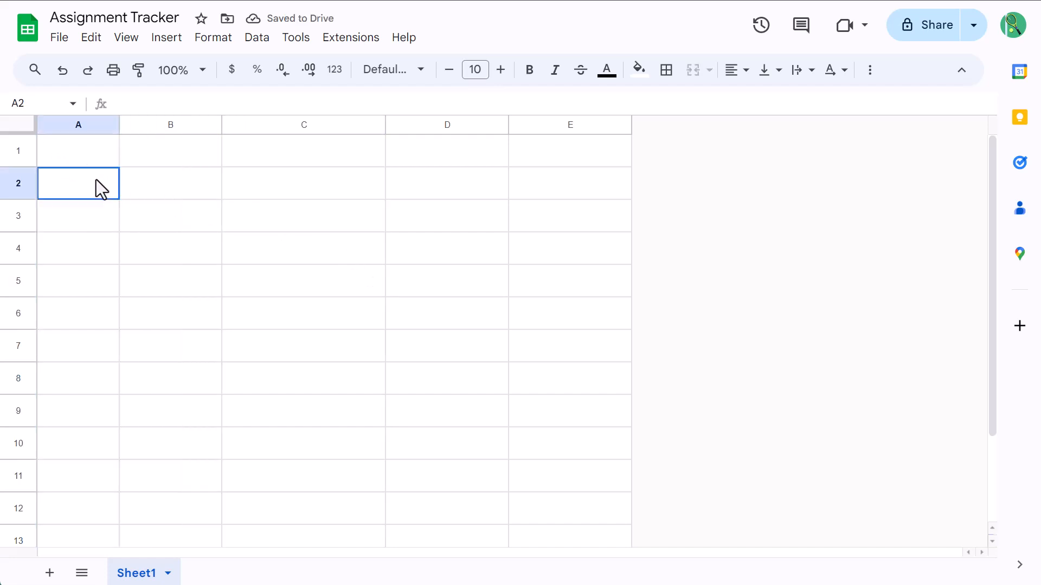
type("STATU")
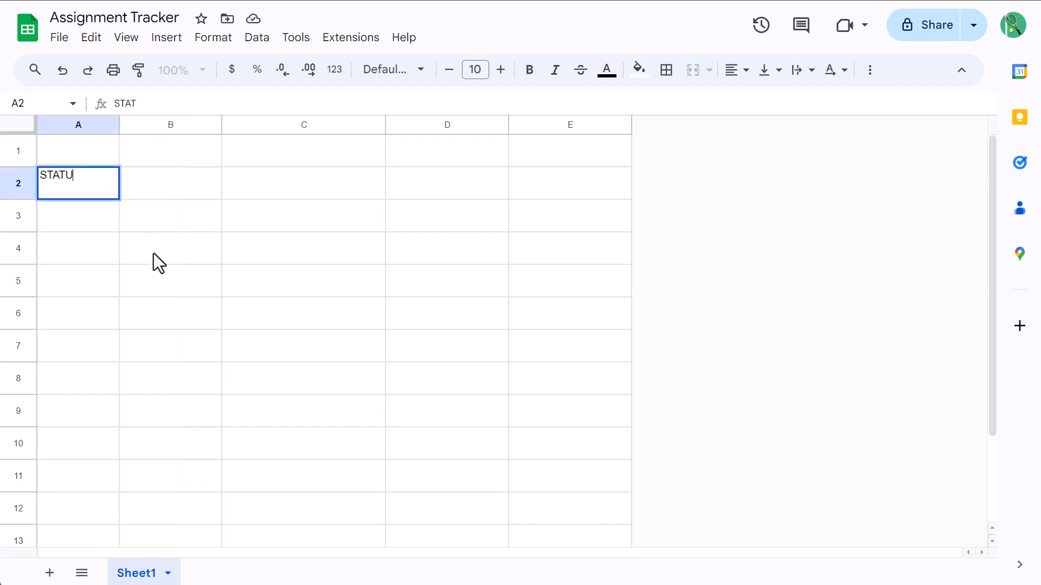
key("Tab")
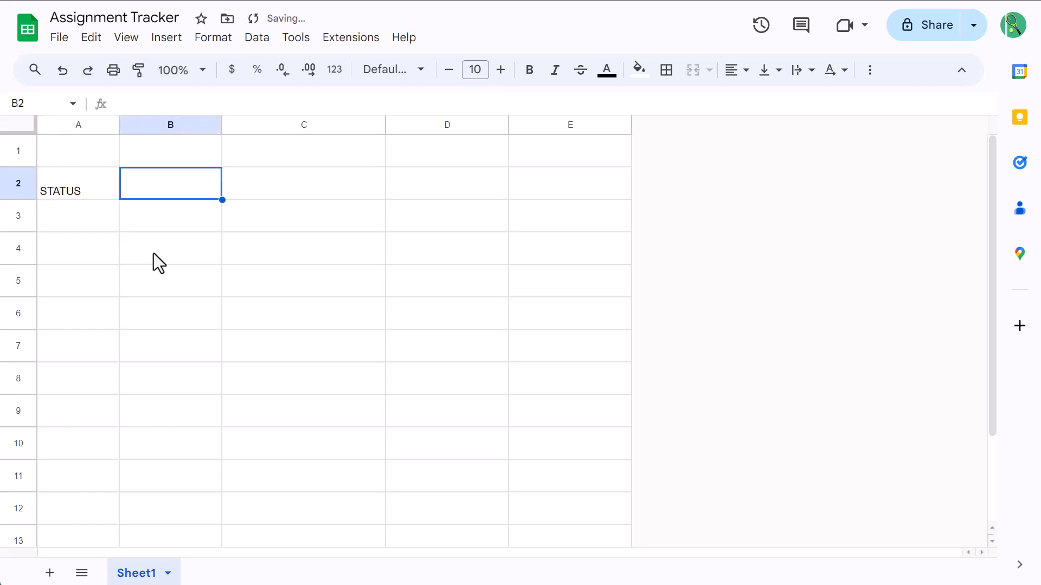
type("DUE DATE")
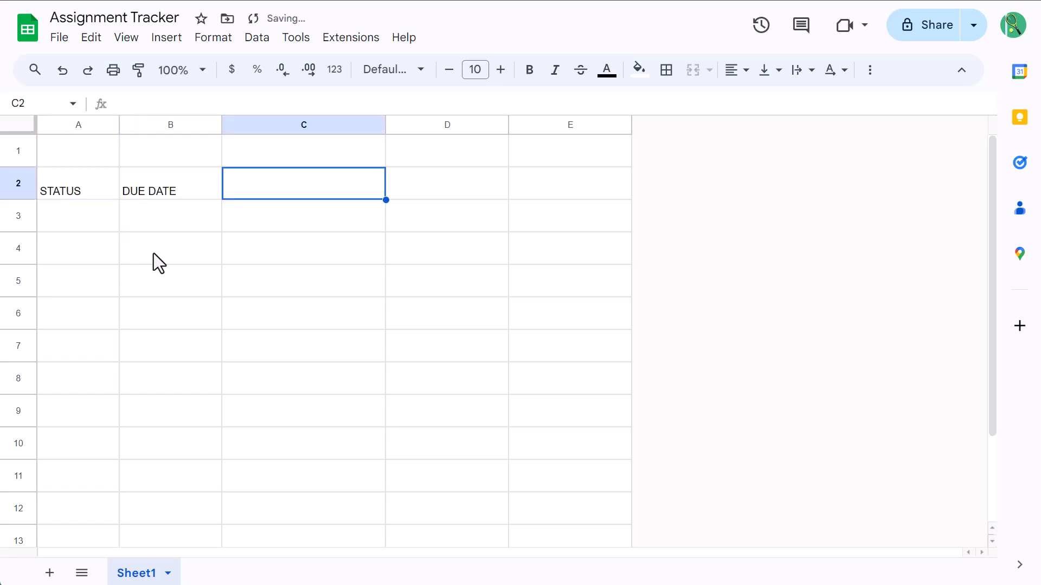
type("ASSIGNMENT")
left_click(570, 183)
type("C")
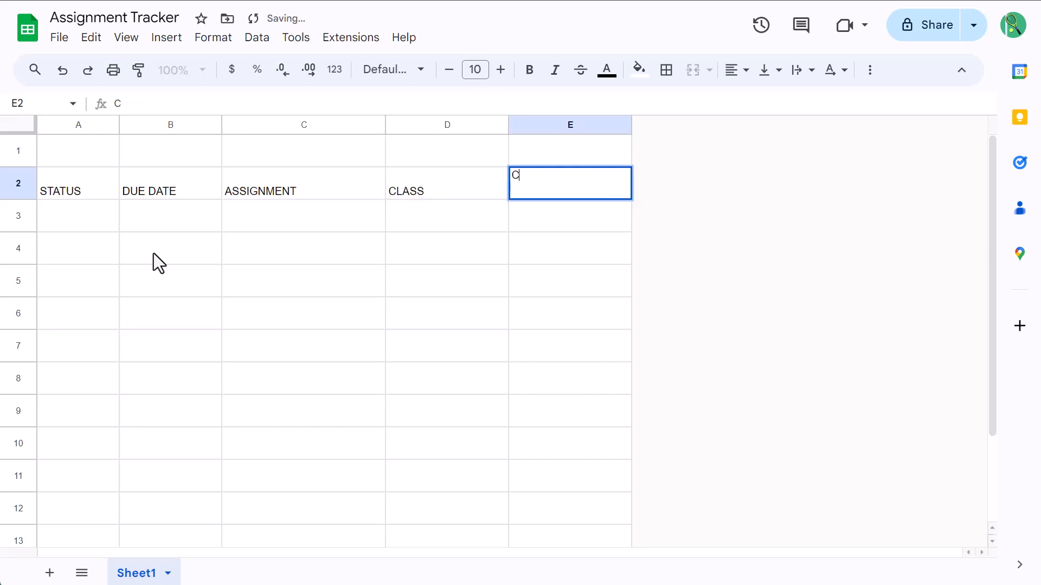
type("ATEGORY")
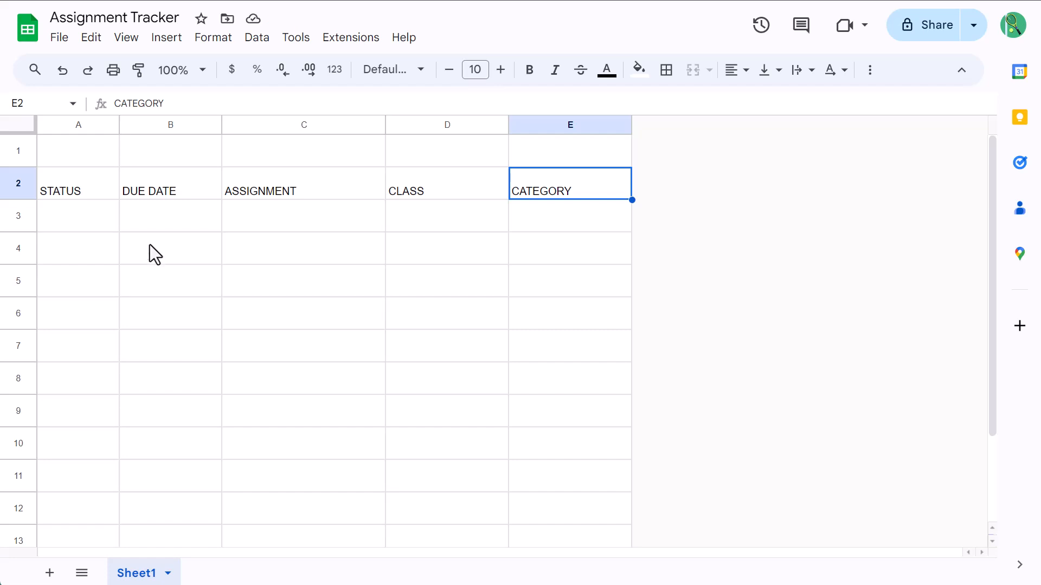
Hide the sheet gridlines and center cell text horizontally.
left_click(125, 37)
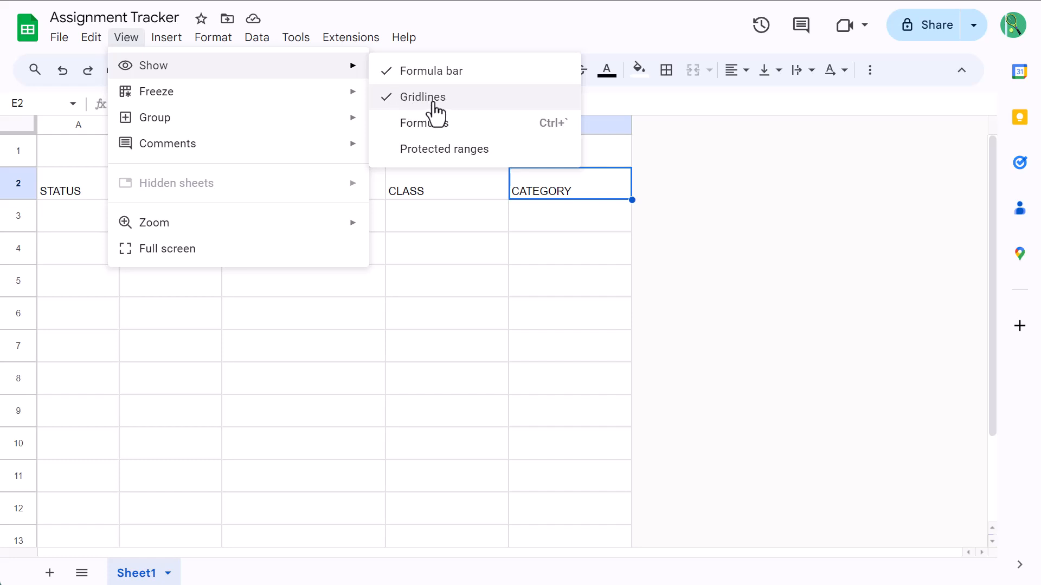
left_click(423, 97)
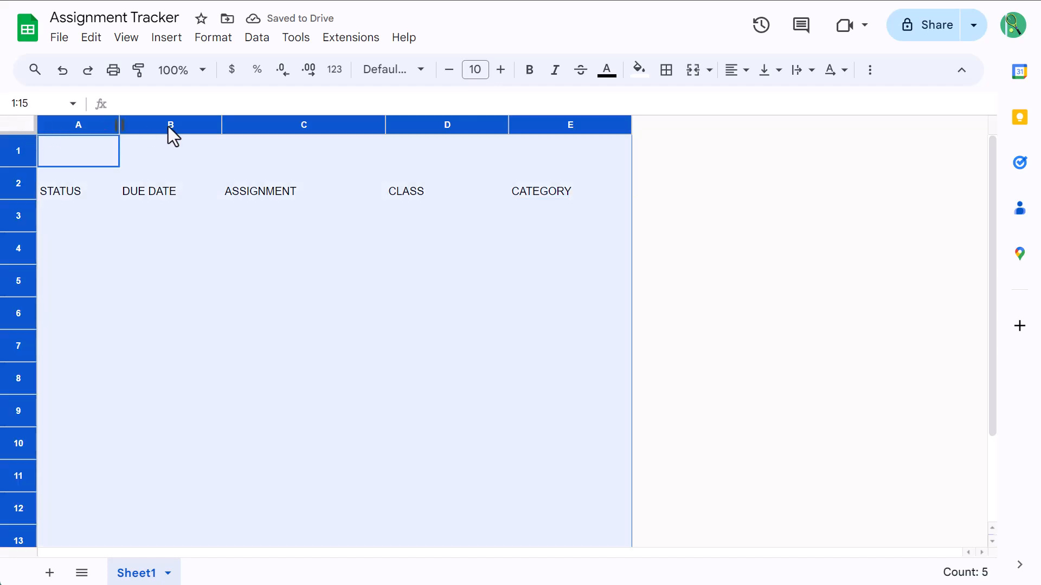
left_click(733, 70)
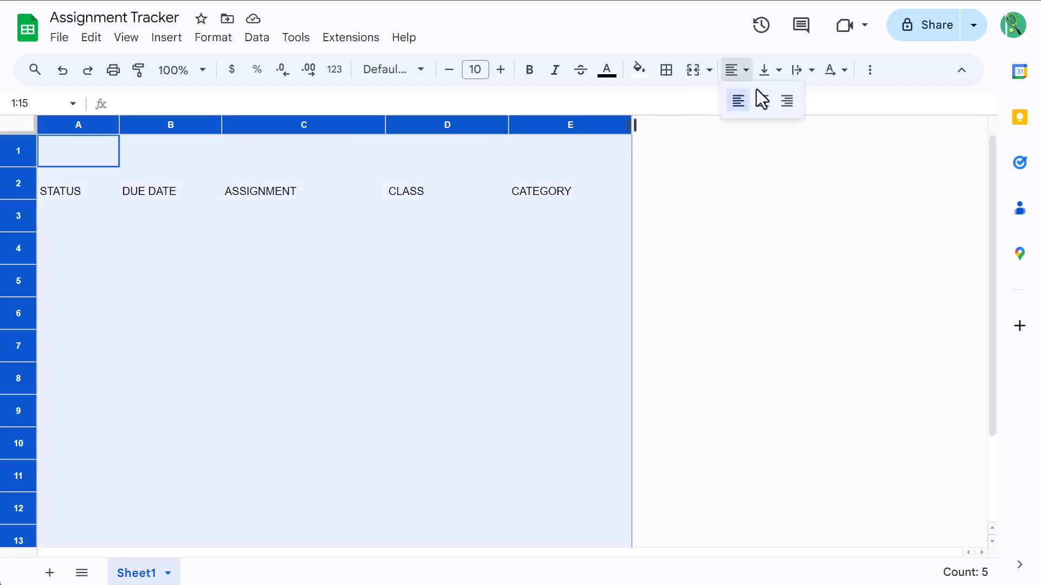
left_click(761, 101)
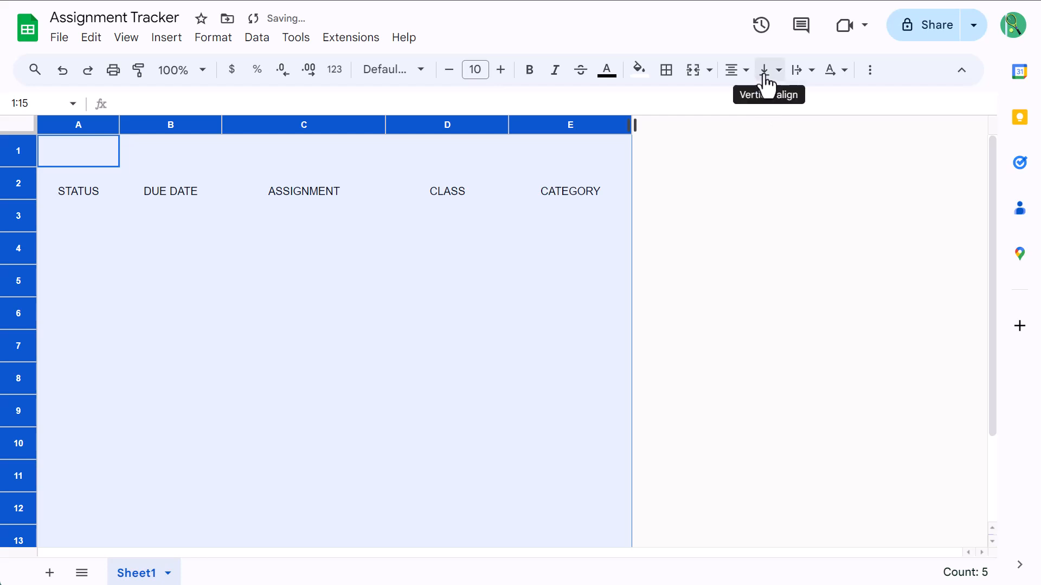
left_click(764, 70)
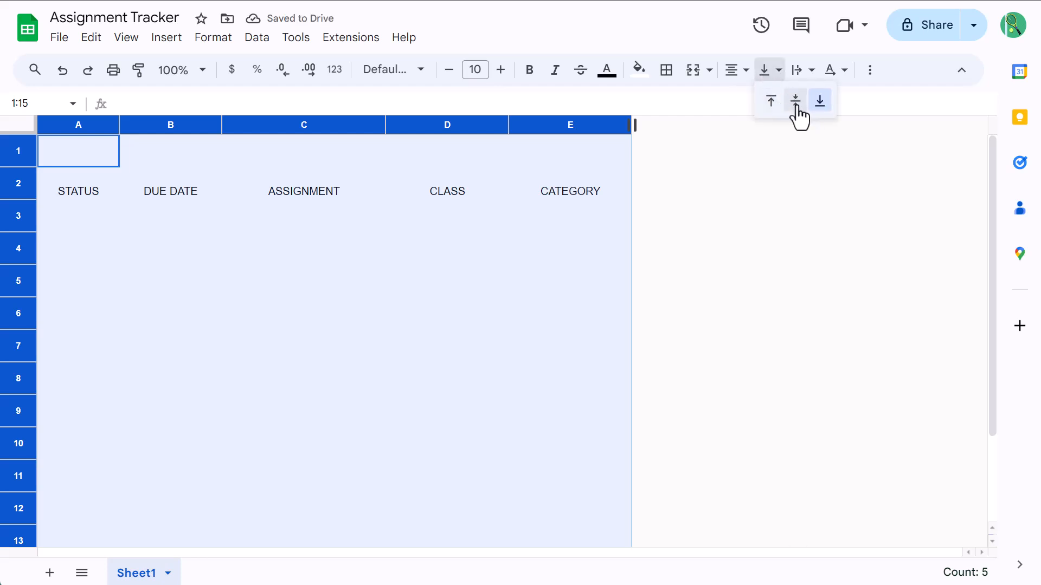
Center cell text vertically and fill row 1 light gray.
left_click(795, 100)
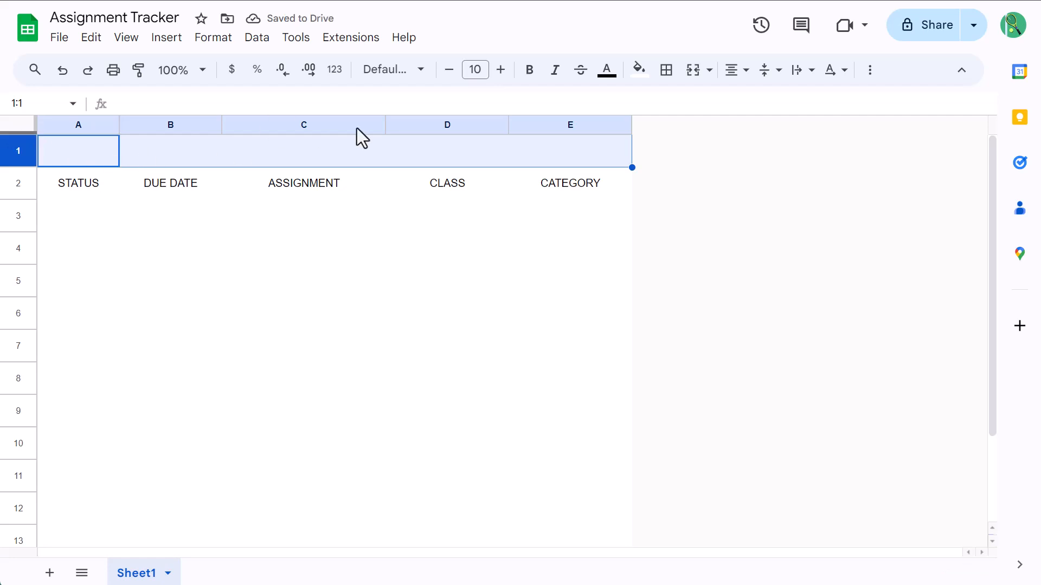
left_click(638, 70)
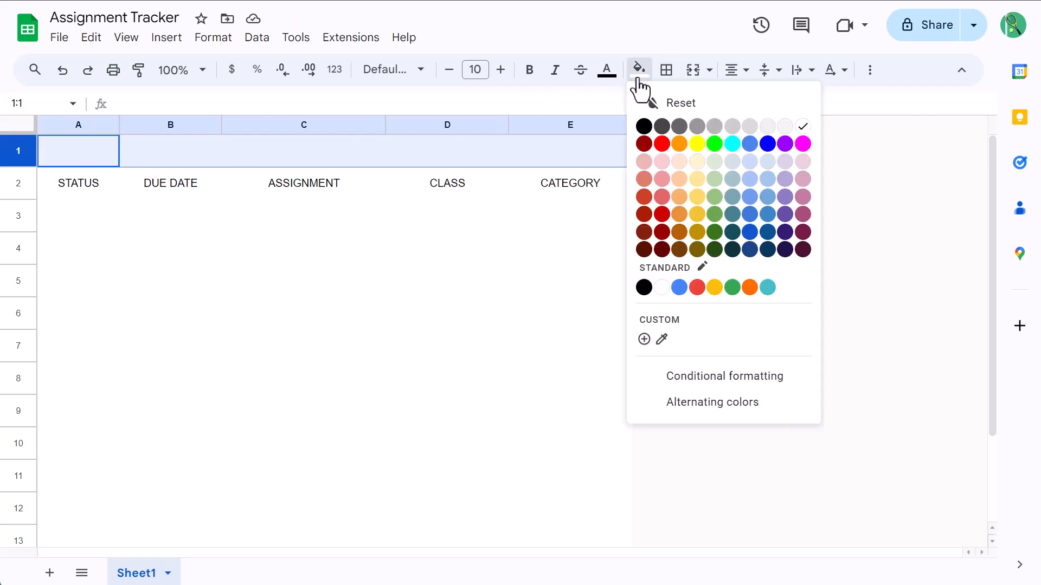
left_click(786, 143)
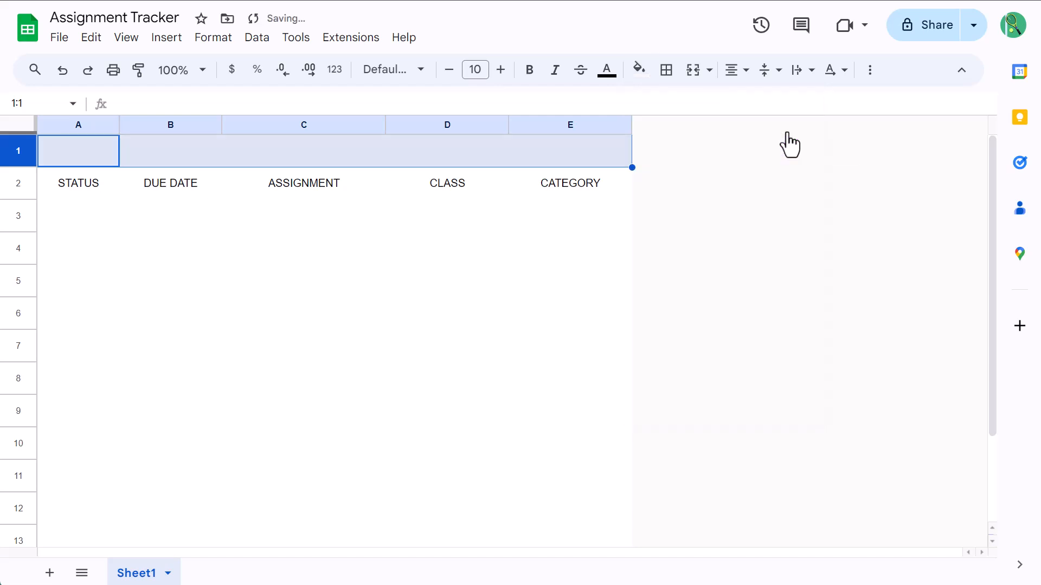
Fill header row 2 light blue and make its labels bold.
left_click(78, 183)
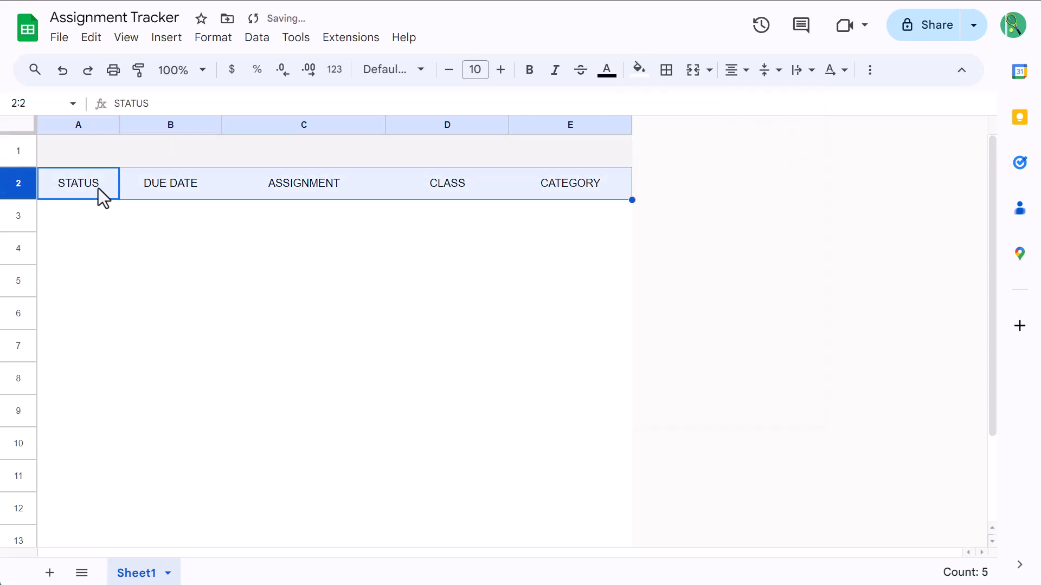
left_click(637, 70)
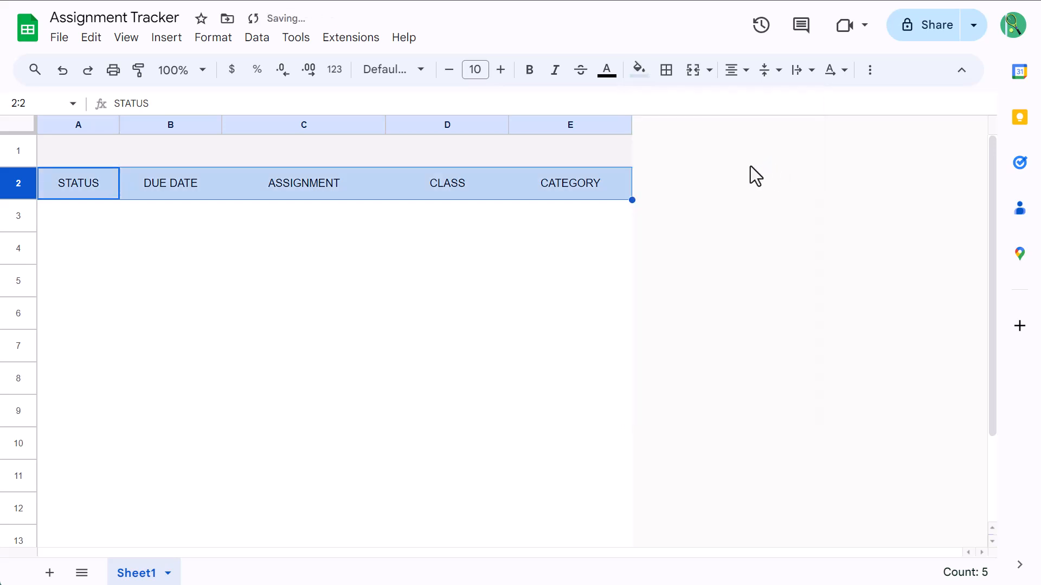
left_click(529, 70)
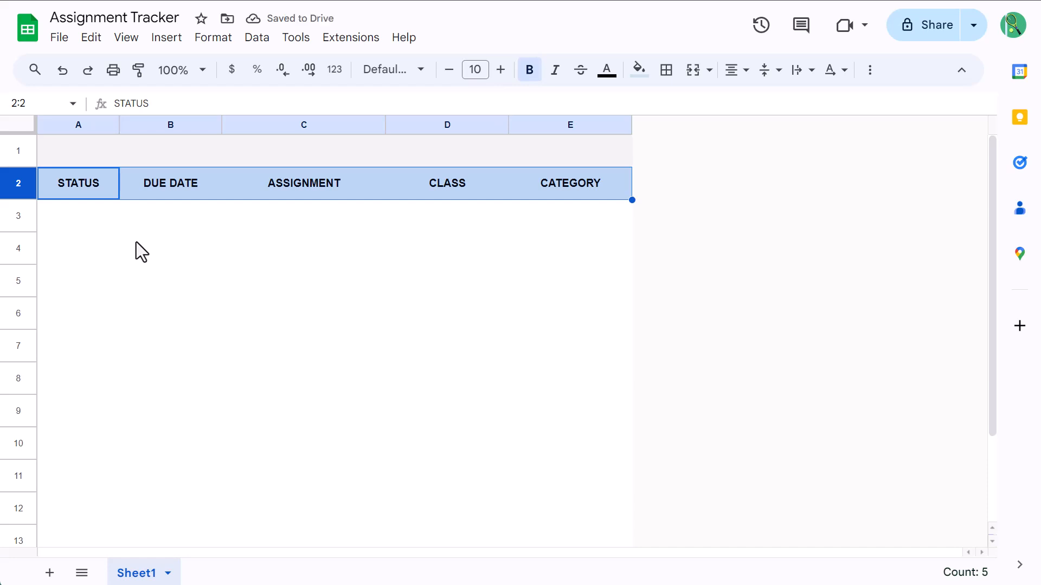
mouse_move(116, 243)
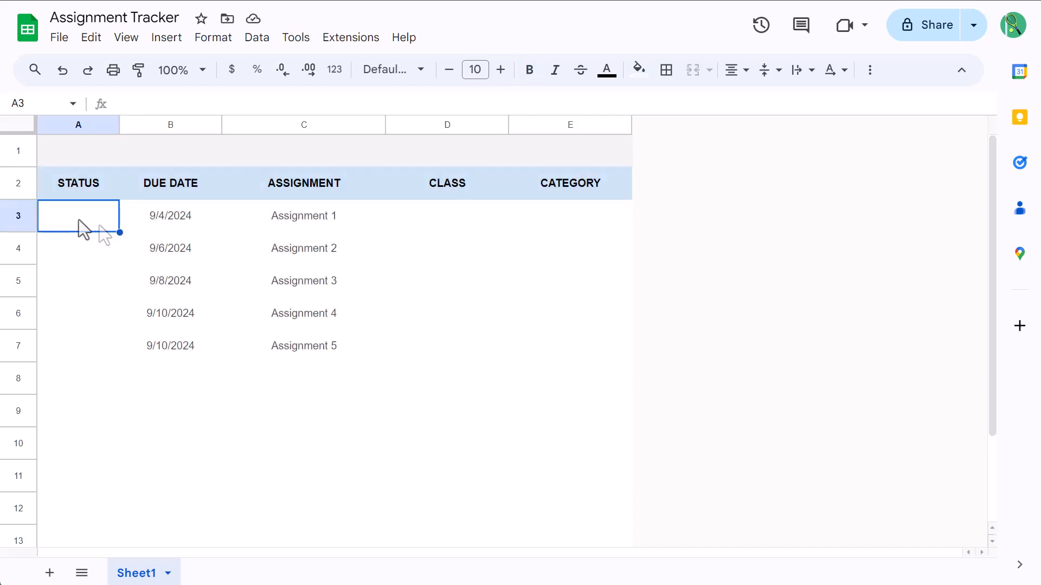
mouse_move(83, 229)
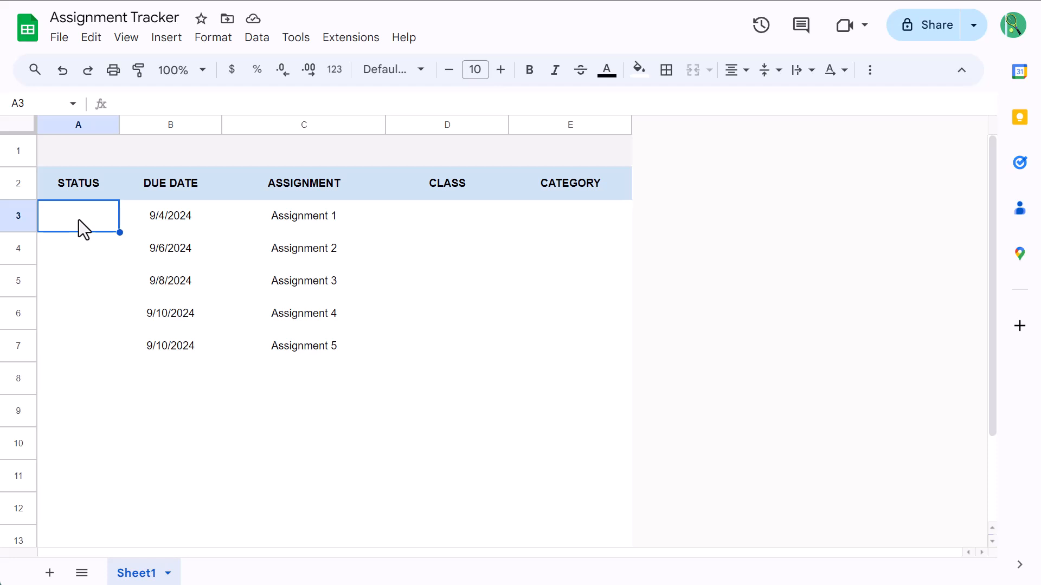
Select the whole DUE DATE column B.
left_click(169, 125)
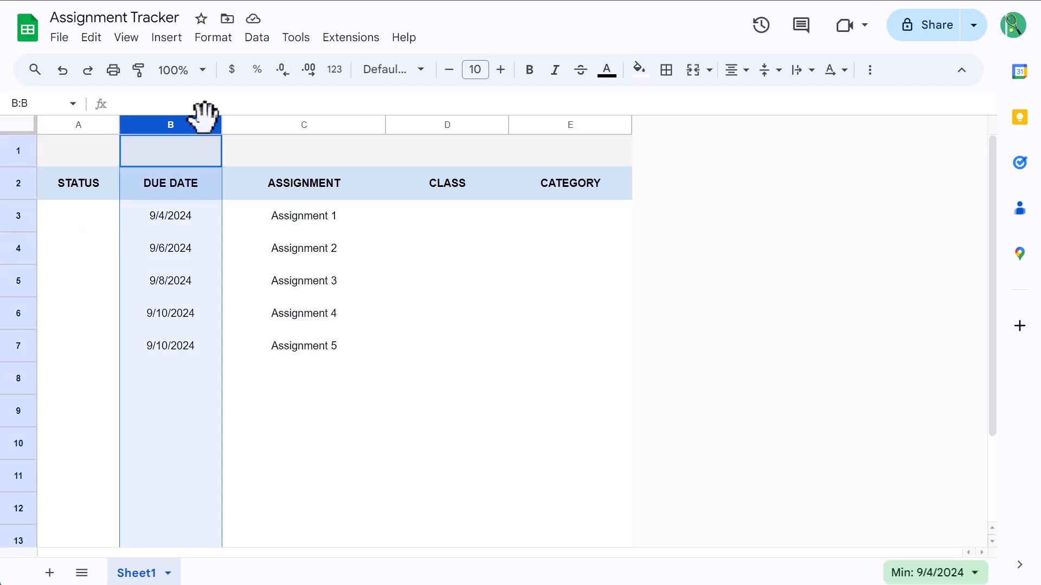
mouse_move(334, 69)
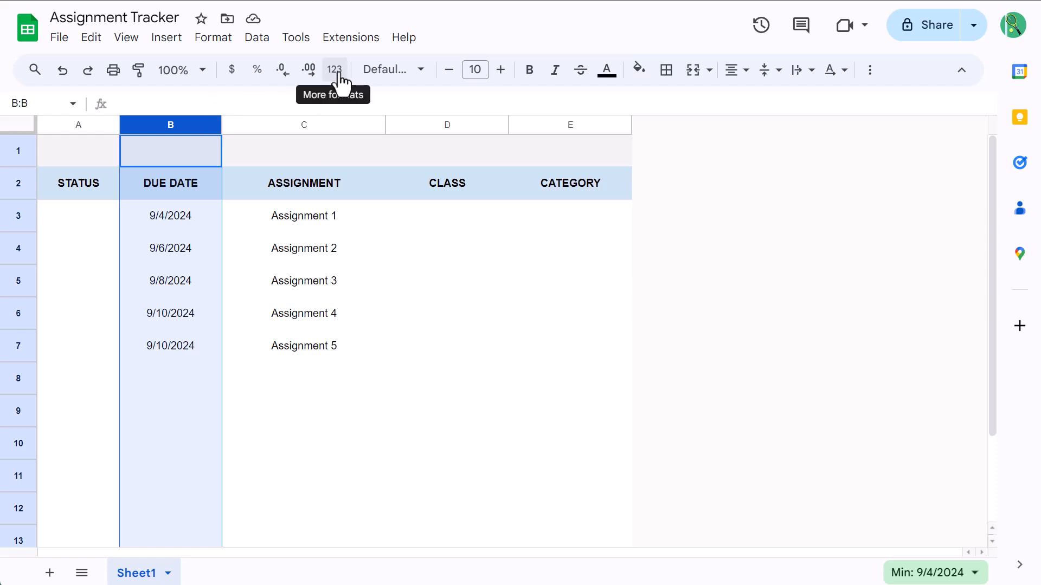
Apply a custom Month (Aug) Day (05), Year (1930) date format to column B.
left_click(334, 70)
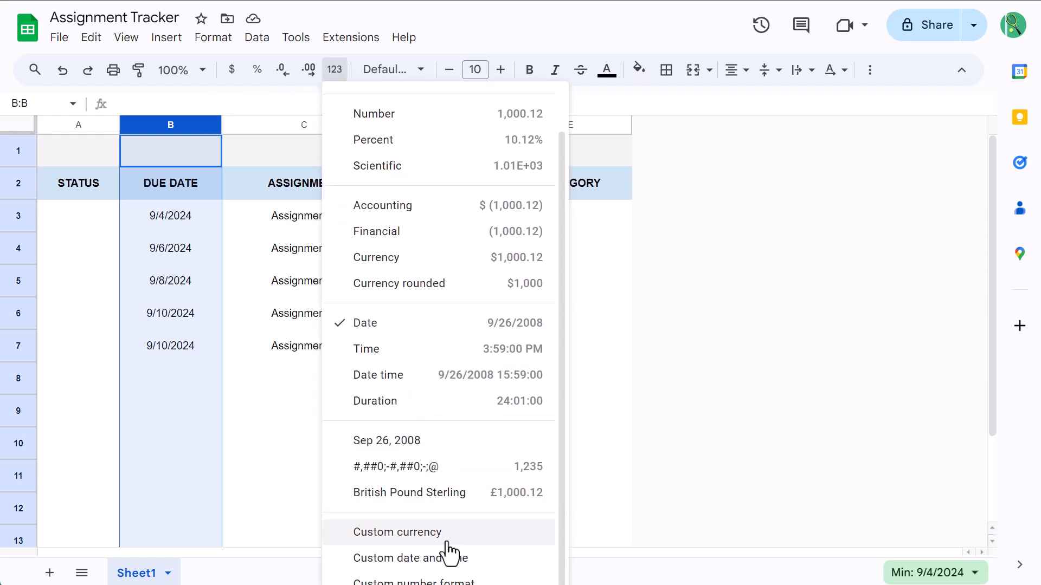
left_click(409, 558)
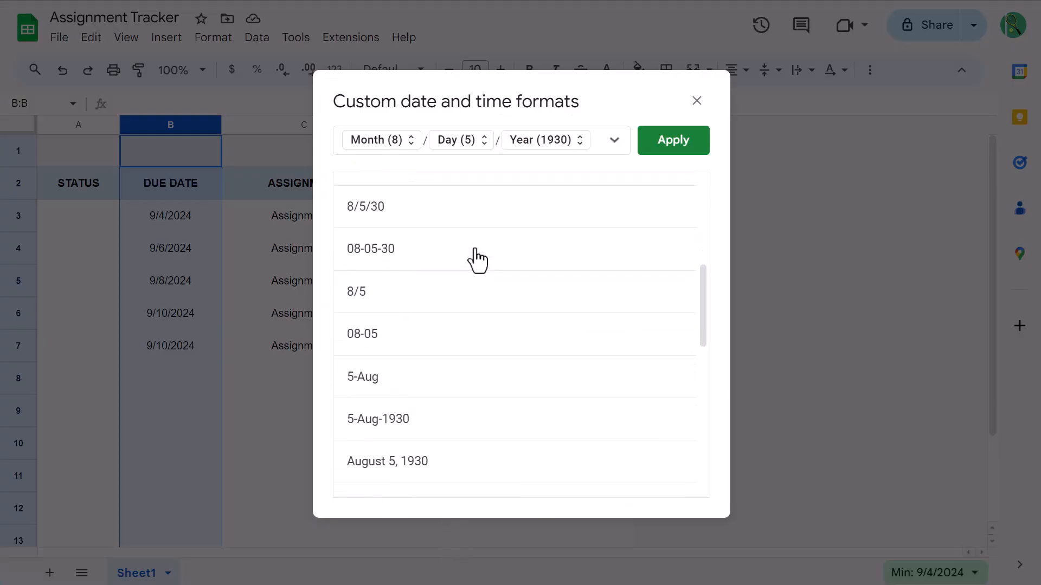
scroll("down", 3)
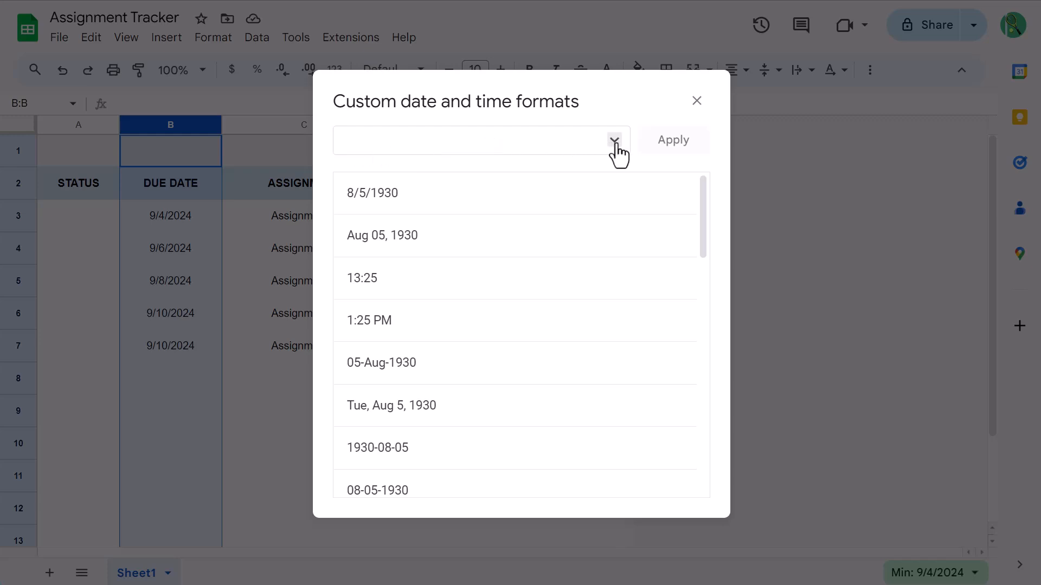
left_click(614, 140)
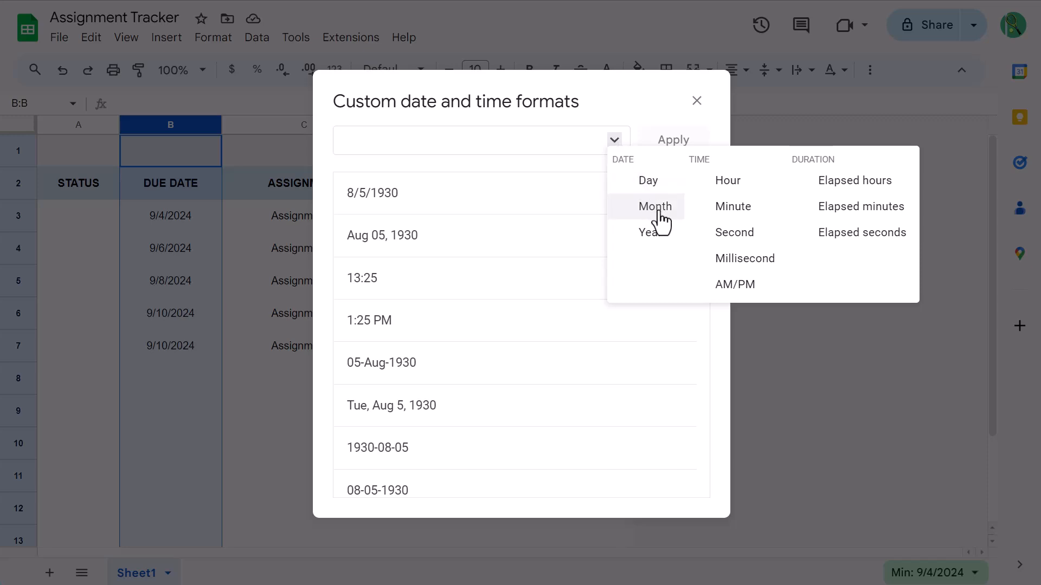
left_click(654, 207)
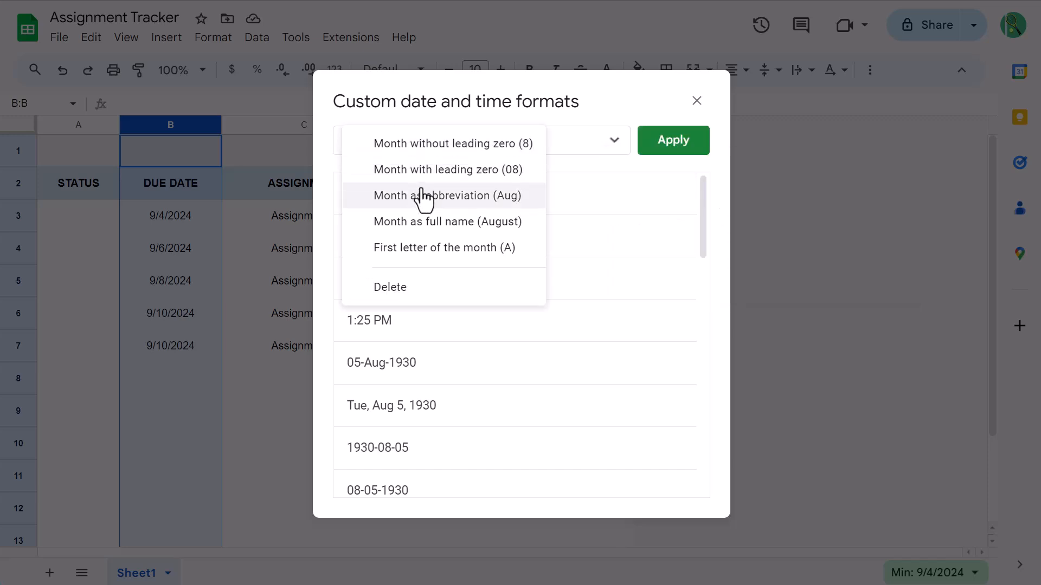
left_click(447, 195)
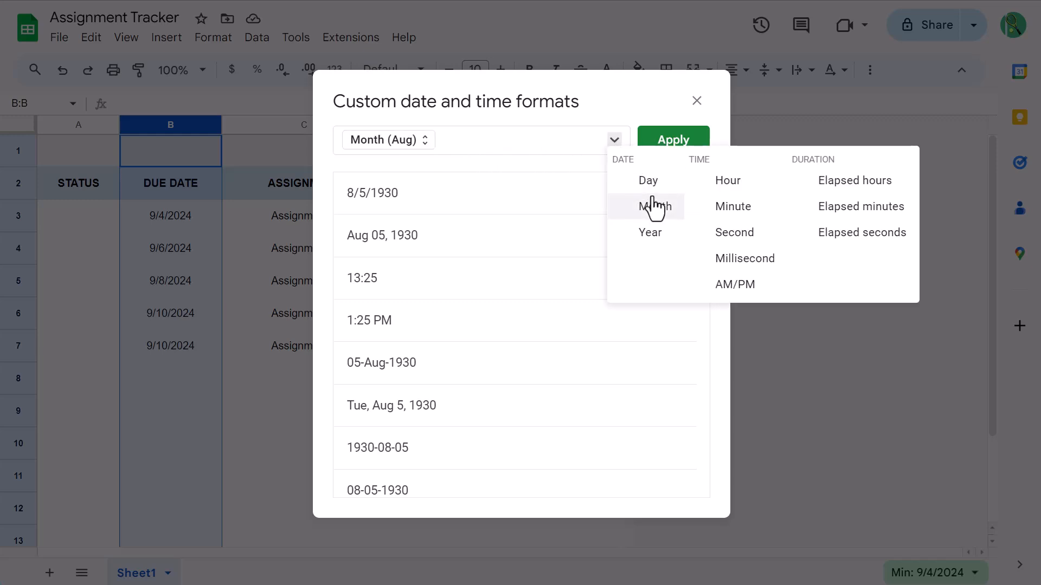
left_click(647, 180)
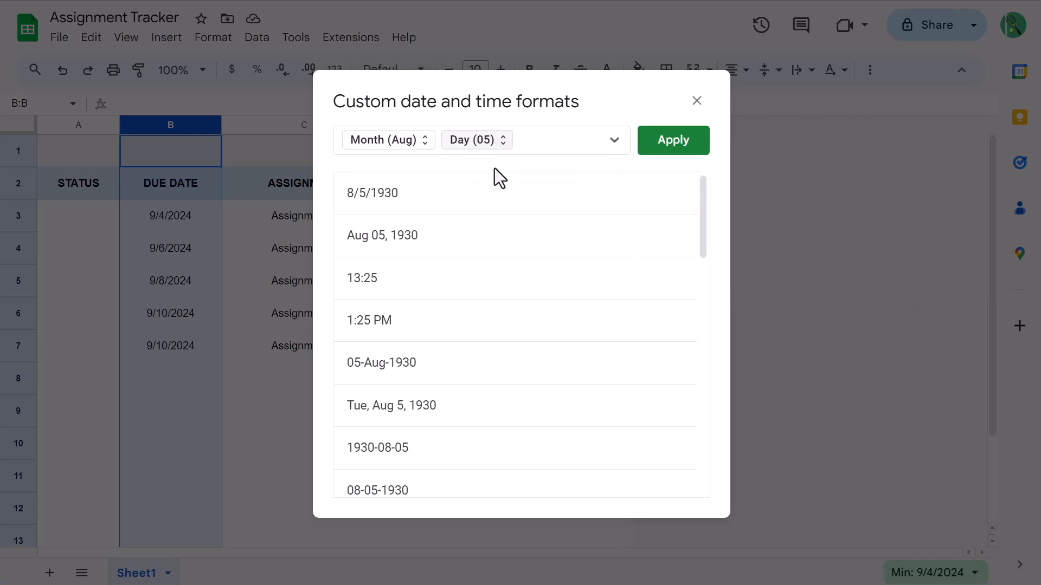
type(",")
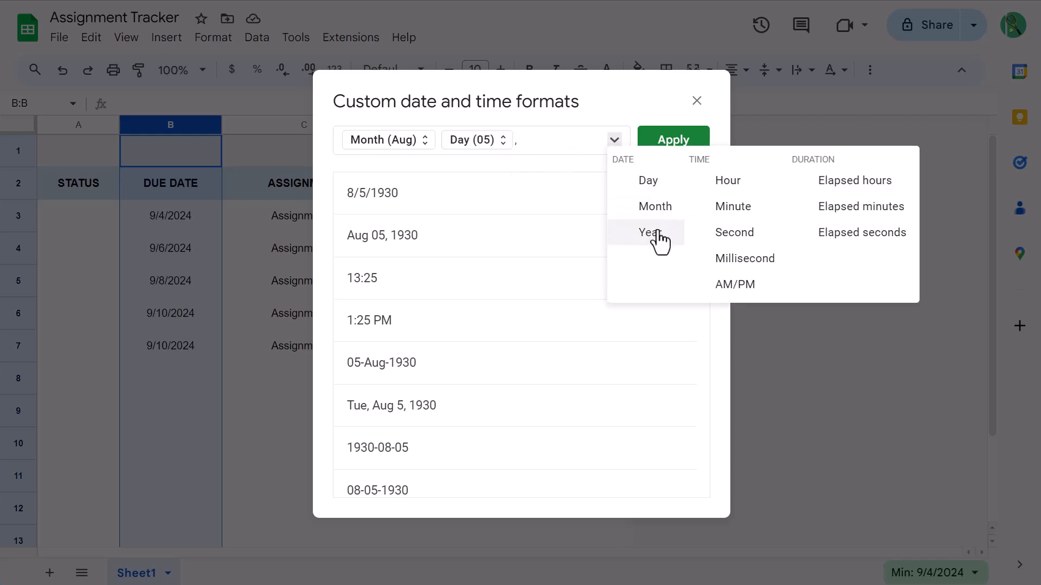
left_click(648, 232)
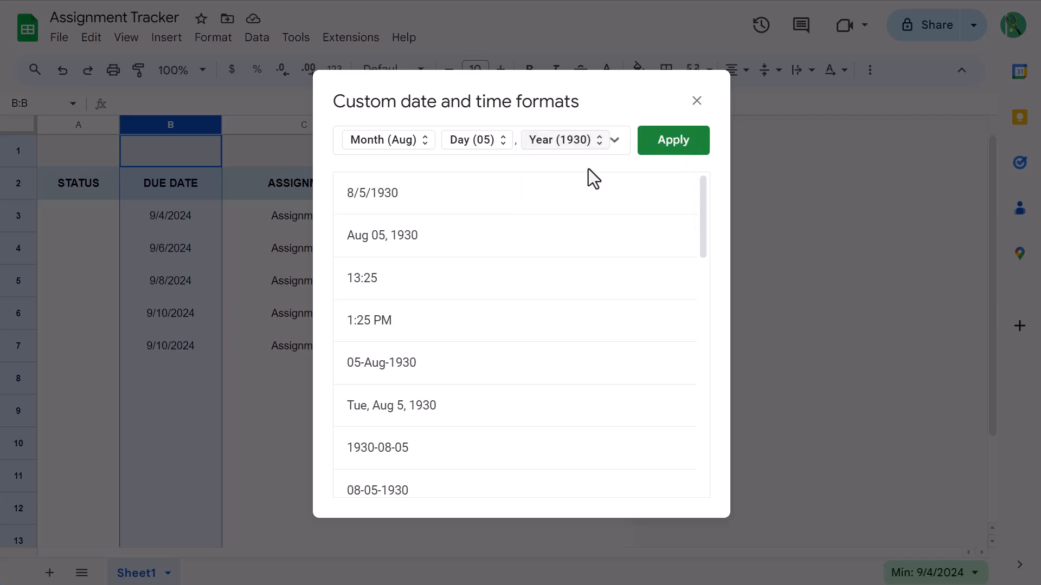
left_click(672, 140)
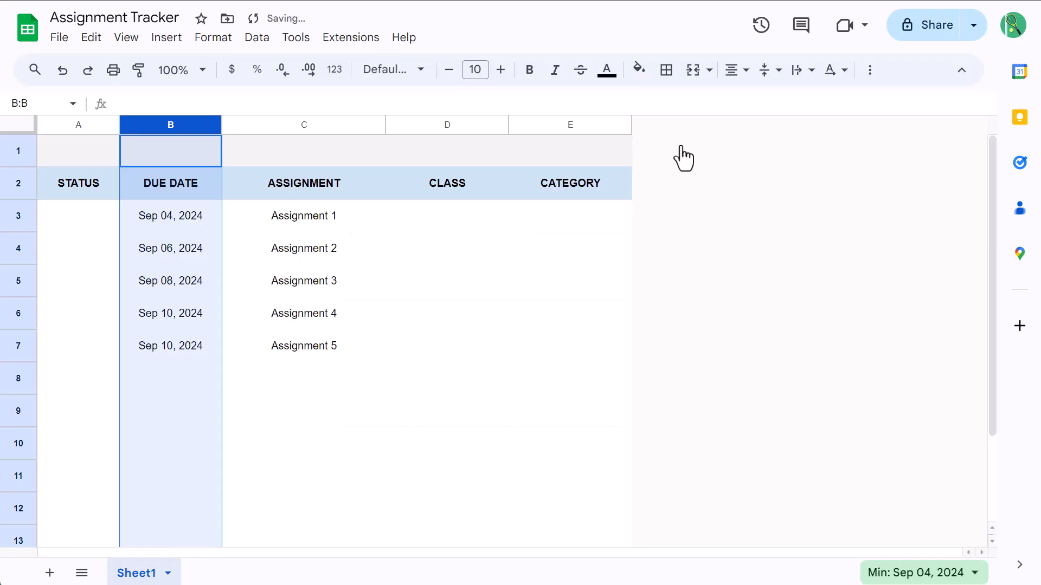
mouse_move(340, 245)
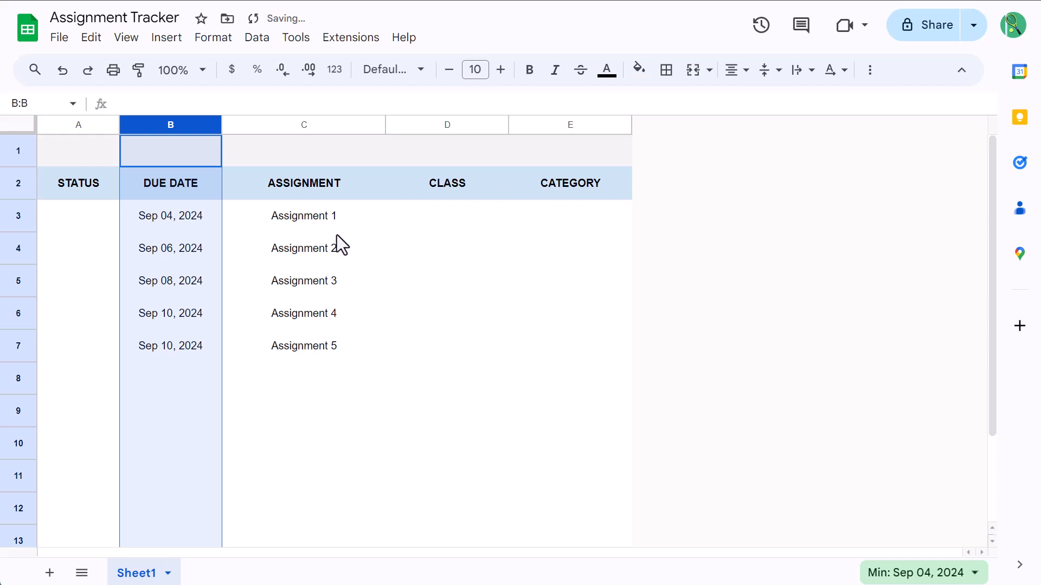
Add checkboxes to STATUS cells A3:A15, tick the first three assignments, then select D3:D15.
left_click(78, 216)
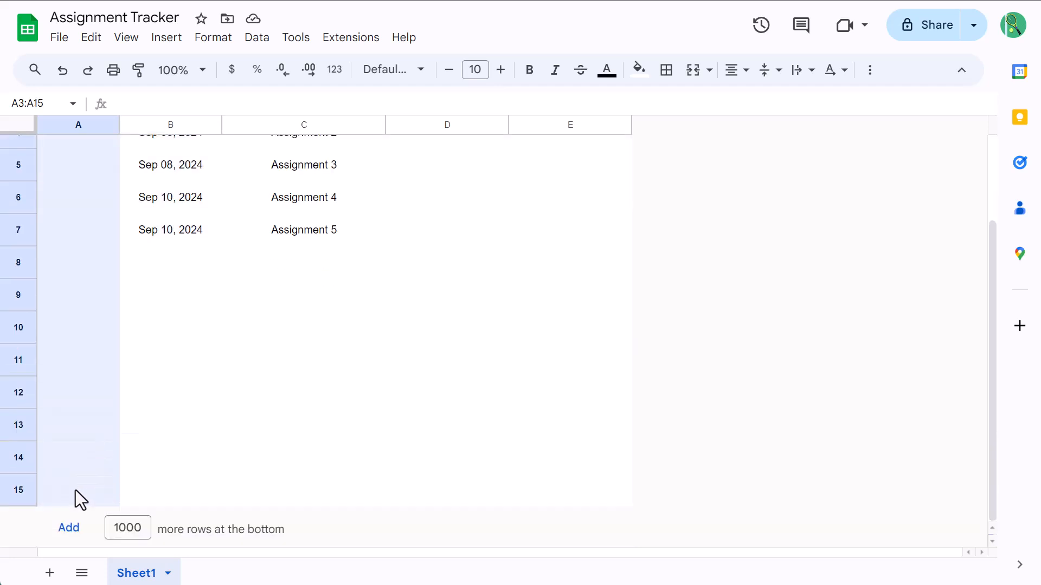
left_click(166, 37)
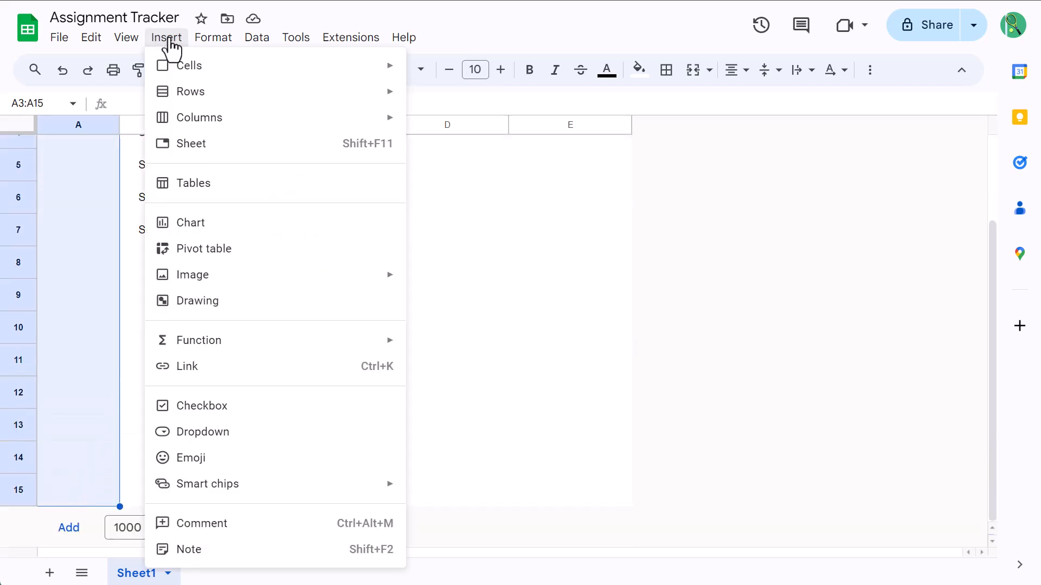
left_click(202, 405)
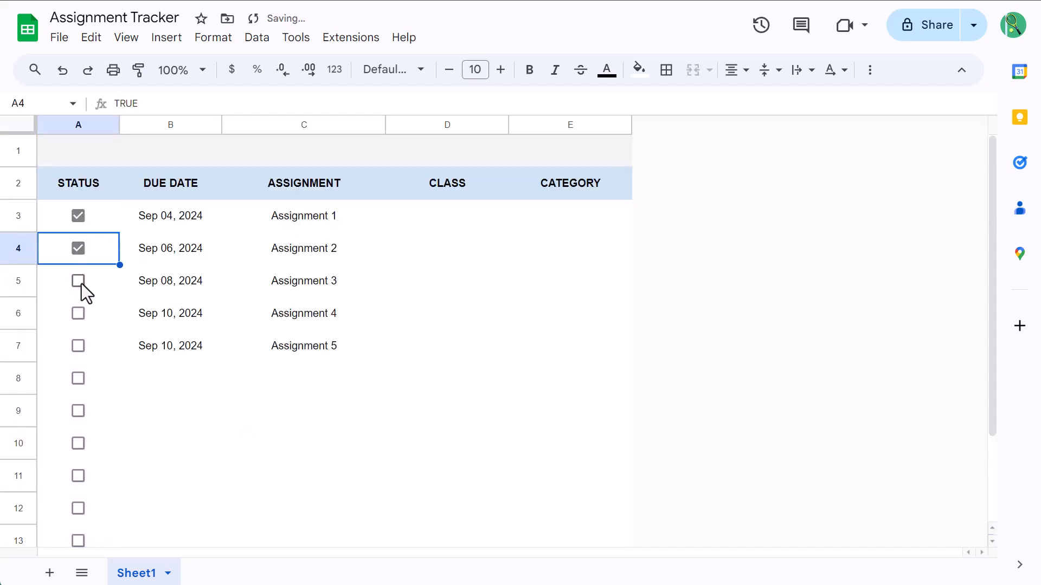
left_click(77, 281)
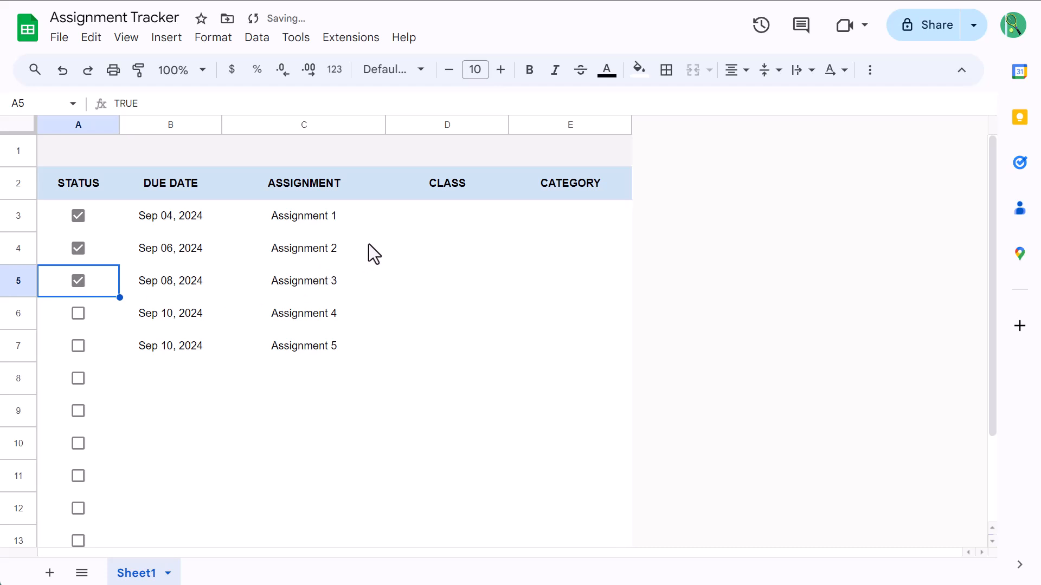
mouse_move(432, 243)
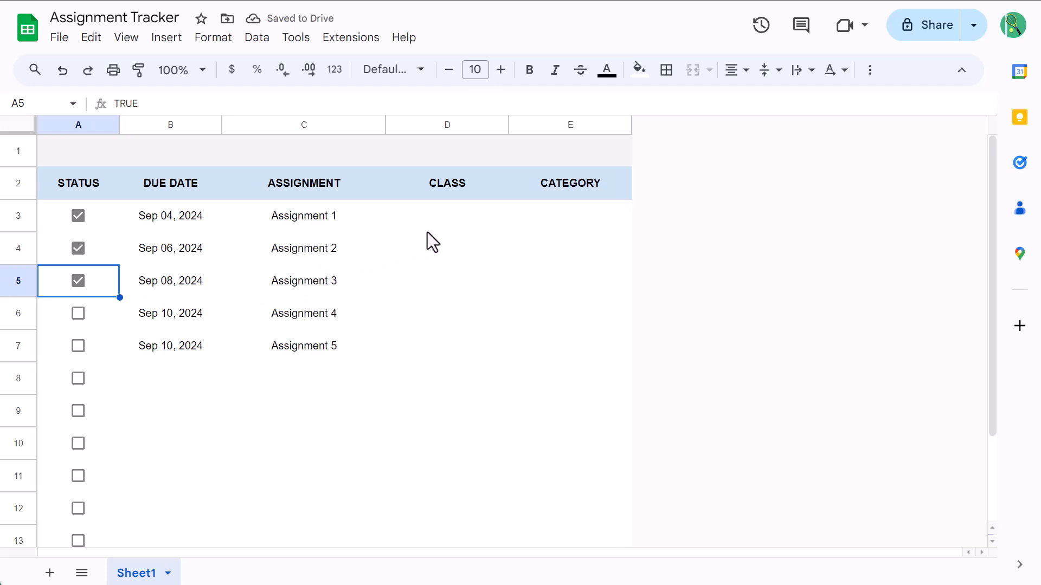
mouse_move(444, 233)
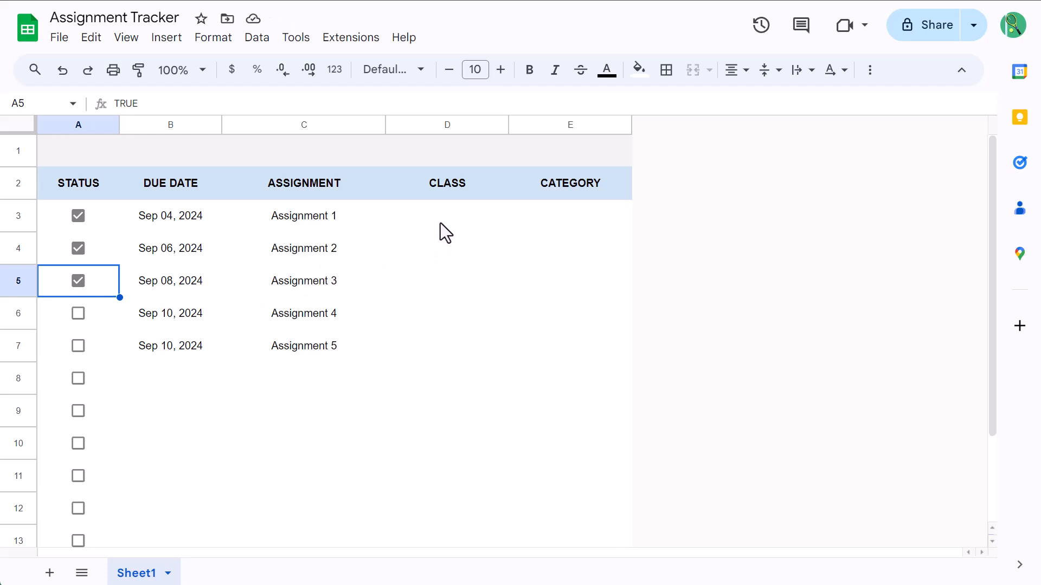
left_click(447, 216)
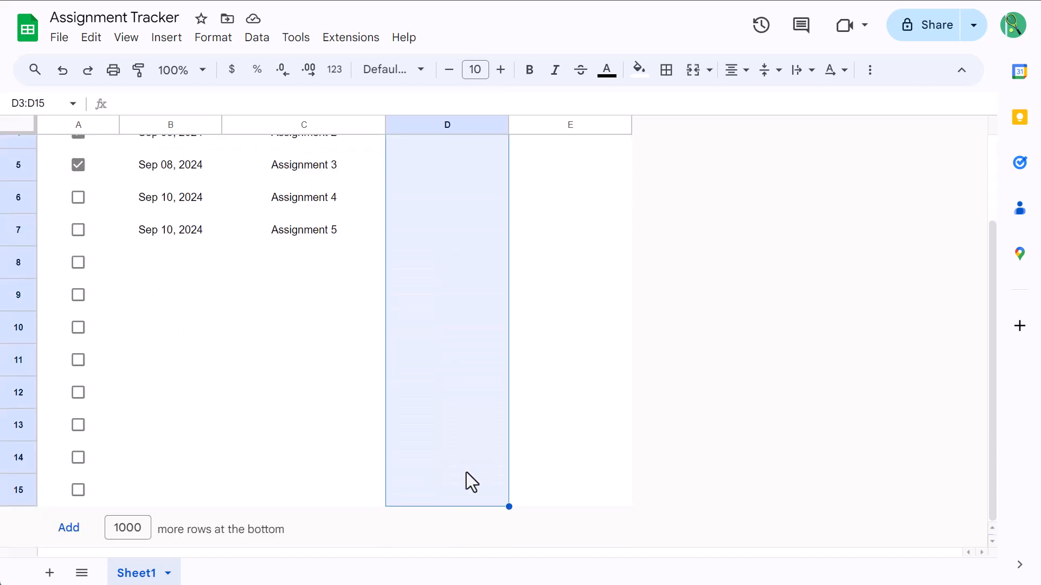
mouse_move(272, 59)
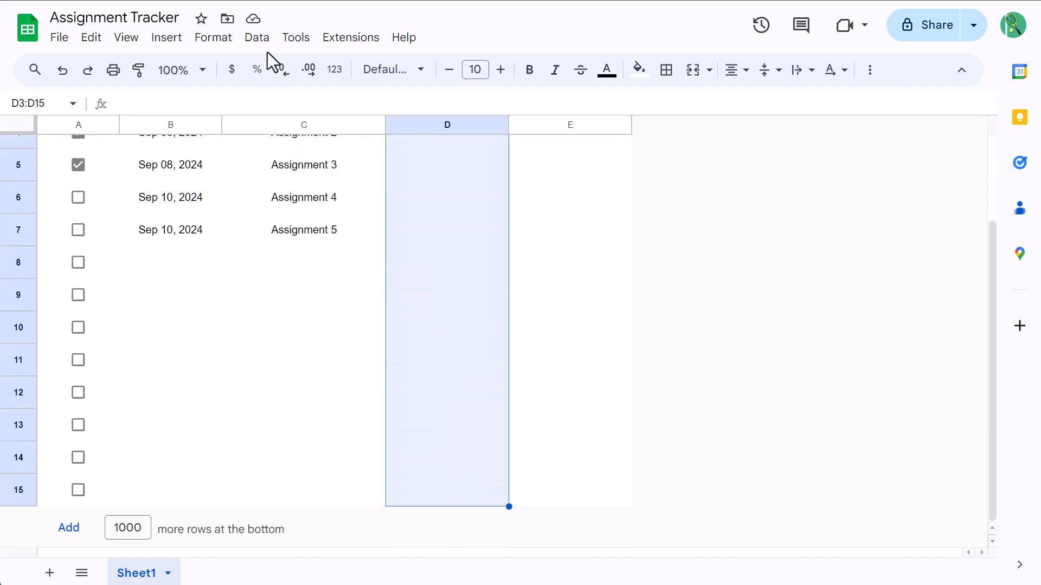
Add a D3:D15 dropdown rule with Class 1, 2, 3 coloured green, blue and purple.
left_click(257, 37)
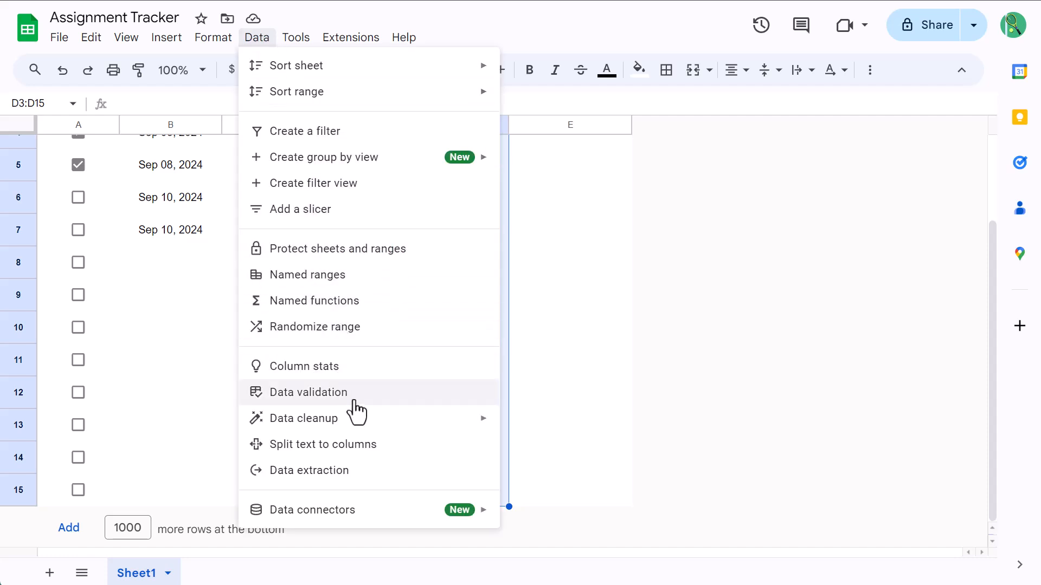
left_click(308, 392)
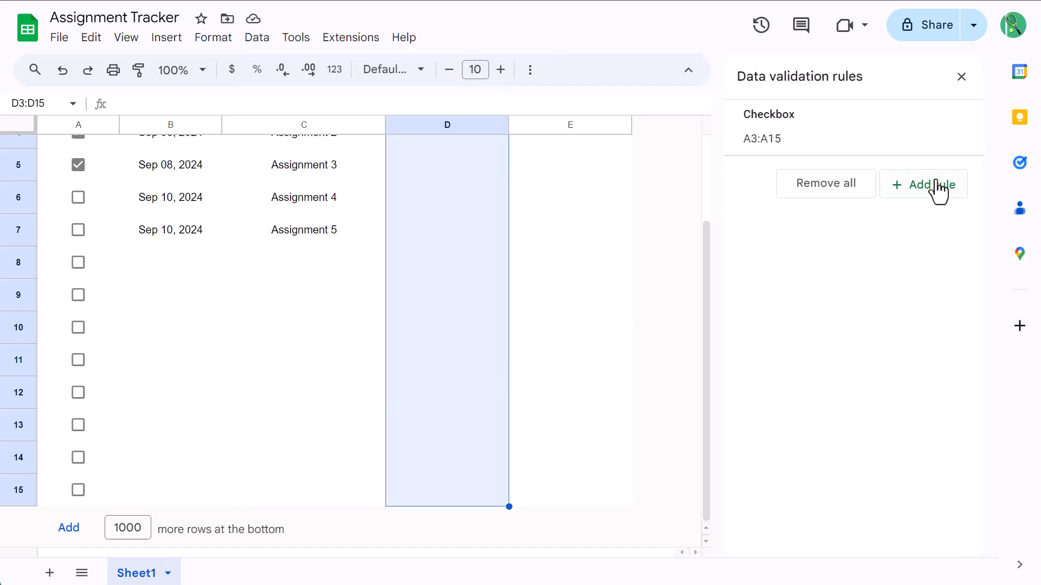
left_click(922, 184)
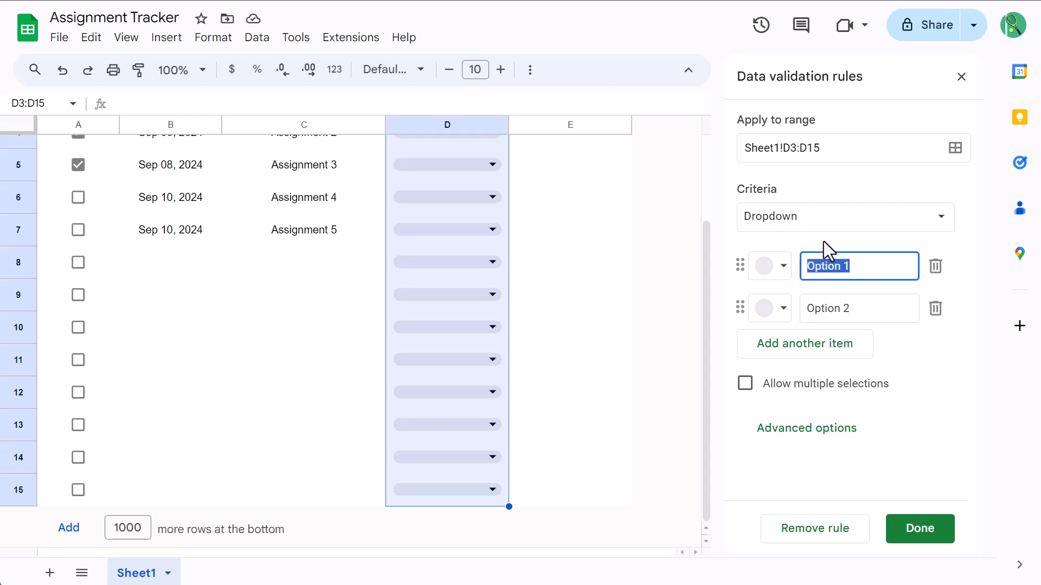
type("Class 1")
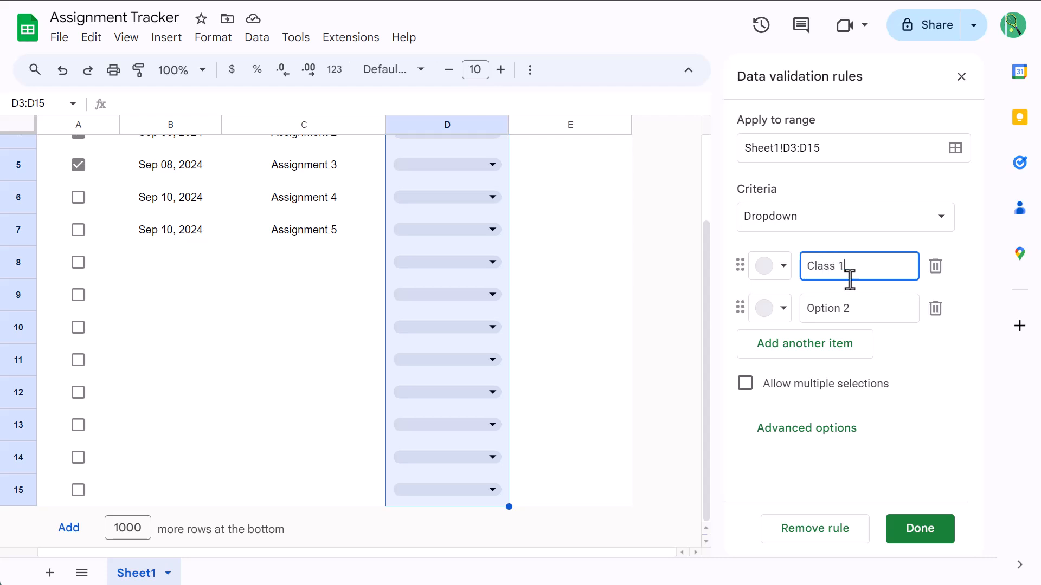
type("Class 2")
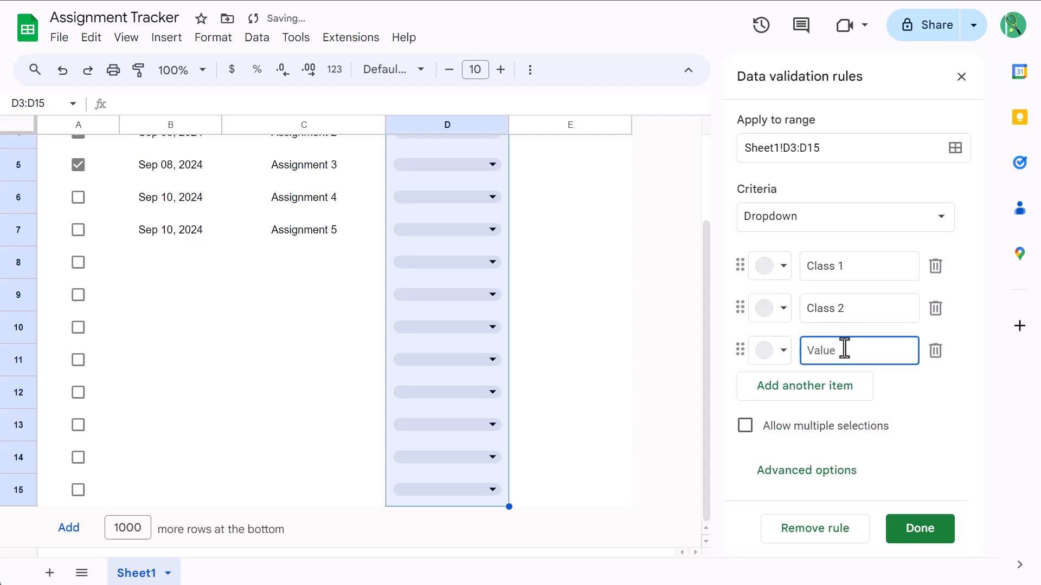
type("Class 3")
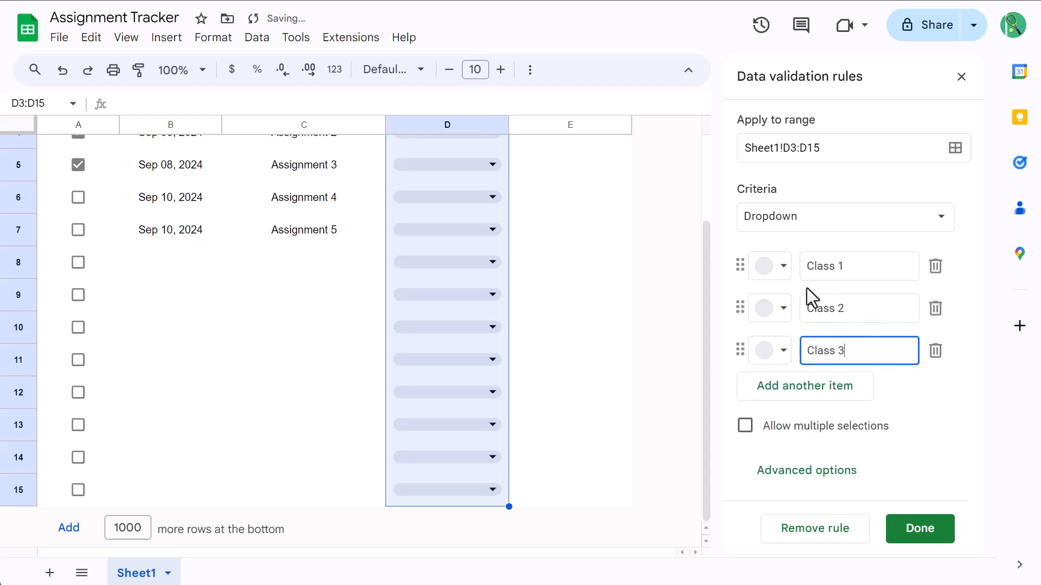
left_click(769, 265)
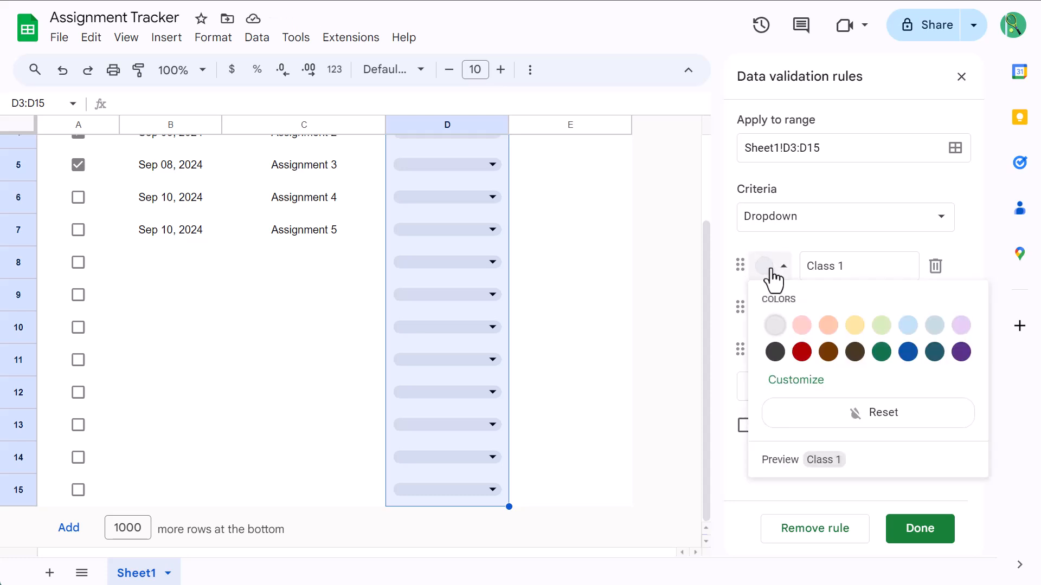
left_click(881, 325)
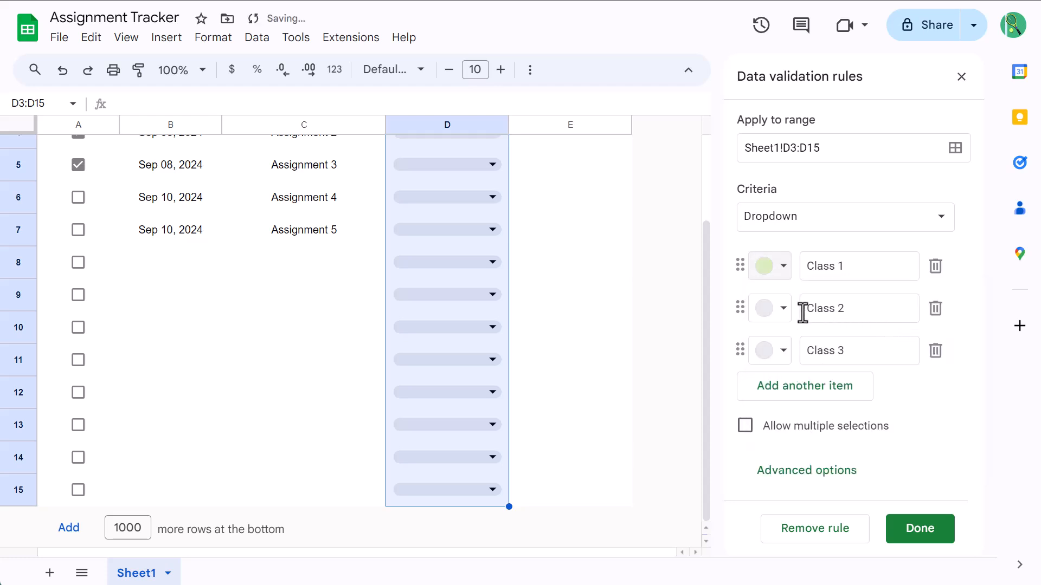
left_click(770, 350)
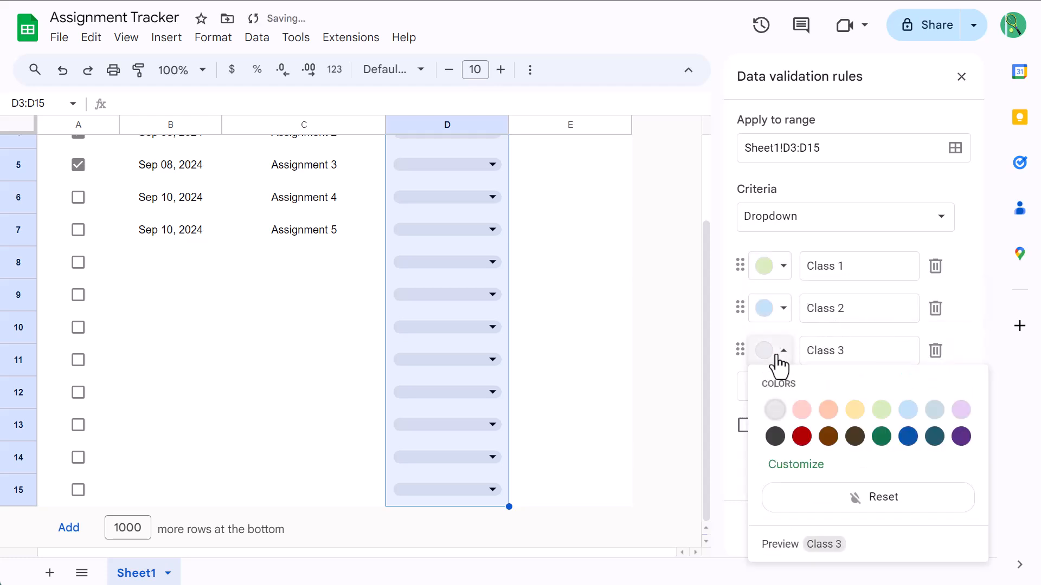
left_click(961, 410)
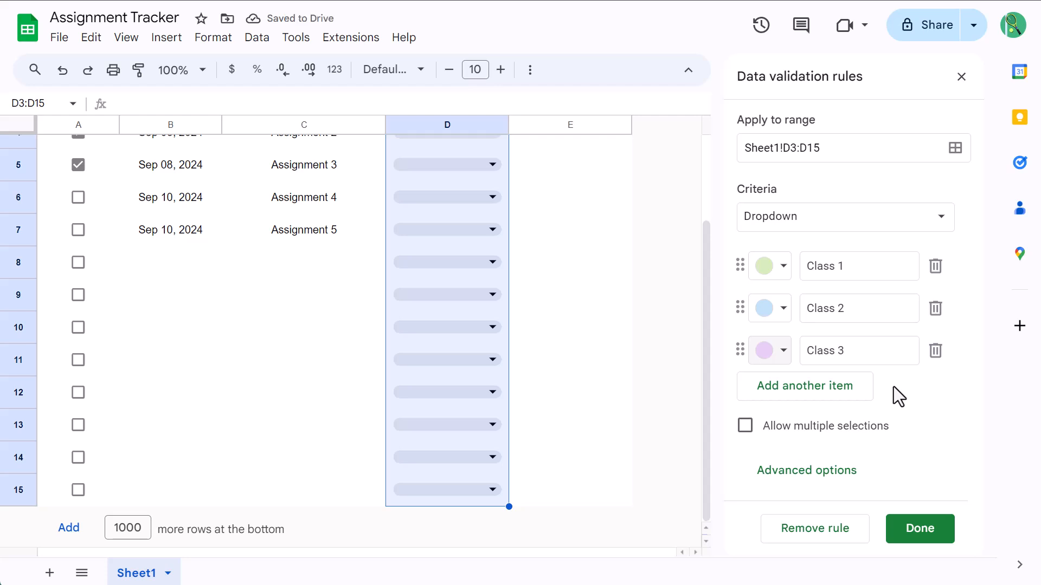
left_click(920, 529)
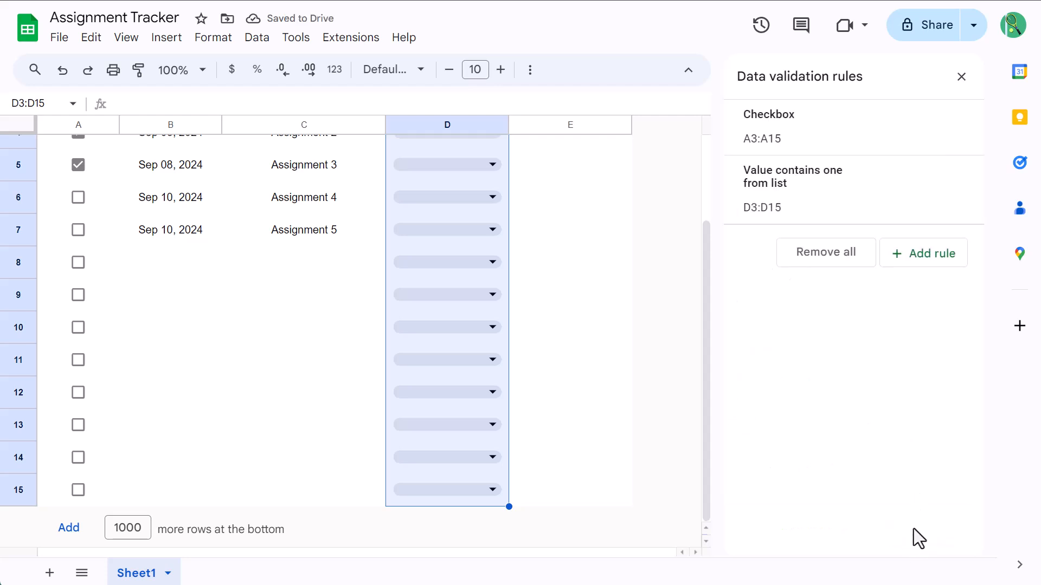
Pick a class for an assignment from a column D dropdown chip.
left_click(569, 379)
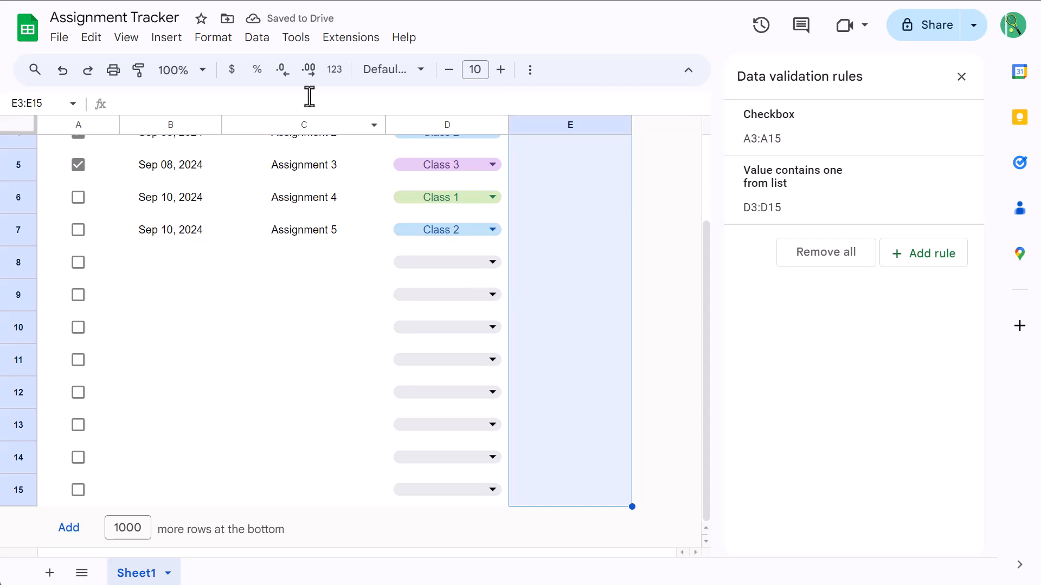
mouse_move(339, 410)
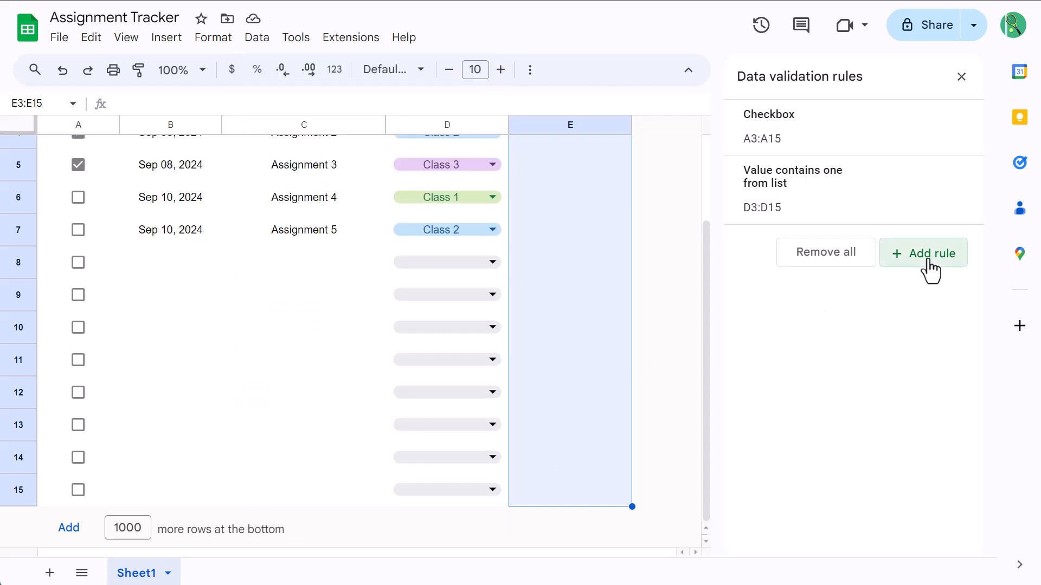
Save a CATEGORY dropdown rule with options Category 1 and Category 2, Category 2 yellow.
left_click(923, 253)
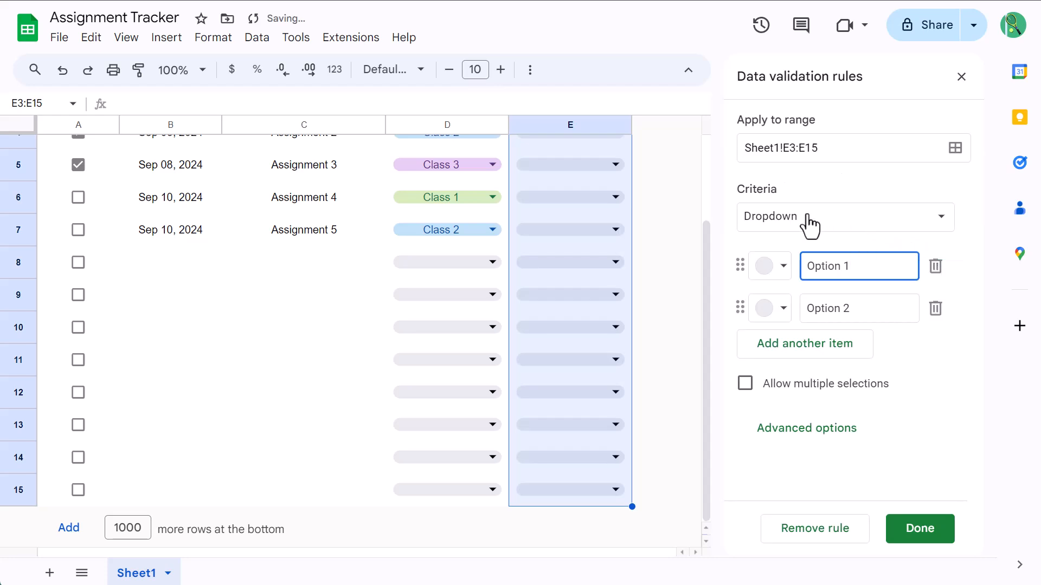
double_click(858, 266)
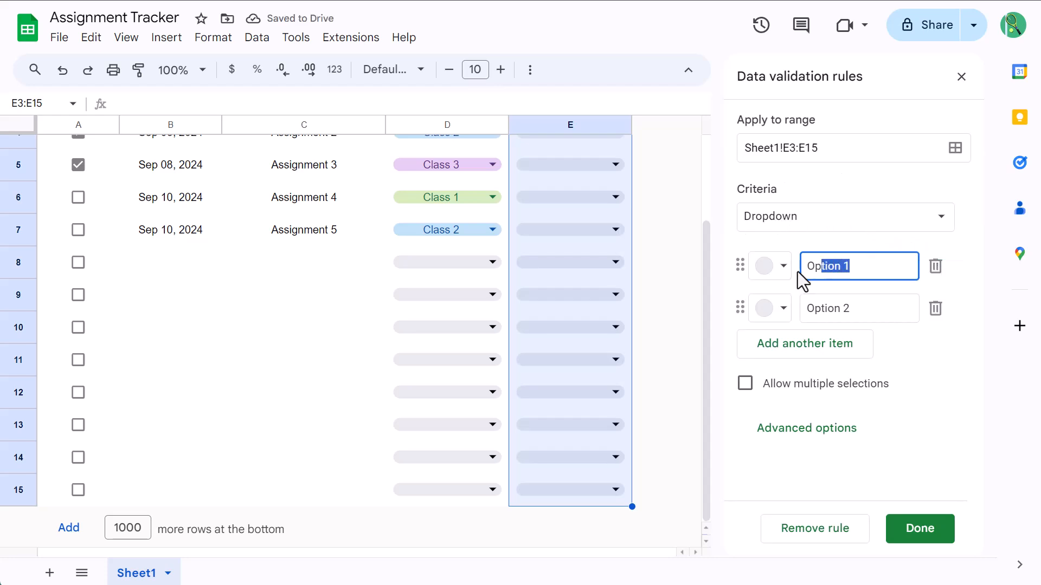
type("Catego")
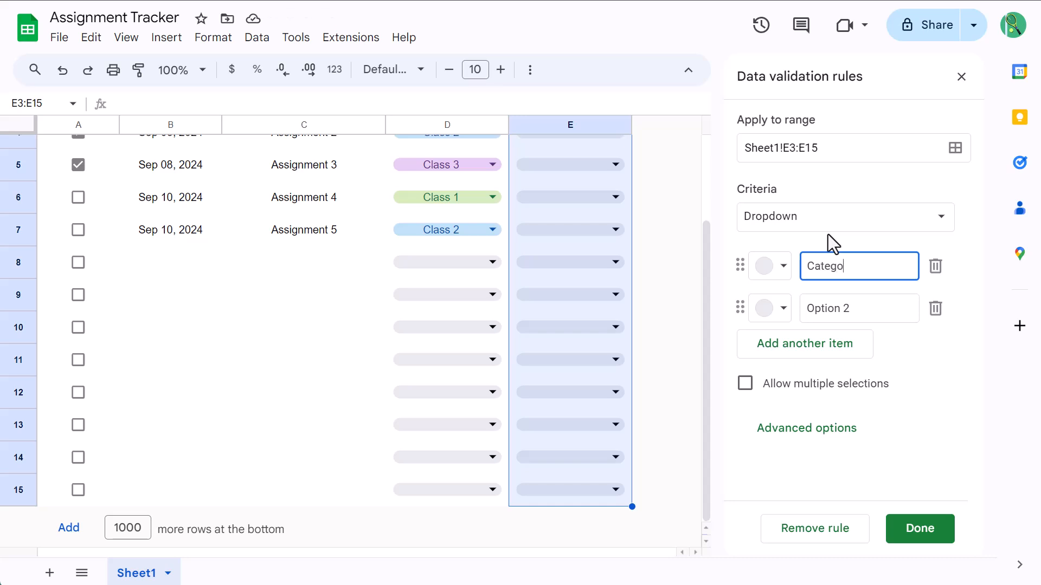
left_click(859, 308)
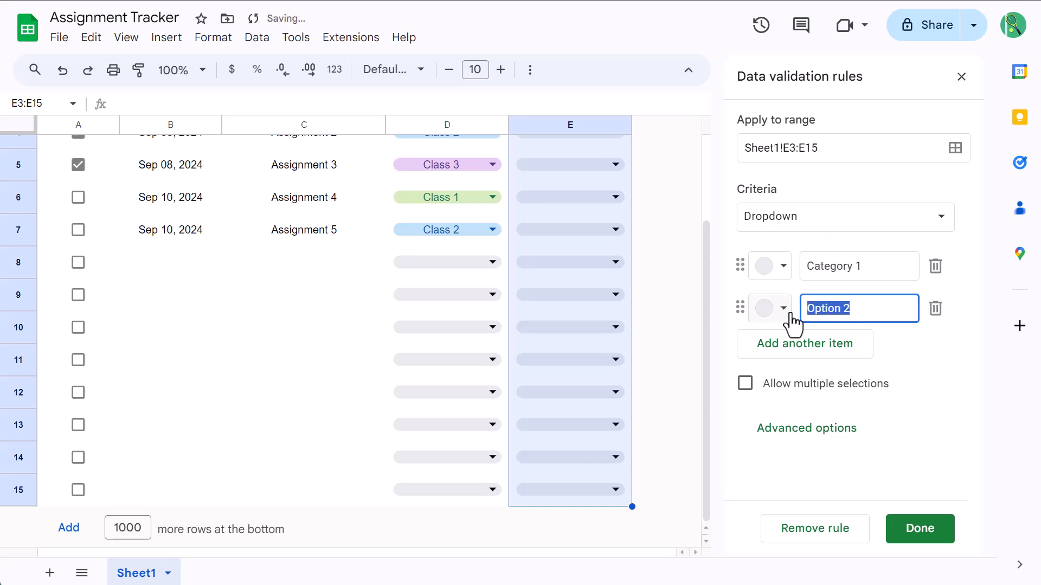
type("Category 2")
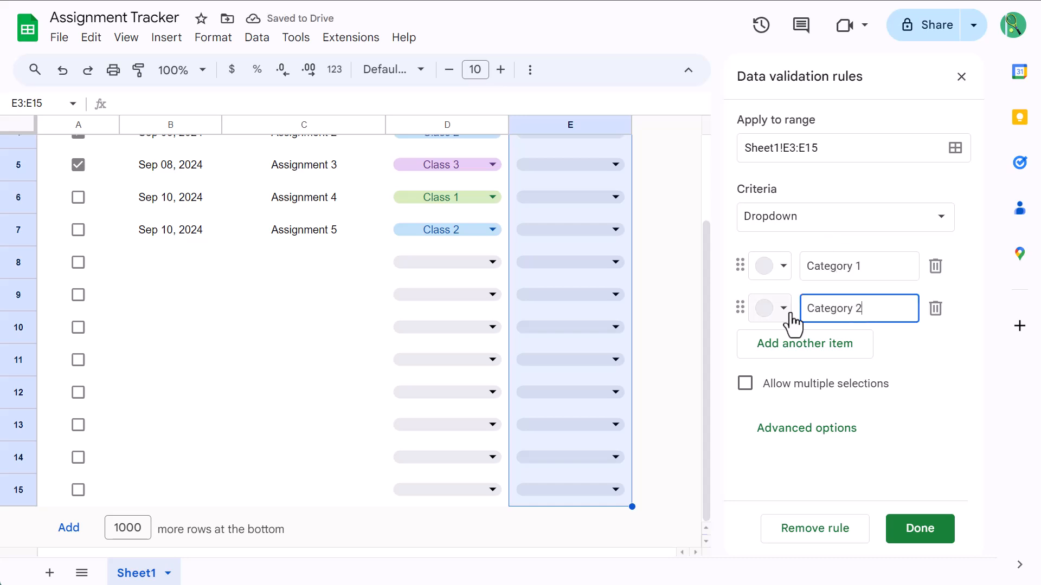
left_click(769, 308)
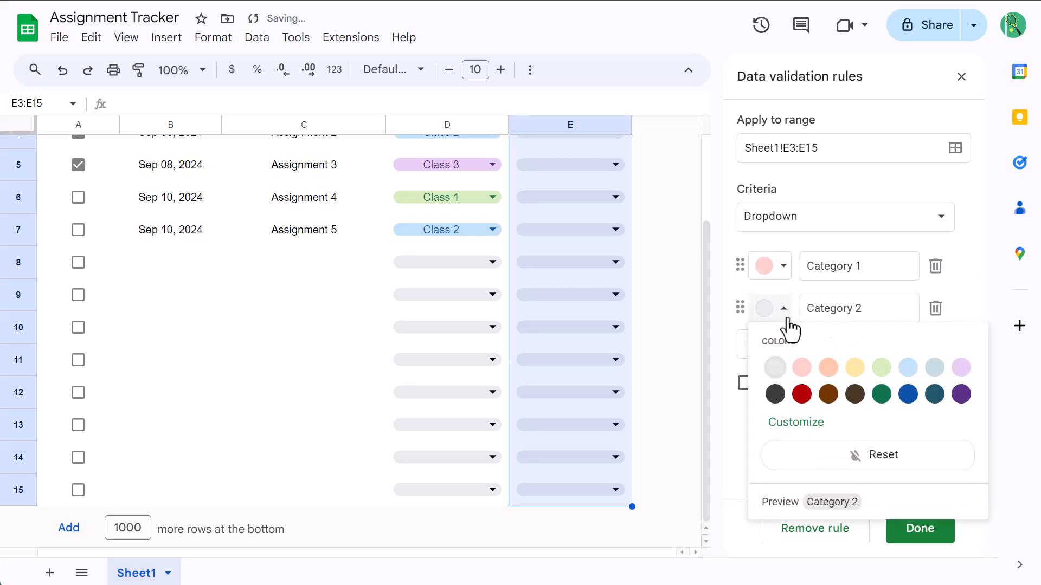
left_click(854, 368)
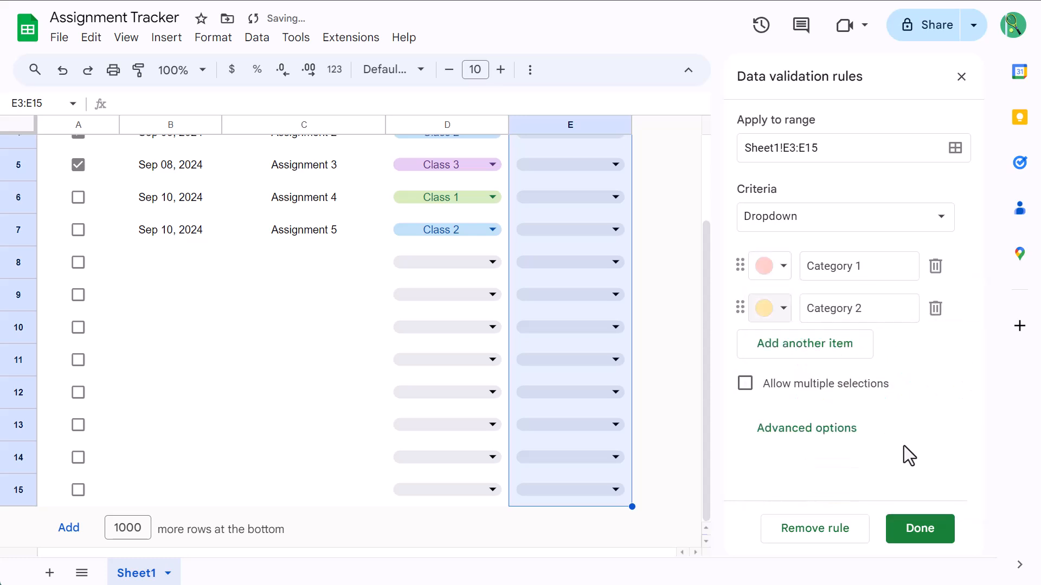
left_click(919, 529)
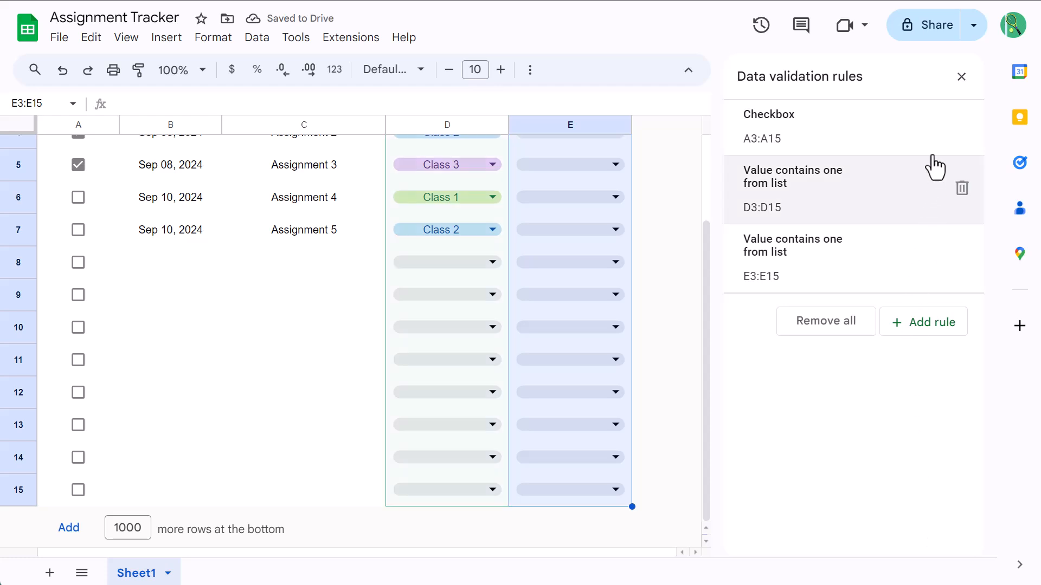
mouse_move(960, 77)
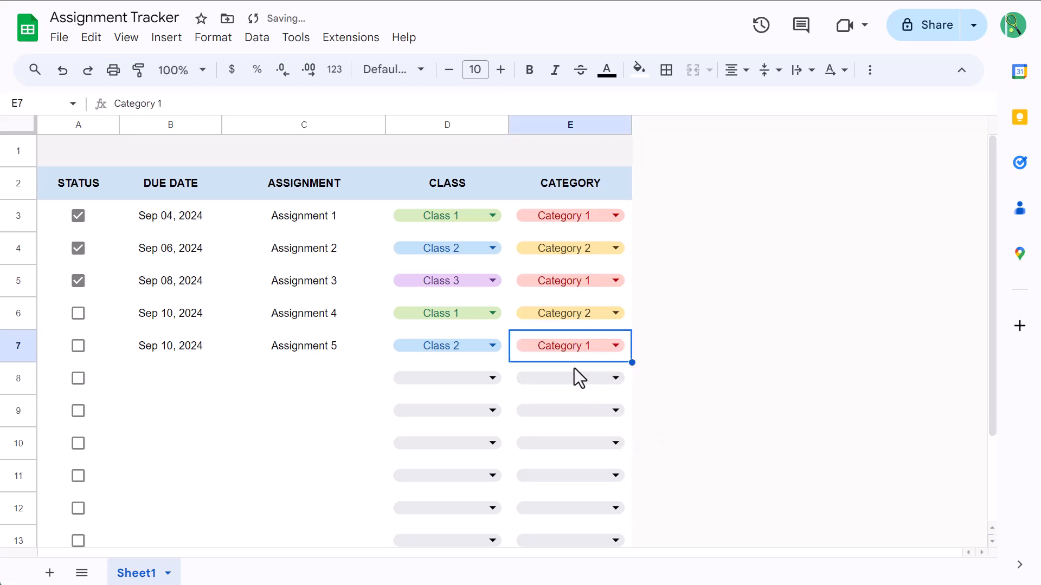
Select the status, date and assignment cells A3:C15 and open the Format menu.
left_click(304, 411)
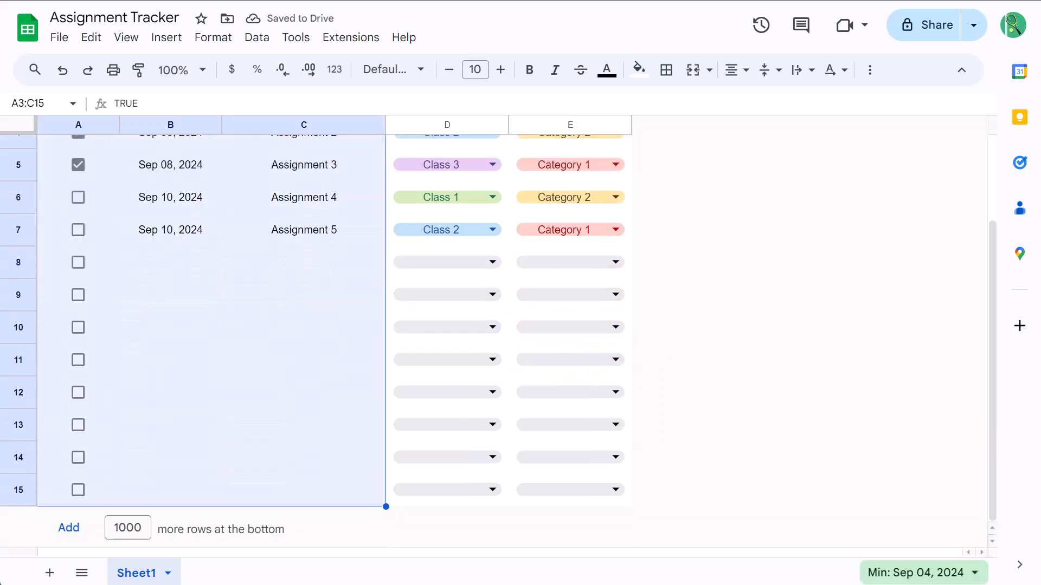
mouse_move(212, 37)
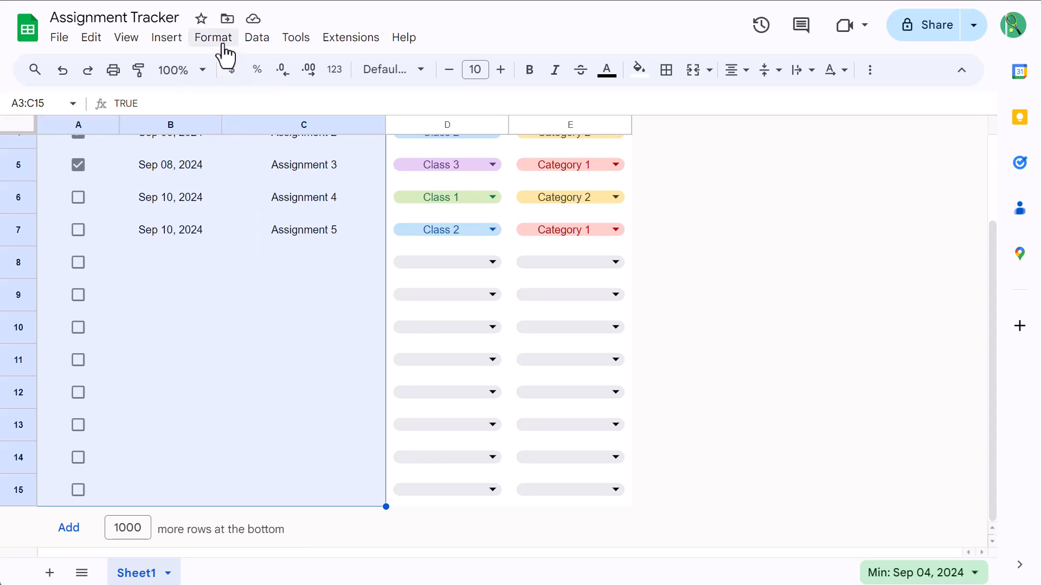
left_click(213, 38)
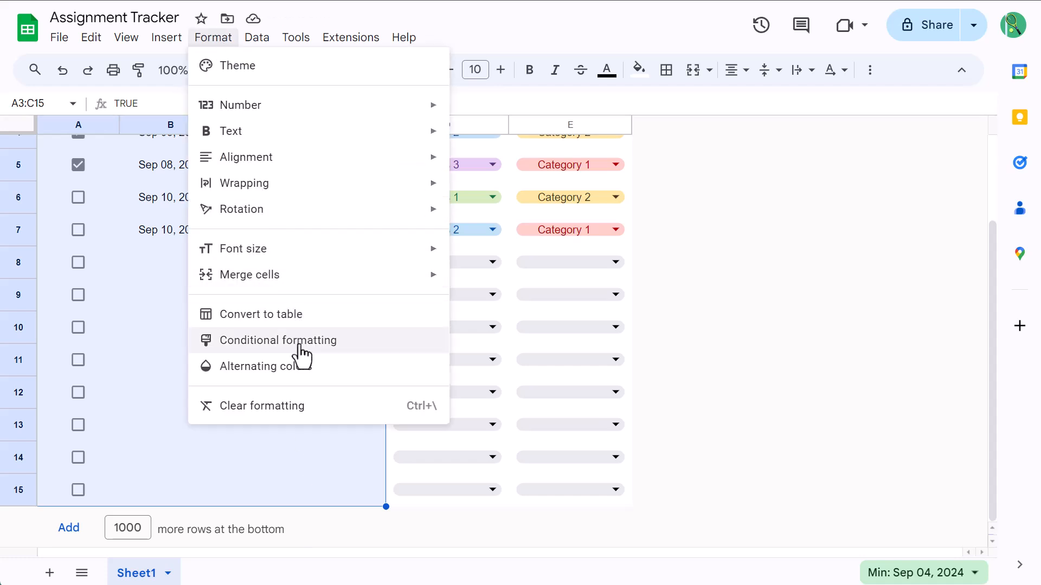
Start a conditional formatting rule on A3:C15 using the custom formula =$A3.
left_click(277, 340)
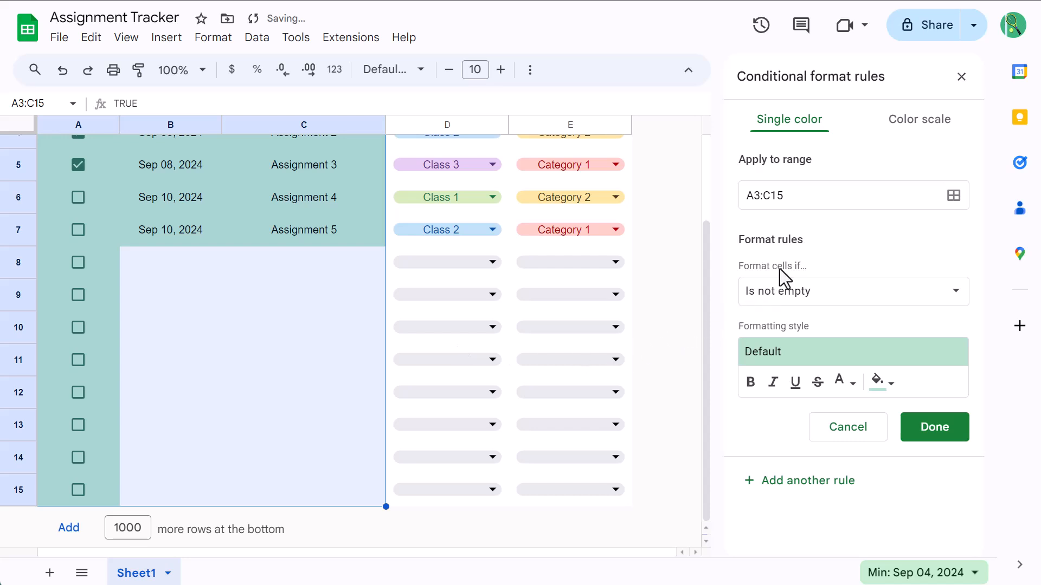
left_click(852, 290)
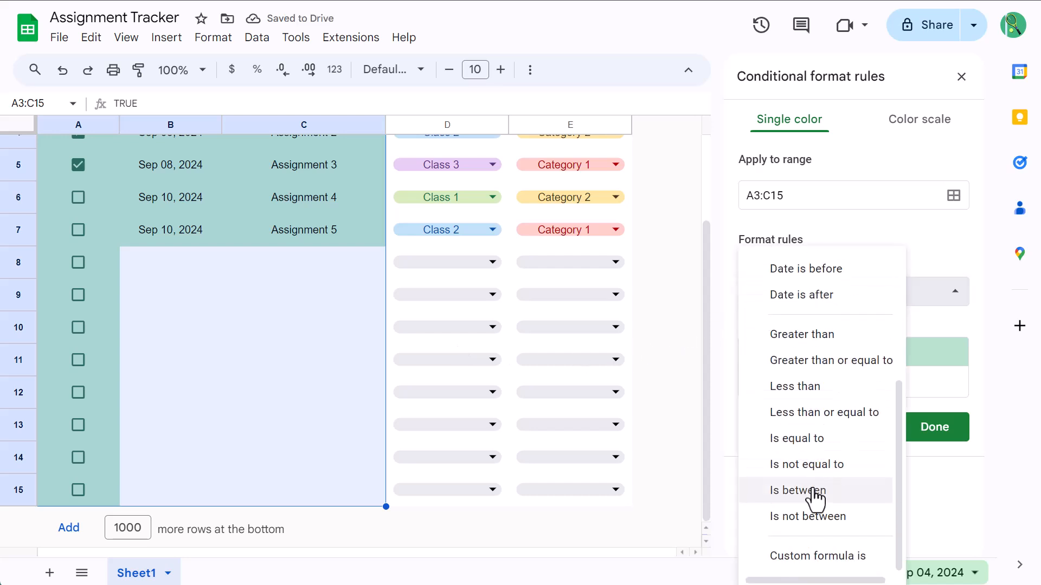
left_click(818, 556)
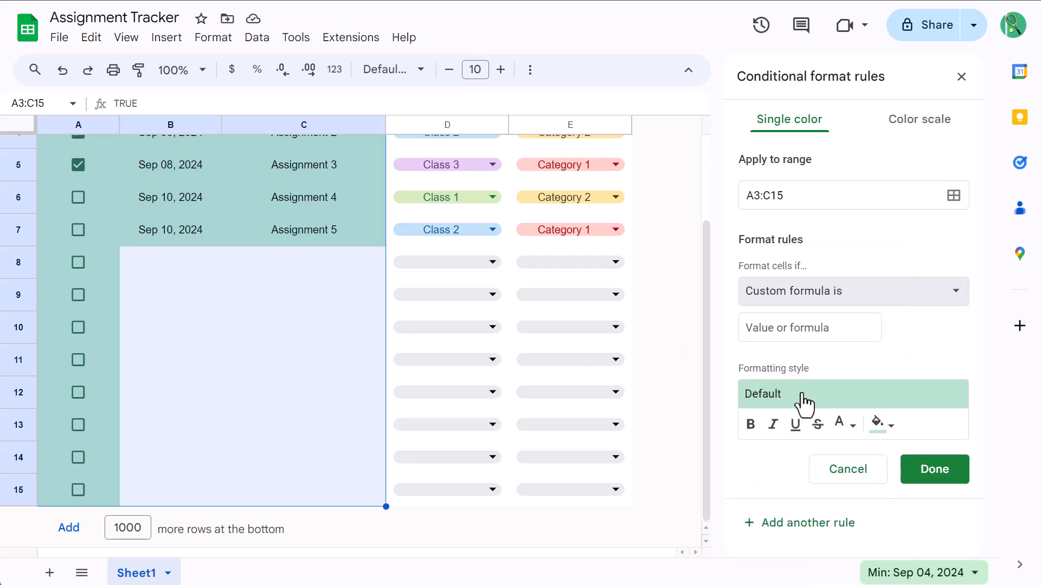
left_click(809, 327)
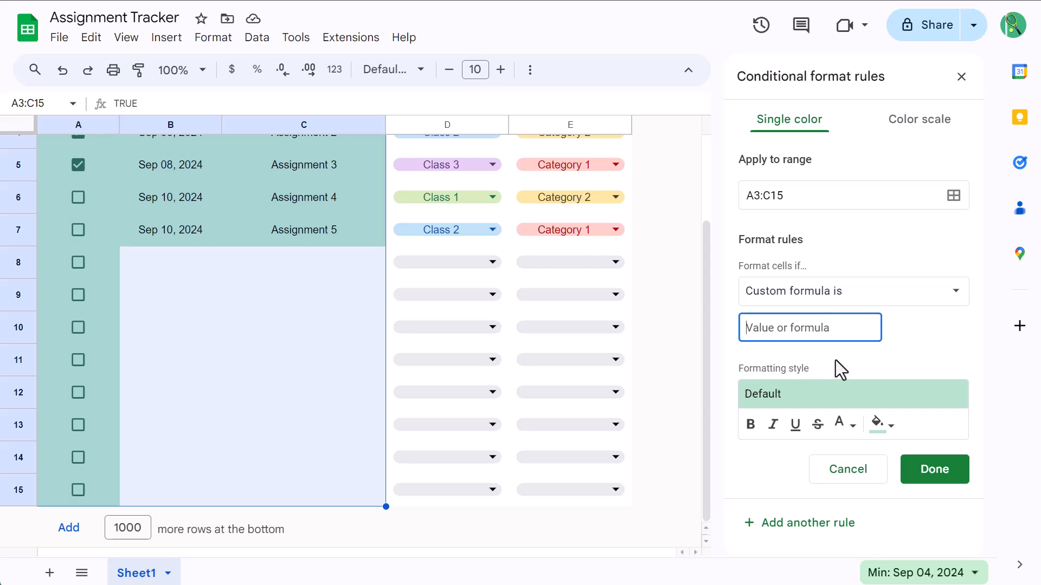
type("=")
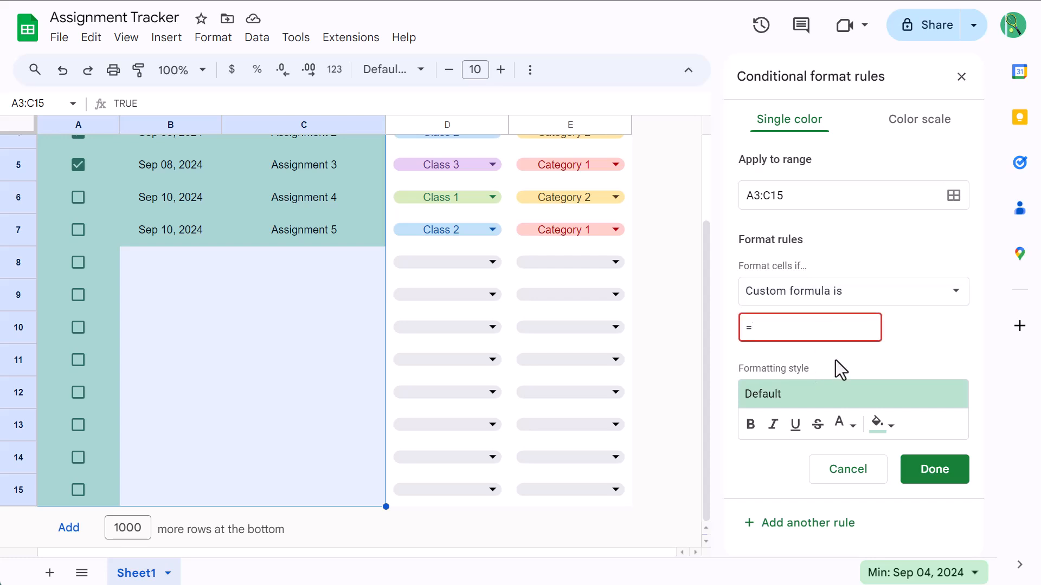
type("$A")
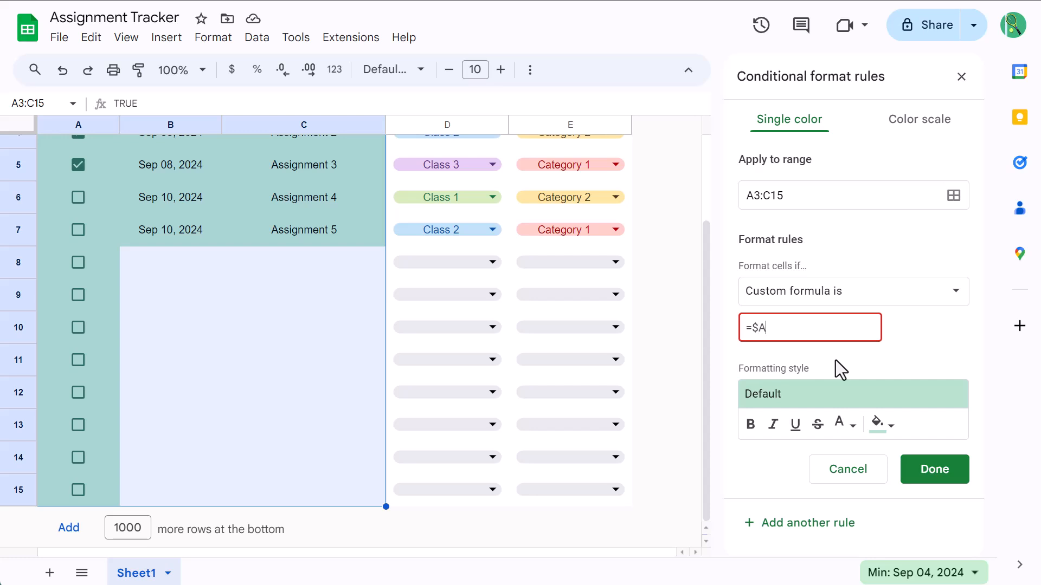
type("3")
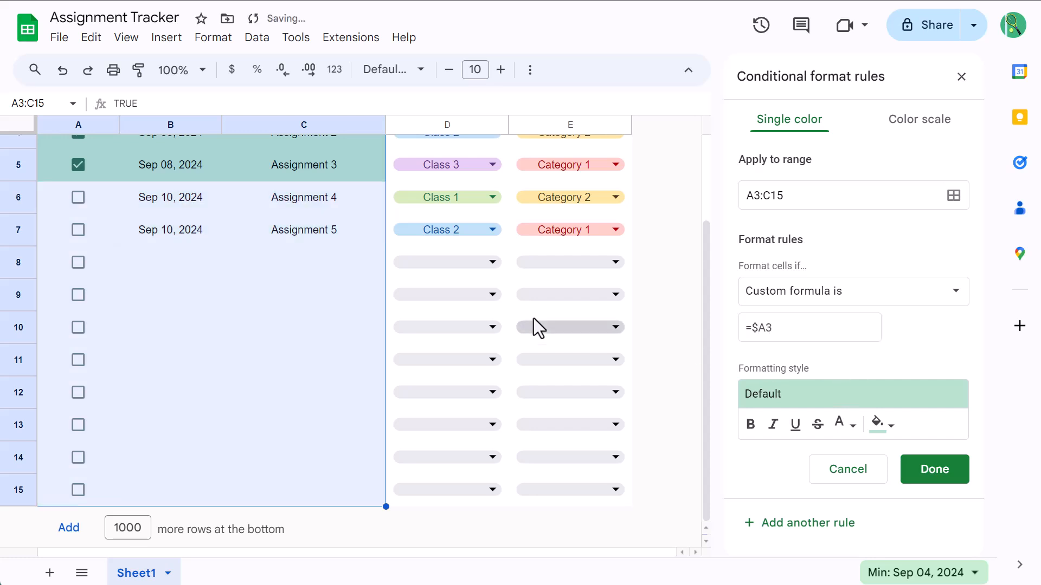
scroll("up", 3)
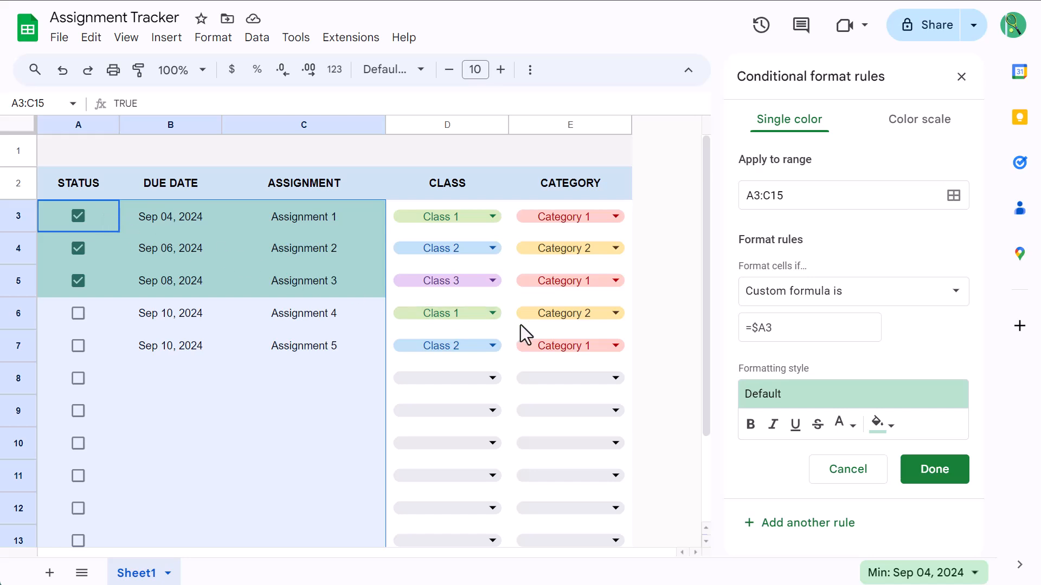
mouse_move(115, 410)
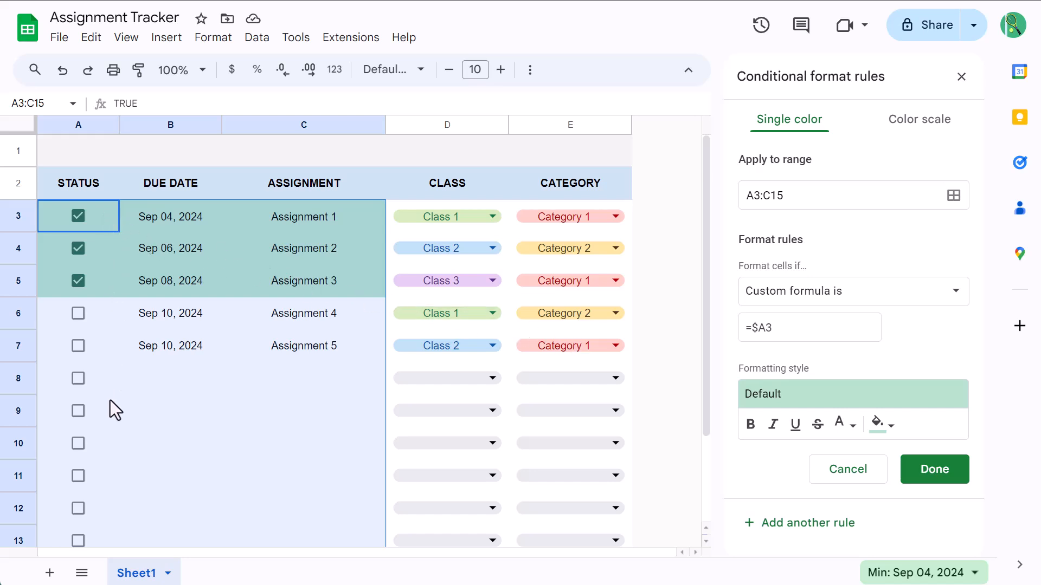
mouse_move(219, 255)
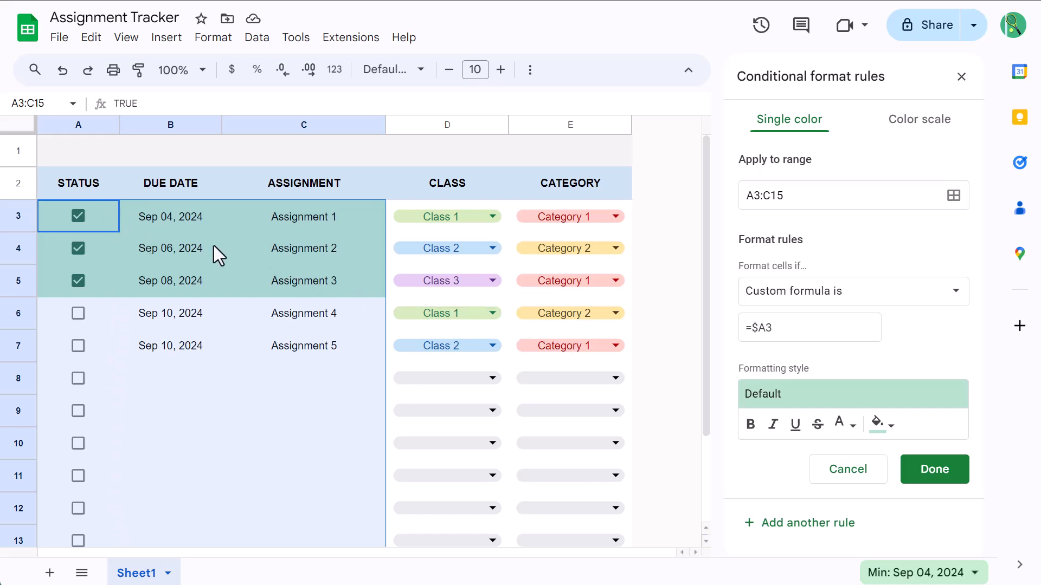
Switch the =$A3 rule's style to grey text and save the rule.
left_click(809, 327)
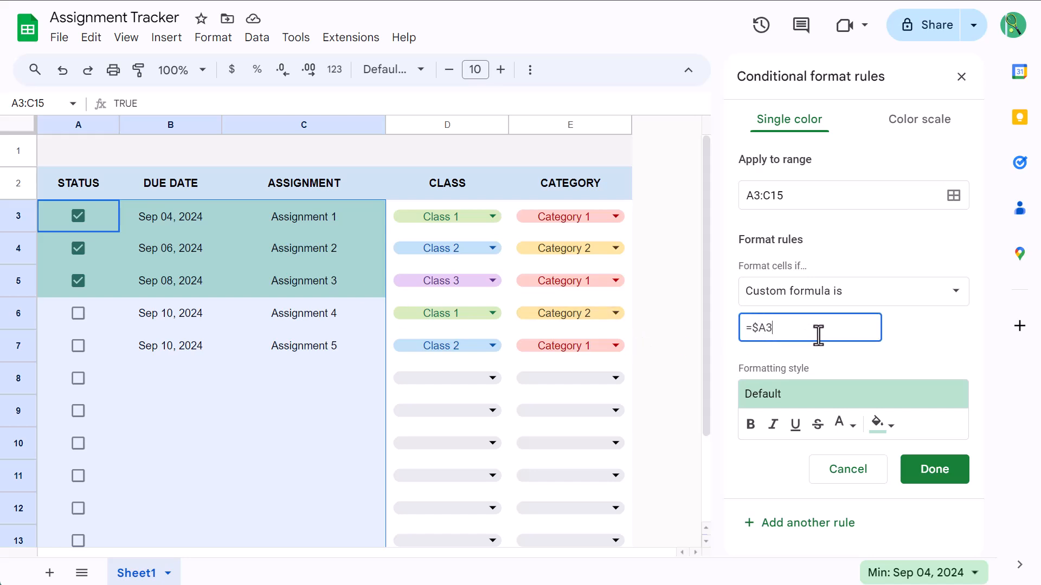
left_click(876, 424)
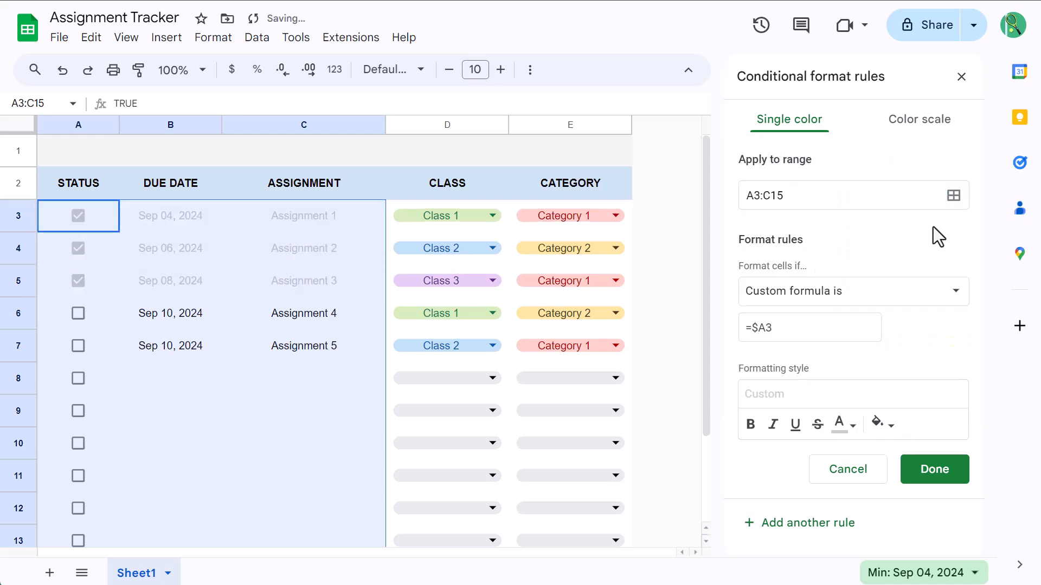
left_click(934, 469)
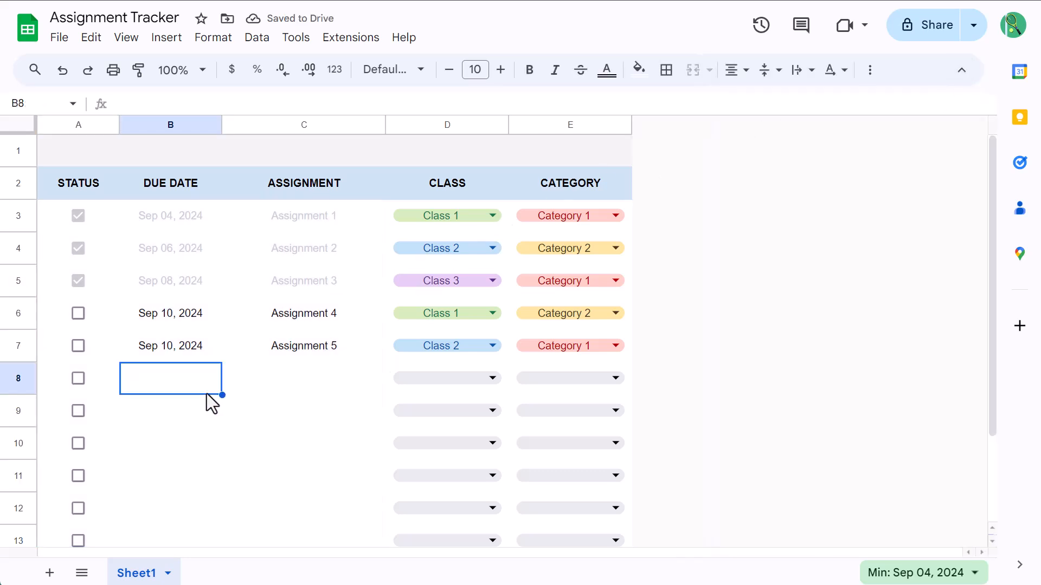
left_click(77, 248)
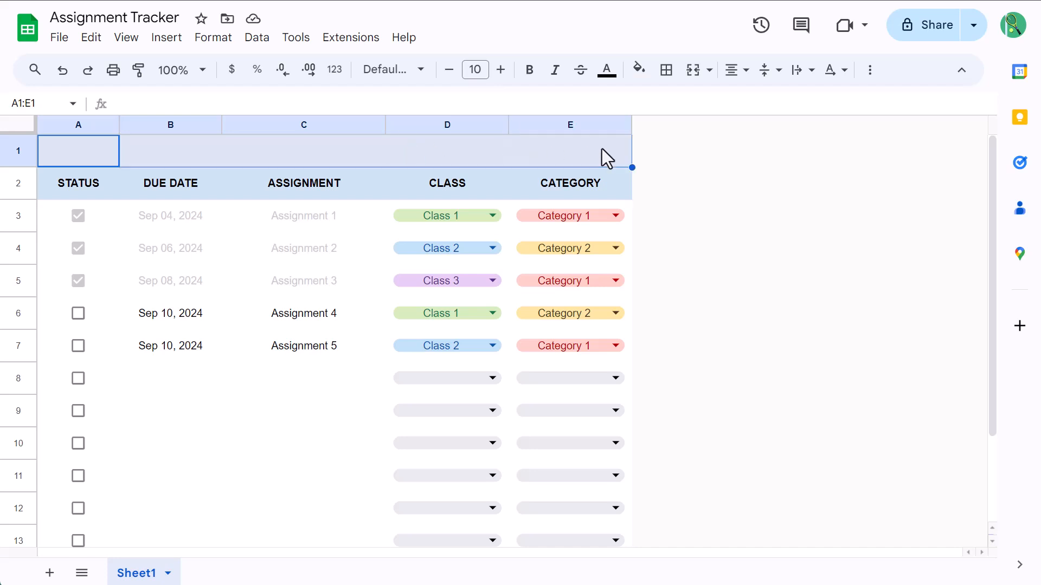
mouse_move(694, 70)
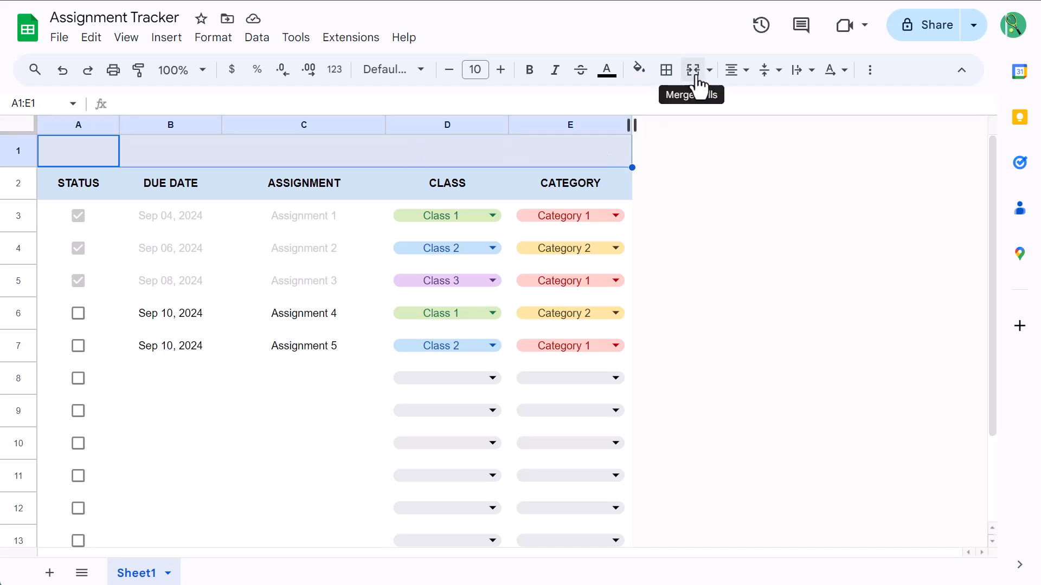
Merge cells A1 through E1 into a single cell.
left_click(692, 70)
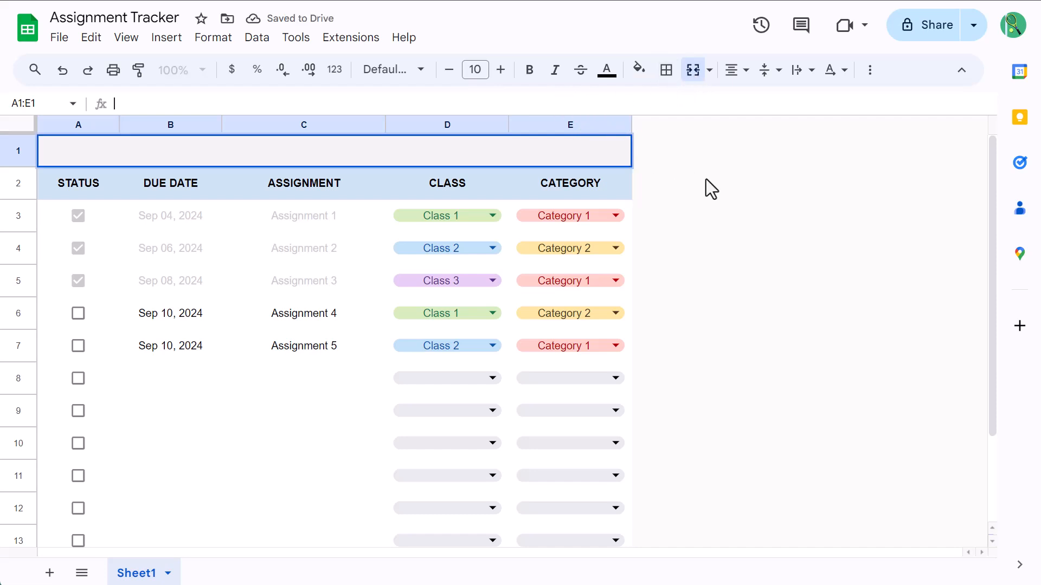
Enter a green bar SPARKLINE in A1 using COUNTIF(A3:A,TRUE)/COUNTA(C3:C) with max 1.
type("=")
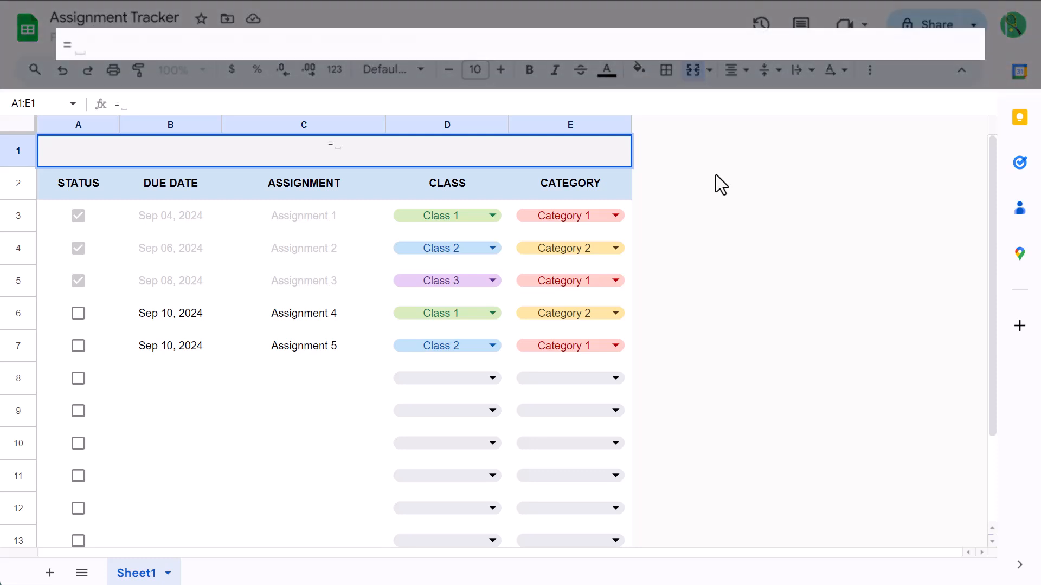
type("spd")
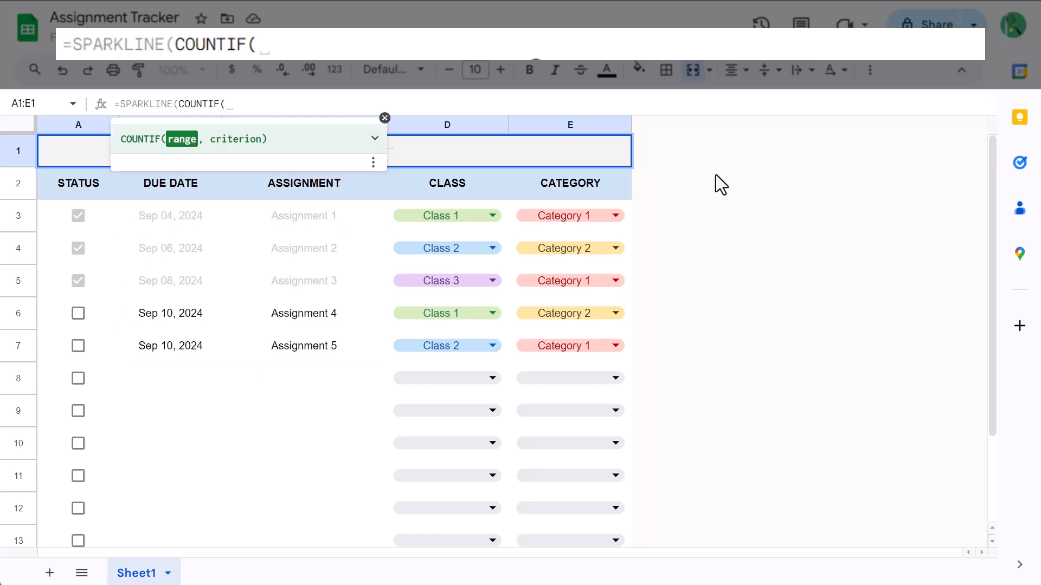
type("A")
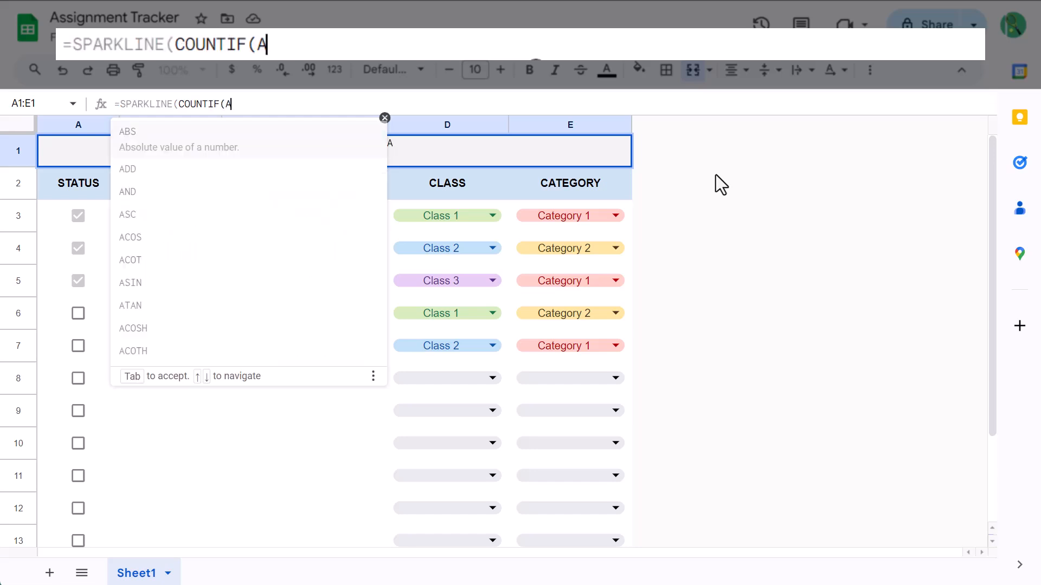
type("3:")
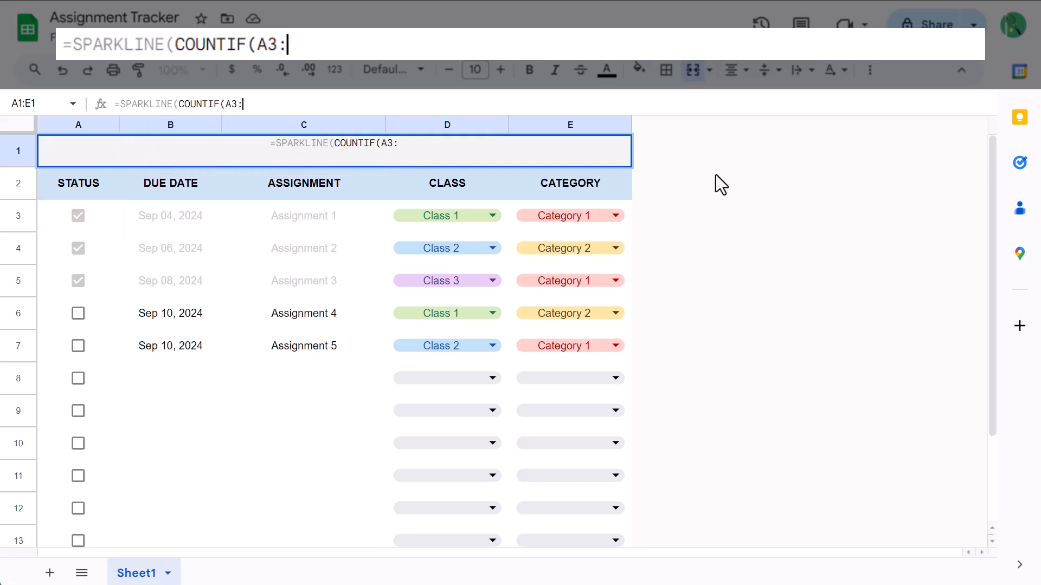
type("A")
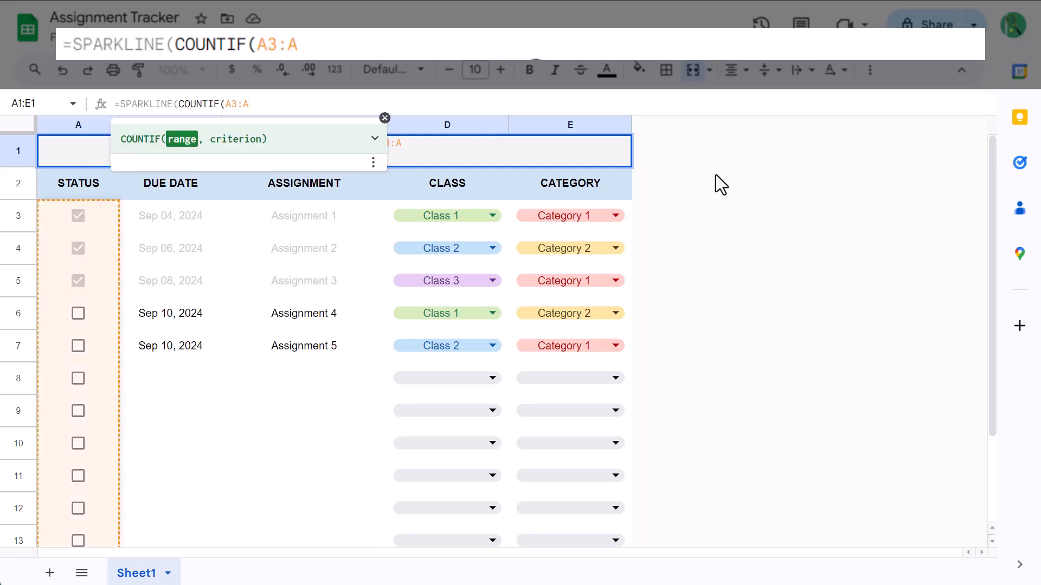
type(",TRUE)/")
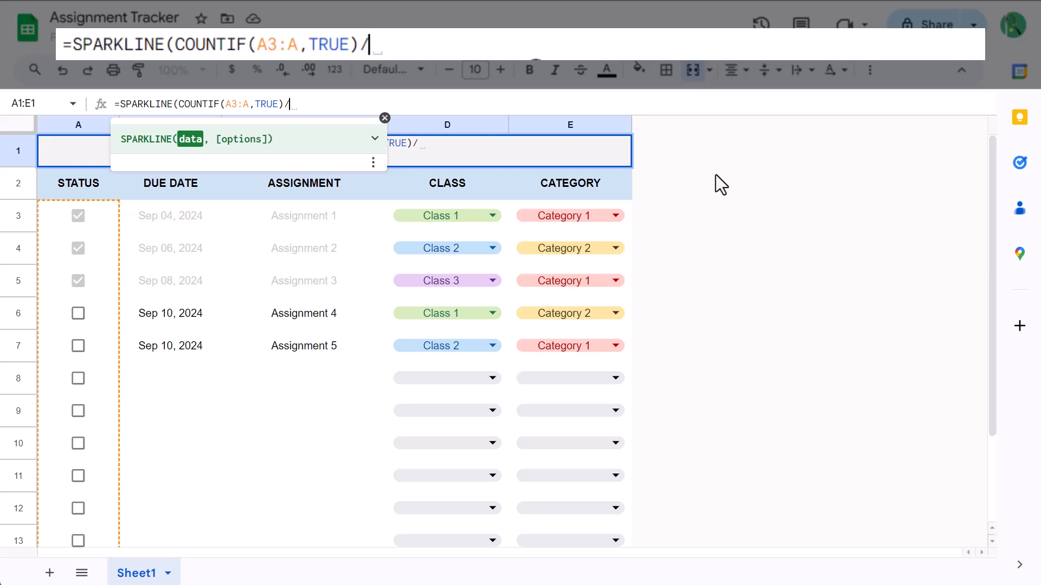
type("COUNTA(C3:")
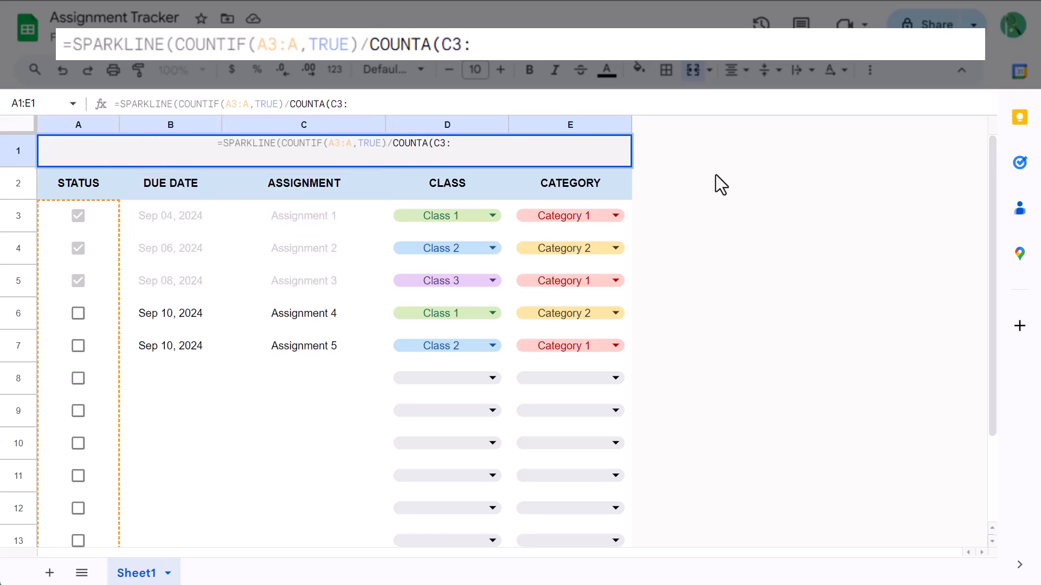
type("C")
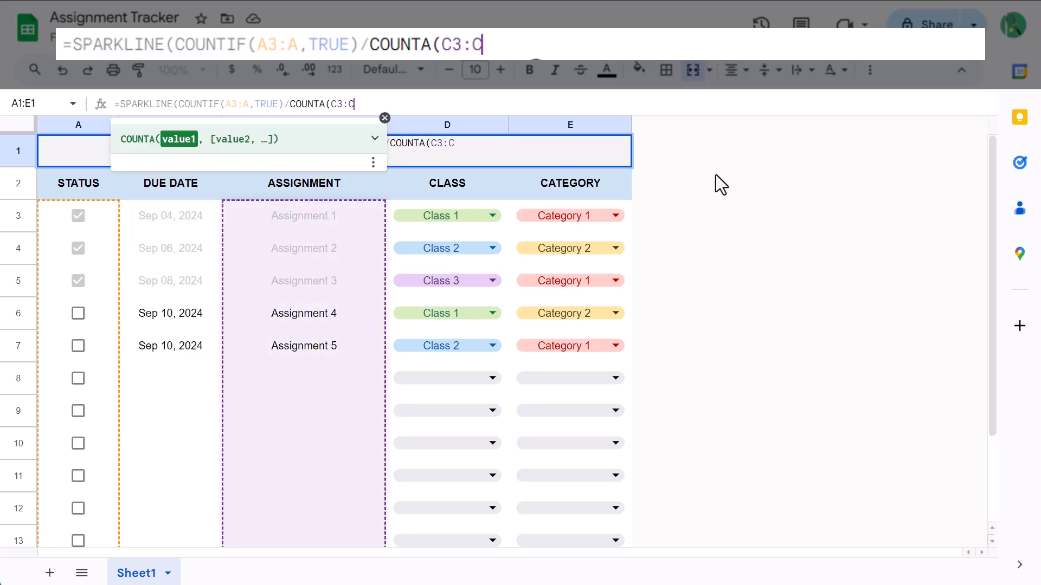
type(")")
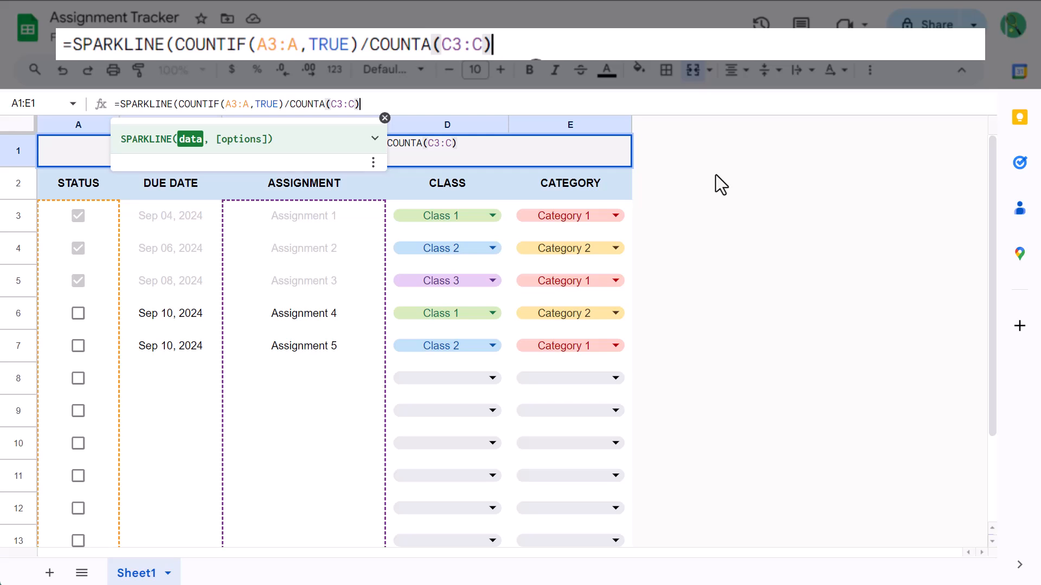
type(",")
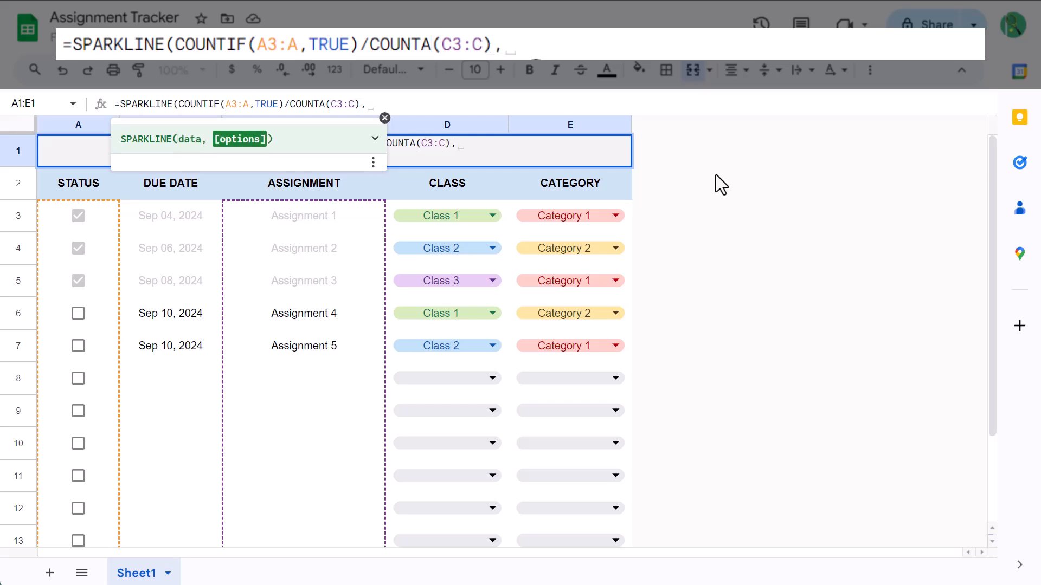
type("{\"charttype")
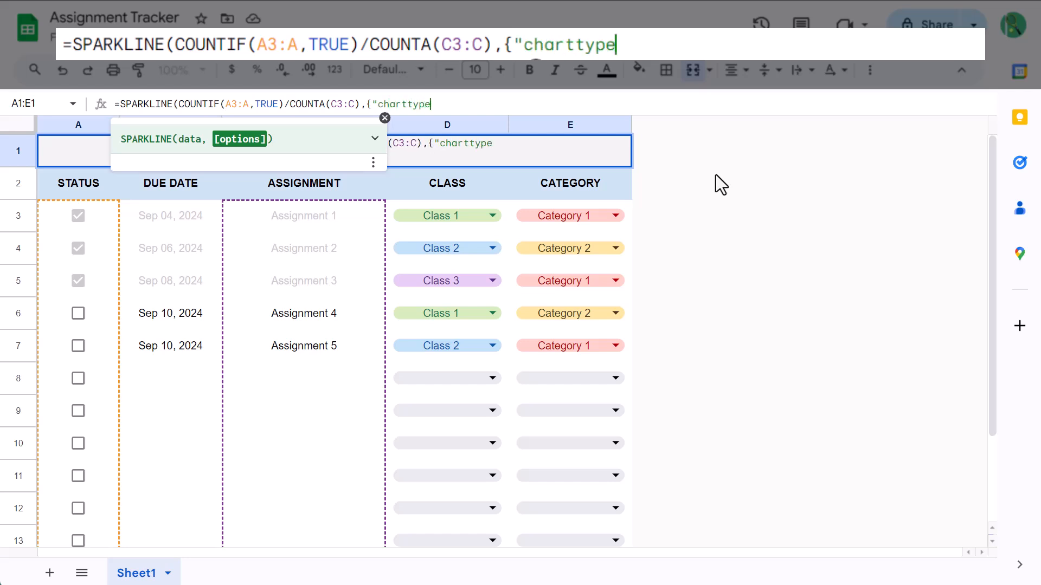
type("\",")
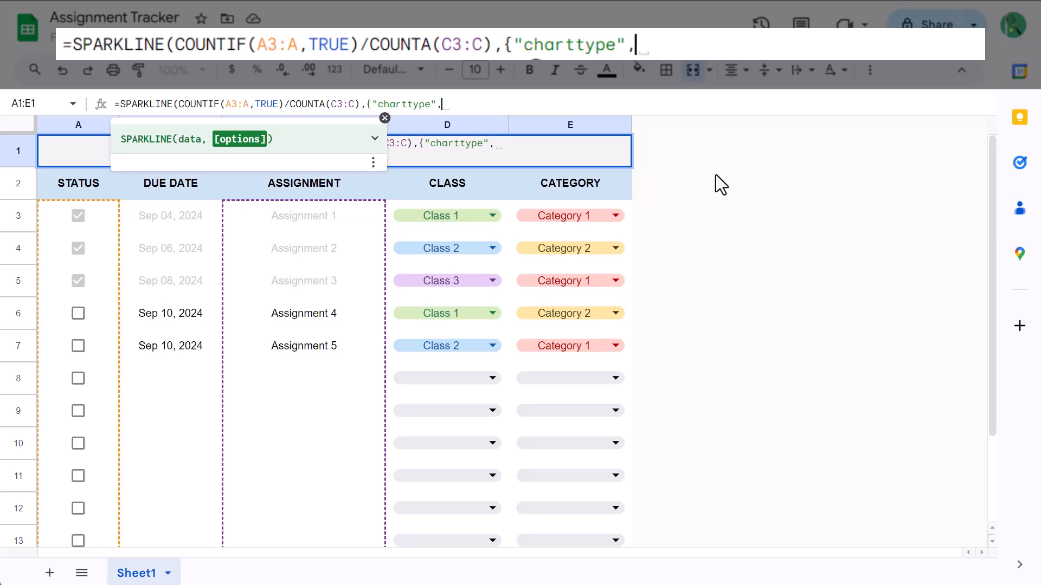
type("\"")
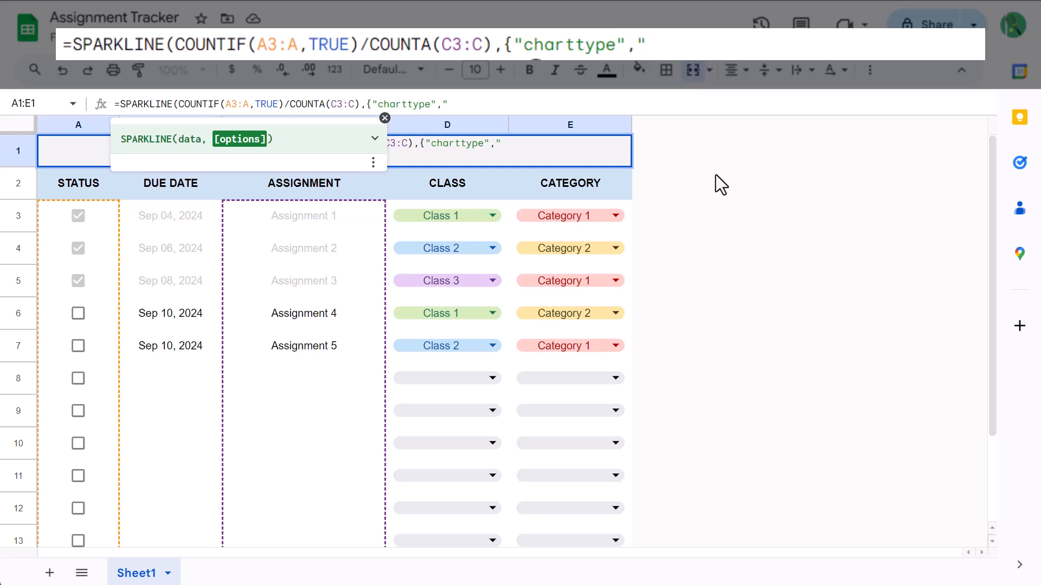
type("bar\";")
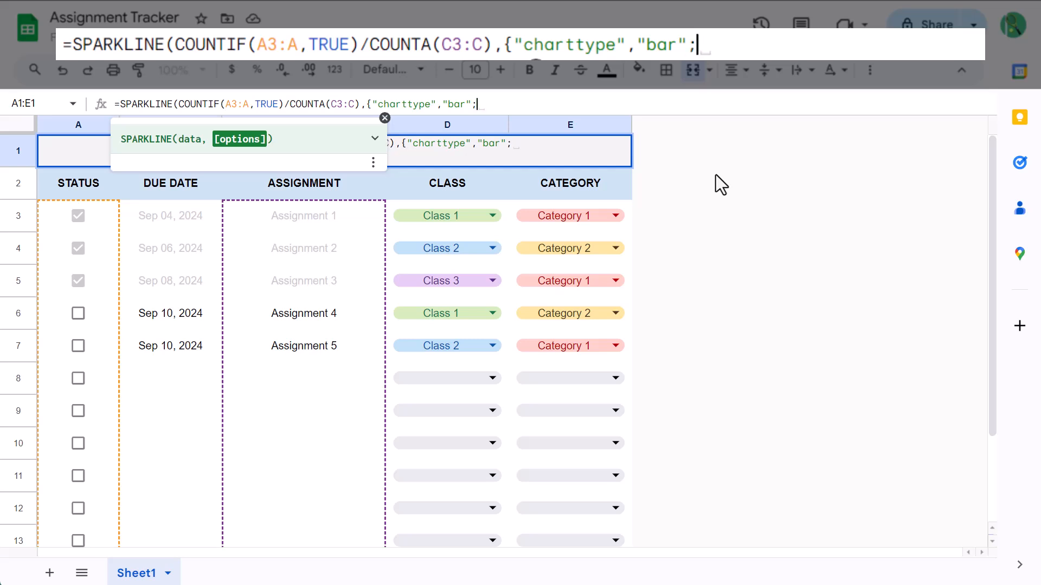
type("\"")
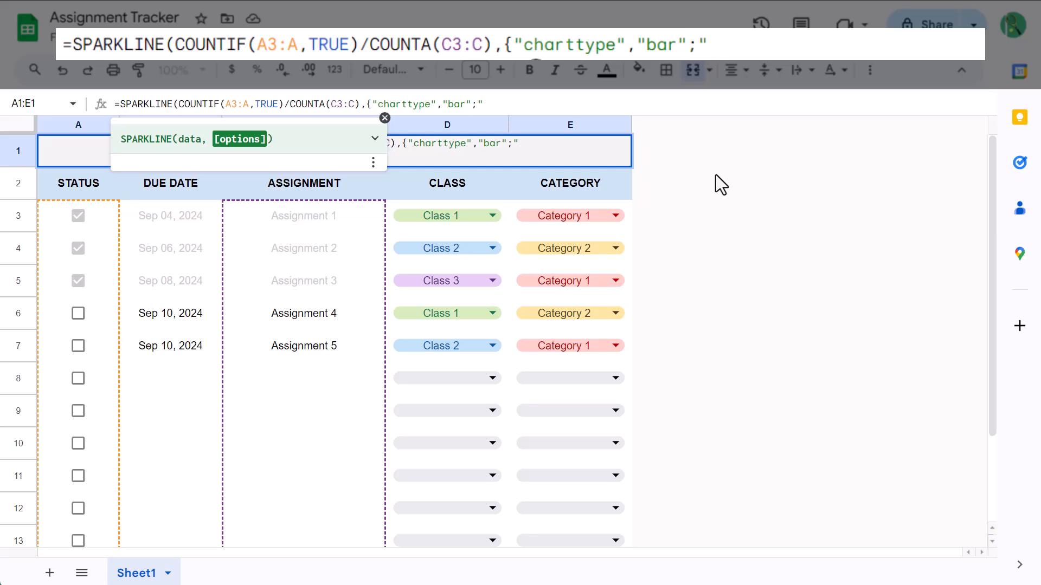
type("max")
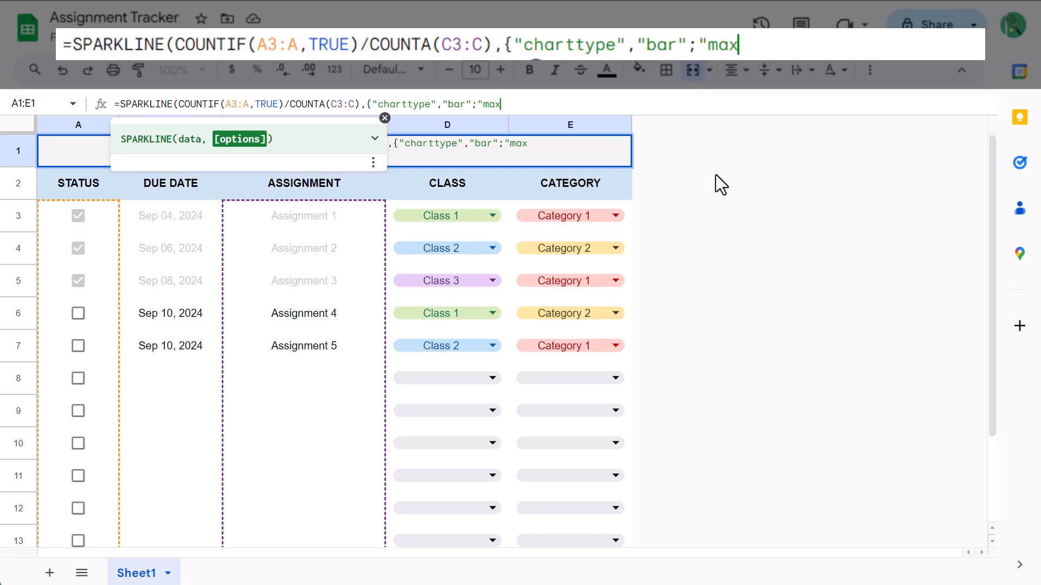
type(",")
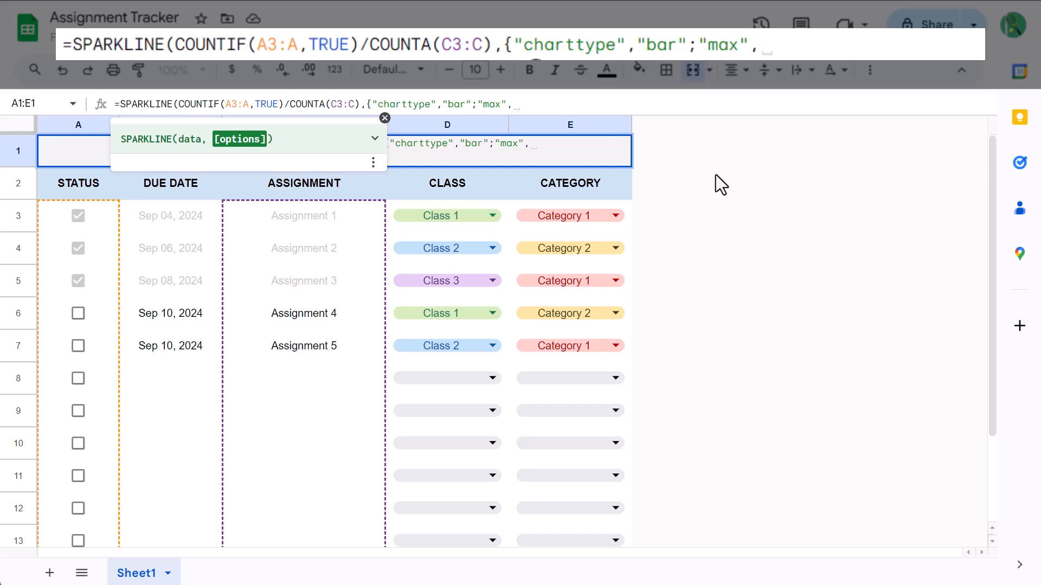
type("1")
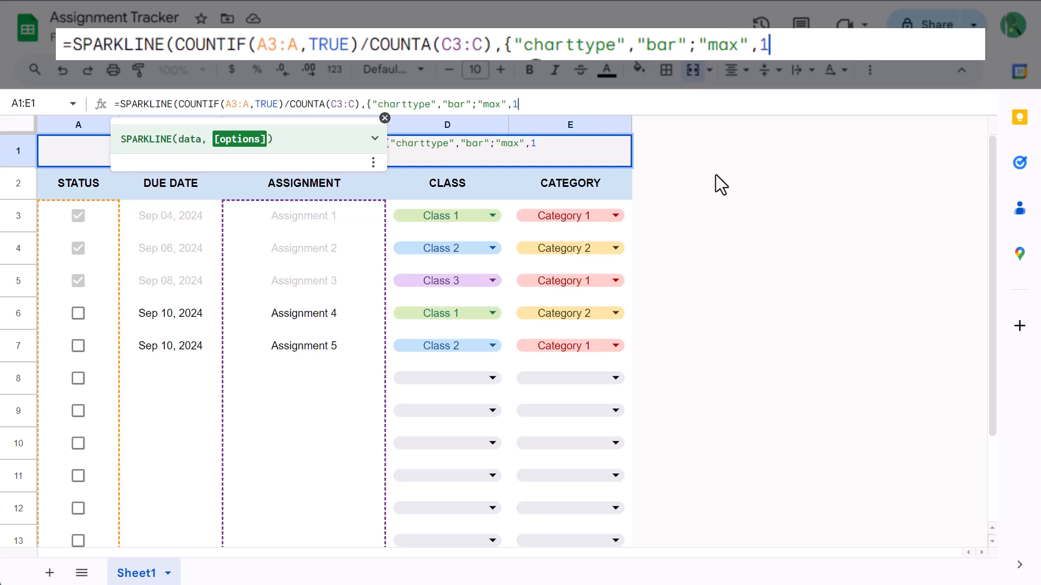
type(";")
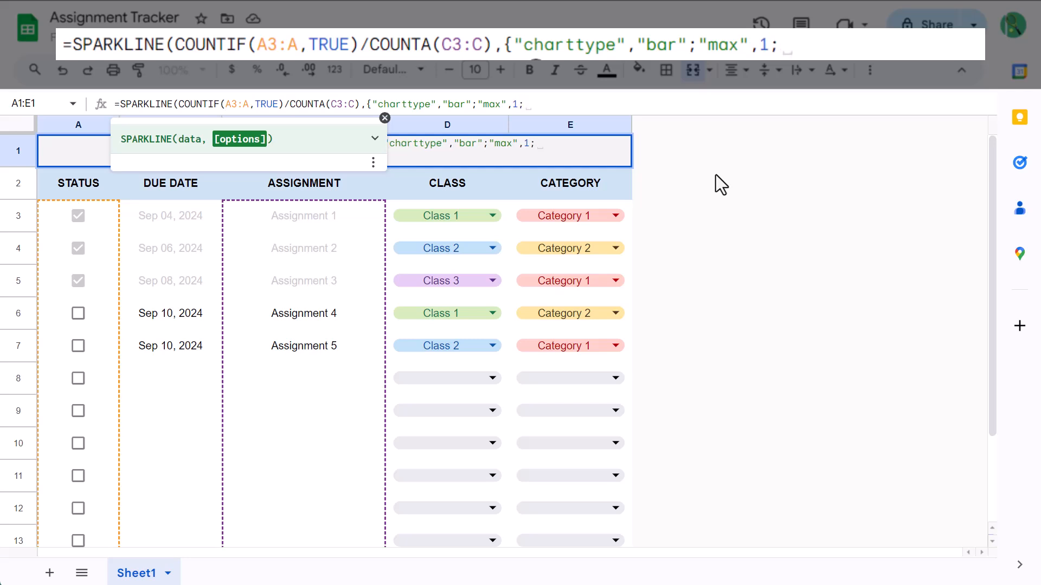
type("\"")
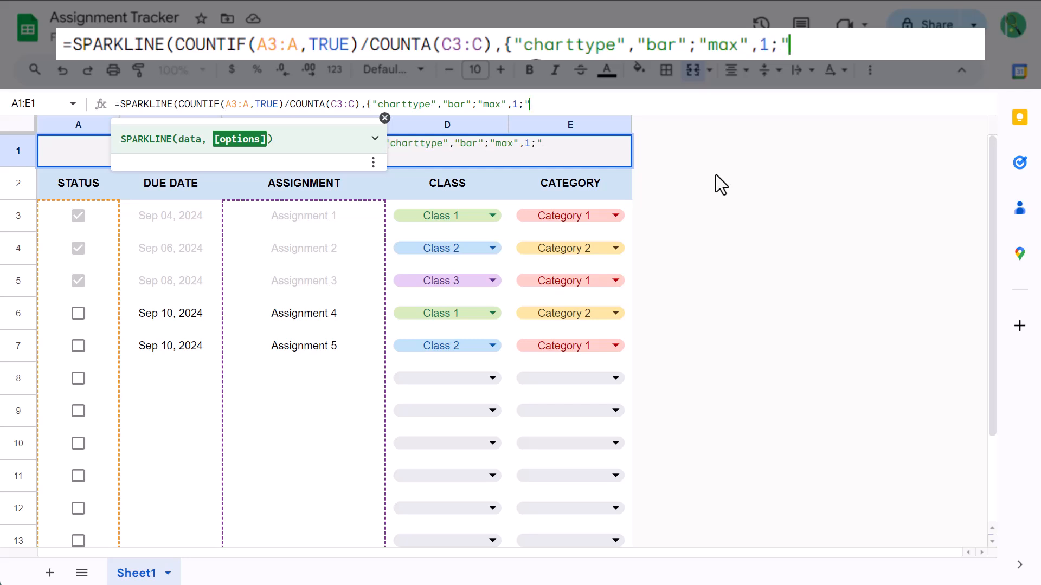
type("color1")
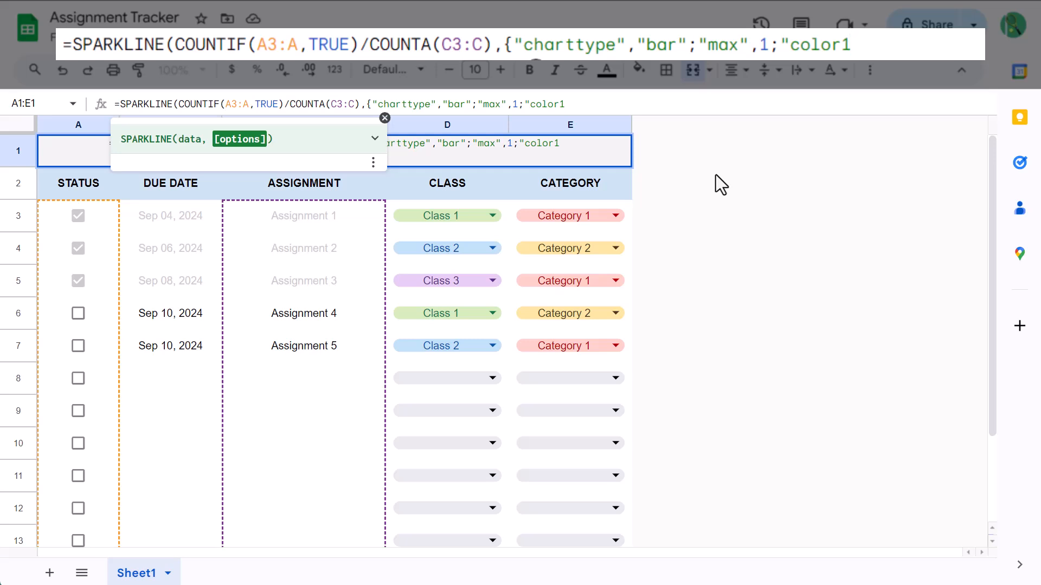
type(",")
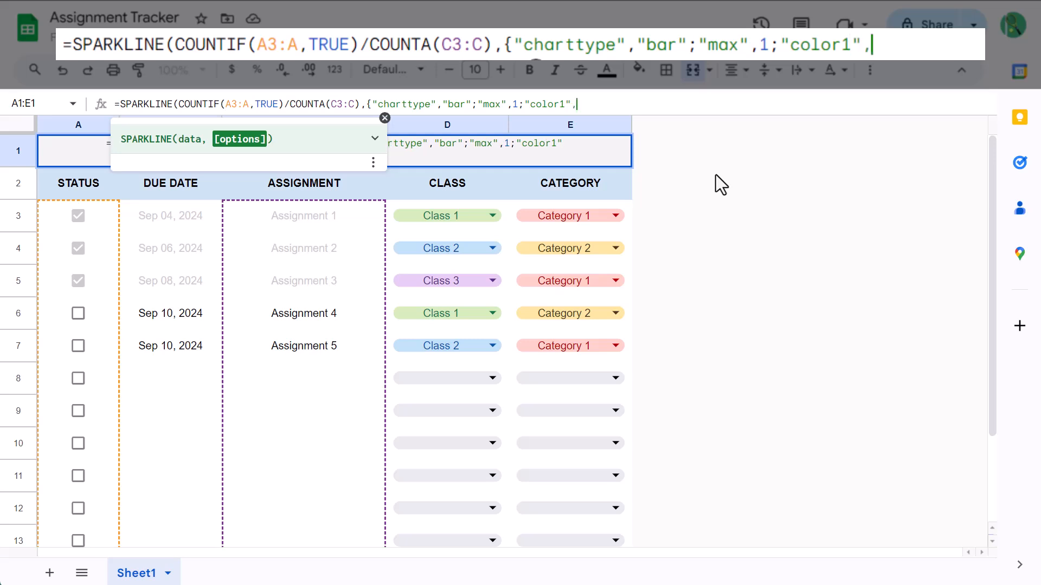
type("\"")
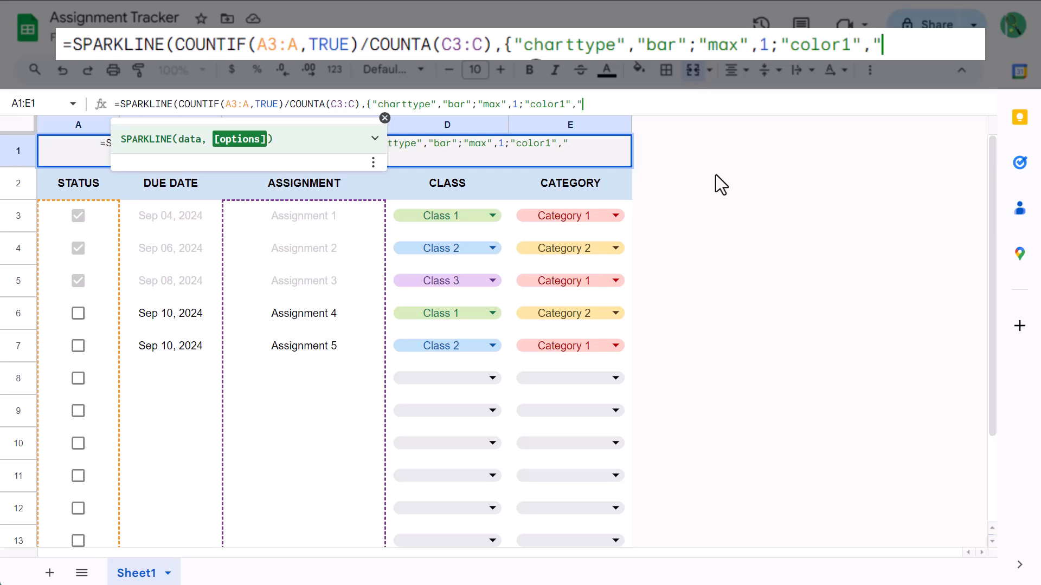
type("green\"})")
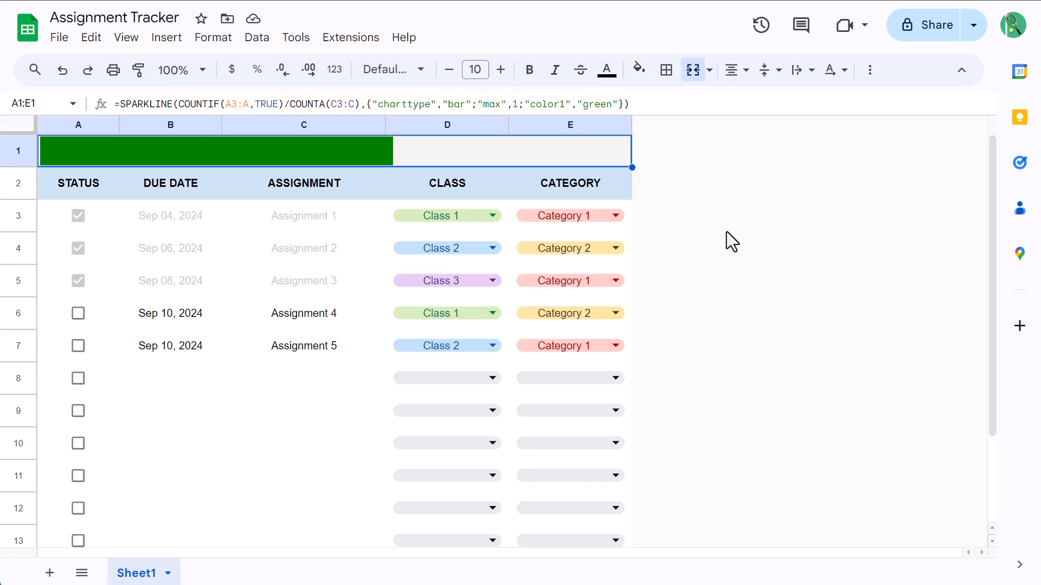
mouse_move(674, 177)
type("blu")
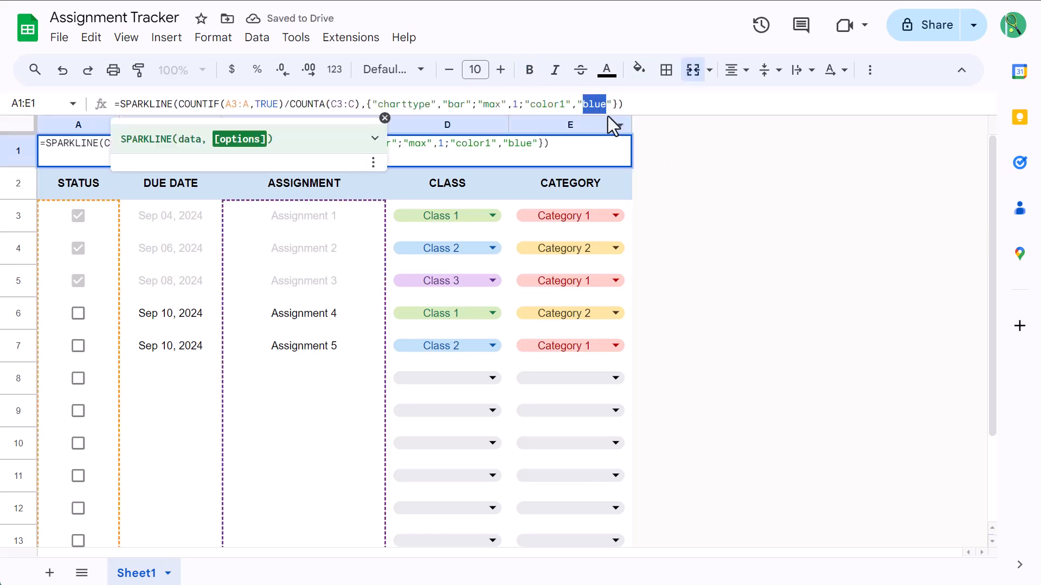
type("purple")
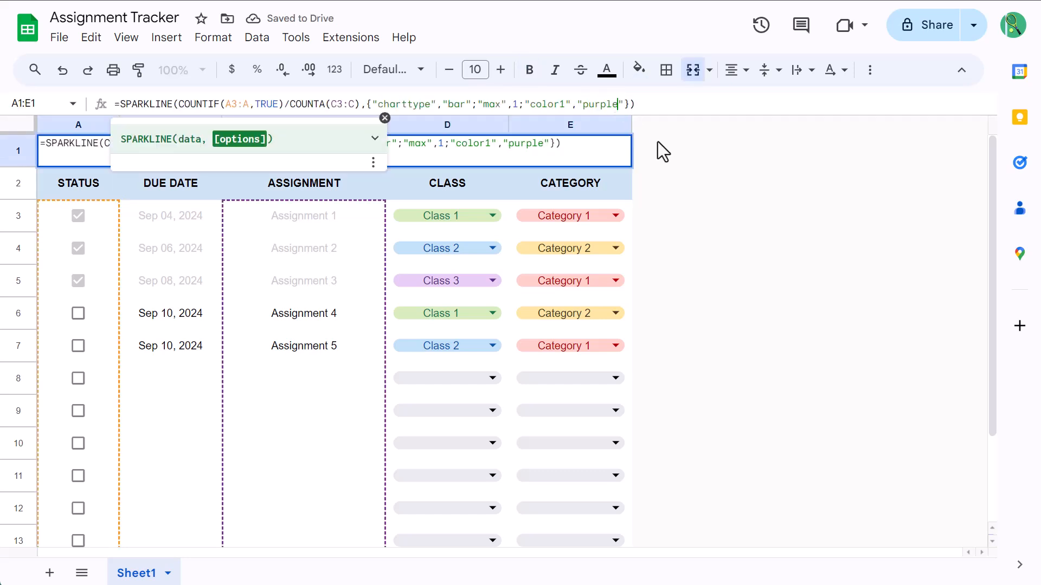
type("green")
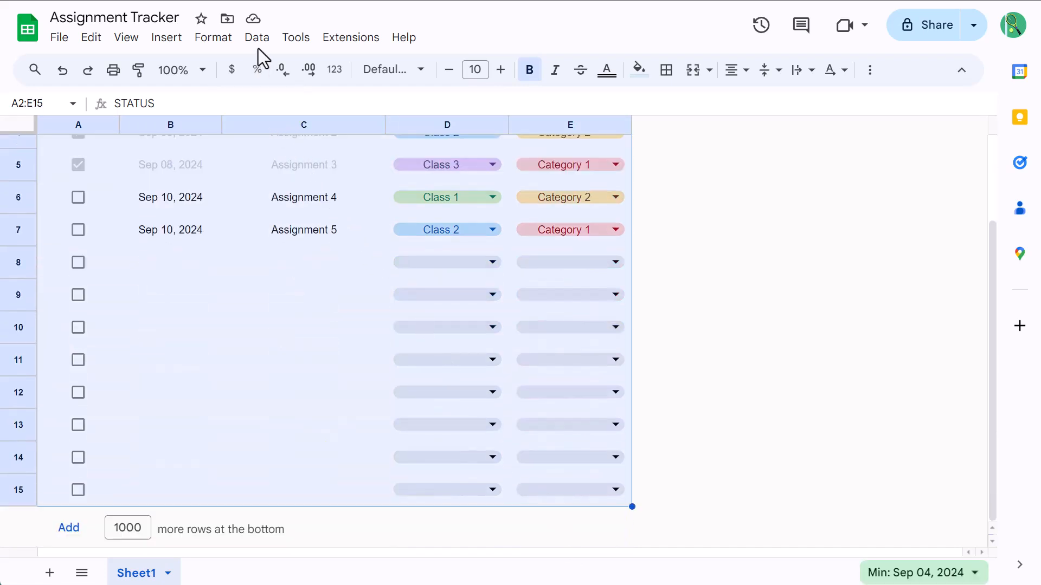
Create a filter on the A2:E15 tracker table from the Data menu.
left_click(257, 38)
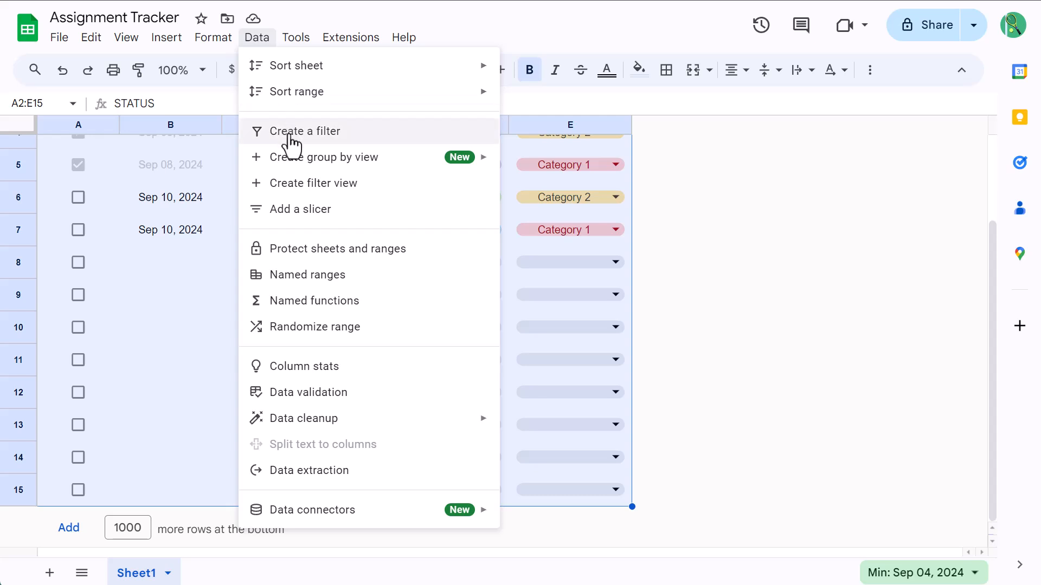
left_click(304, 130)
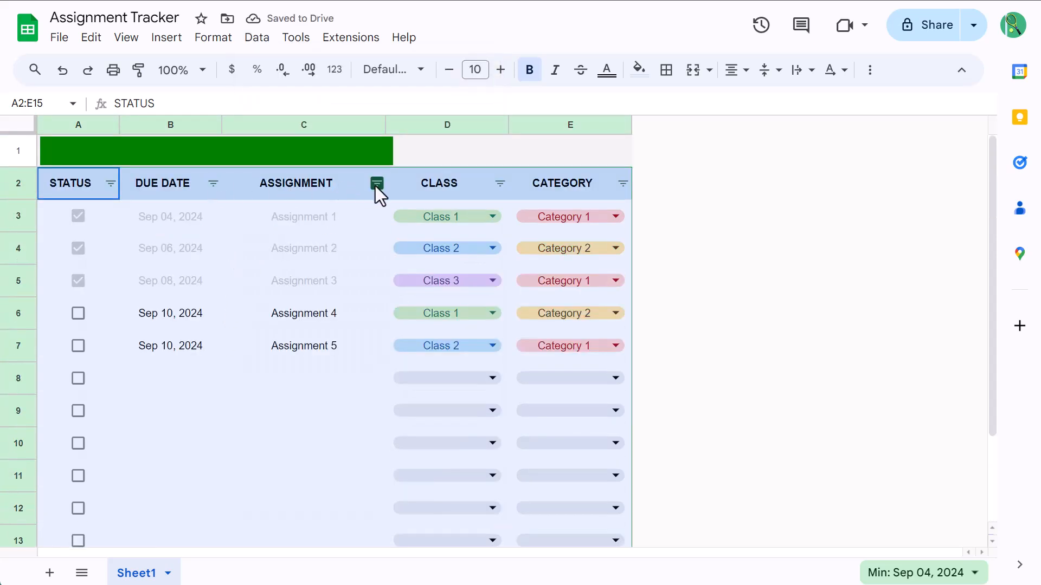
Sort the assignment rows A to Z by the CLASS column filter.
left_click(500, 183)
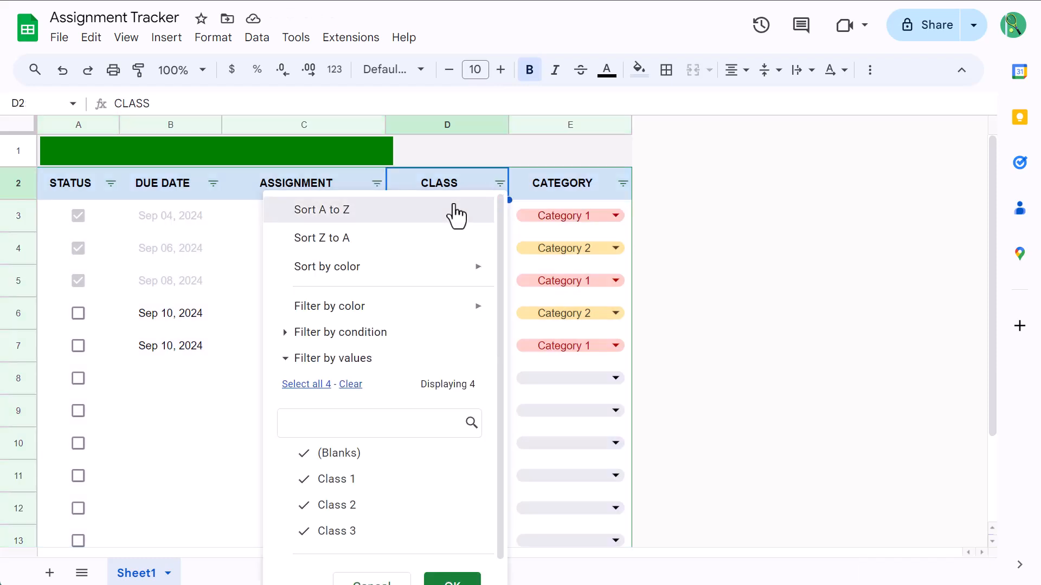
left_click(322, 210)
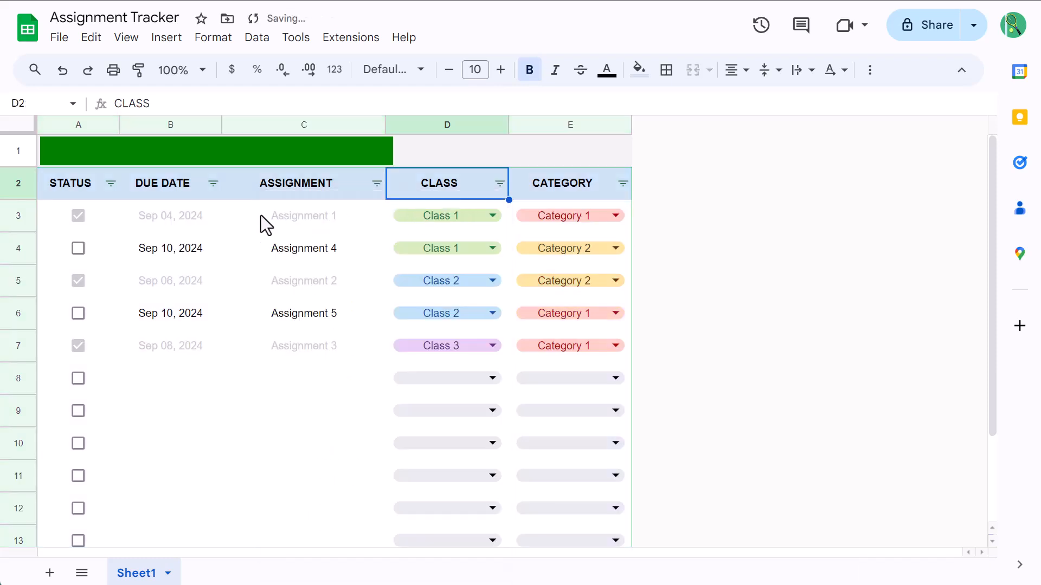